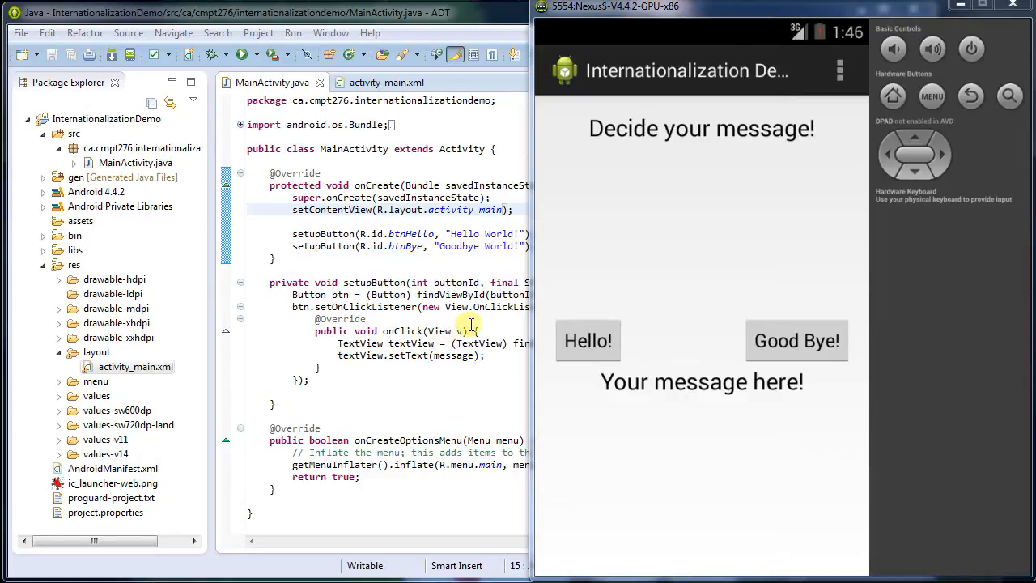
{"action": "mouse_move", "coordinate": [599, 275]}
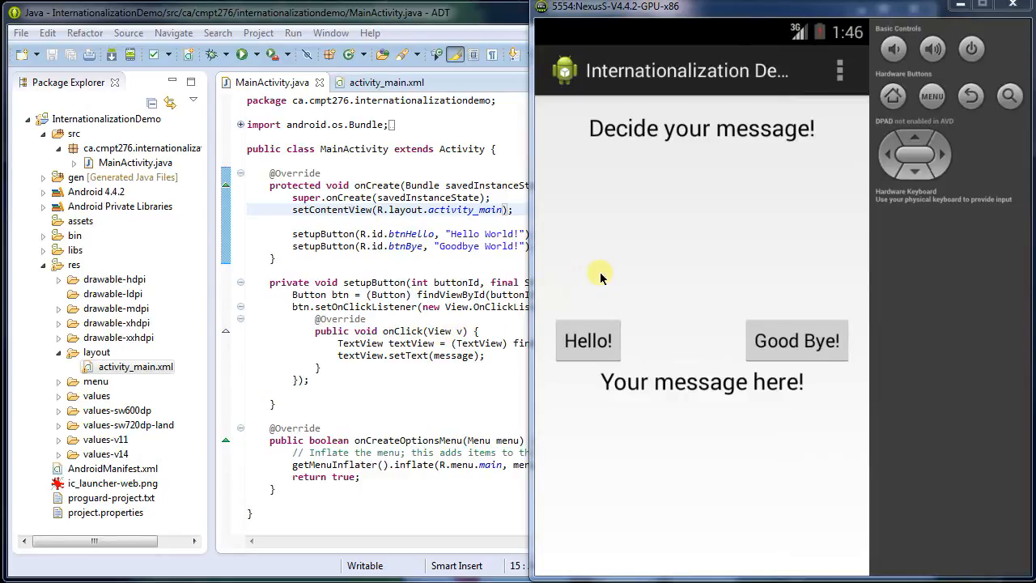
{"action": "mouse_move", "coordinate": [728, 153]}
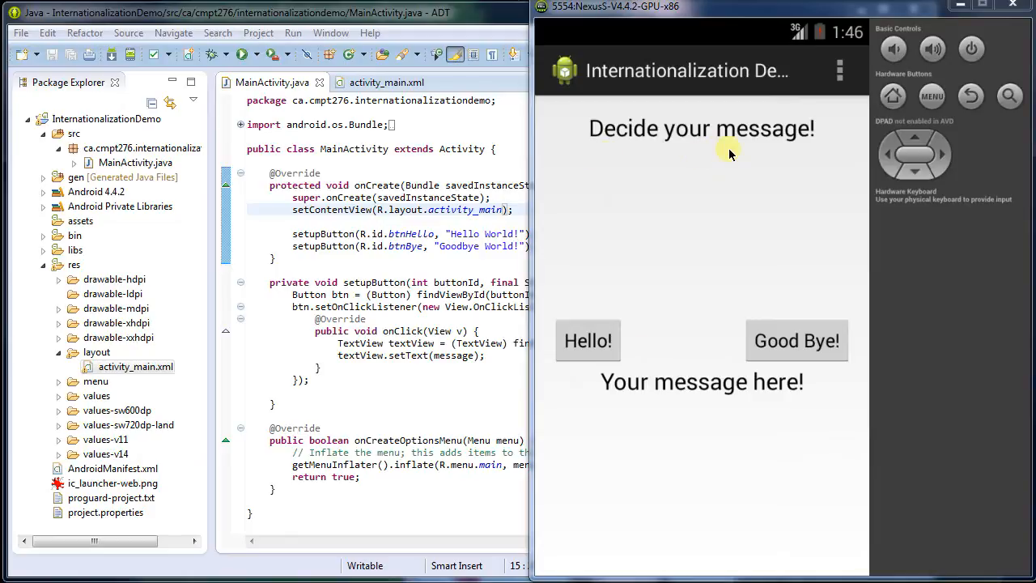
{"action": "mouse_move", "coordinate": [679, 376]}
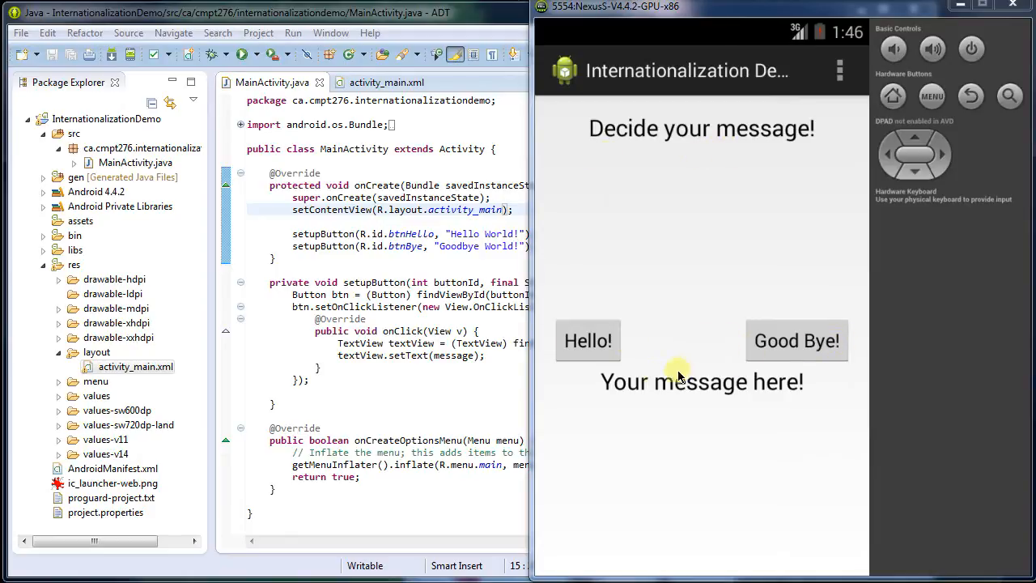
Tap Good Bye! in the emulator app to show the Goodbye World! message
{"action": "left_click", "coordinate": [588, 340]}
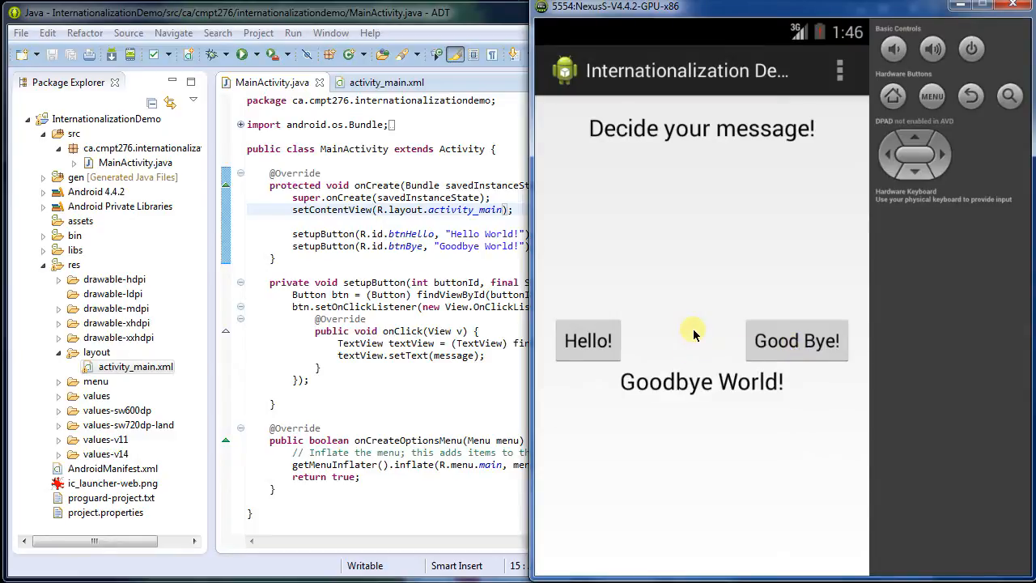
{"action": "left_click", "coordinate": [838, 71]}
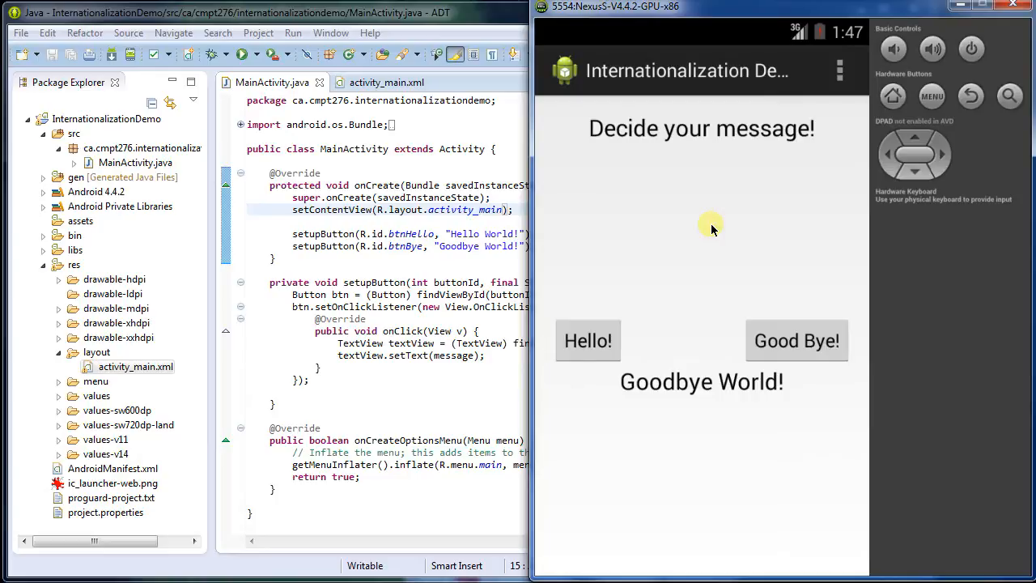
{"action": "mouse_move", "coordinate": [719, 194]}
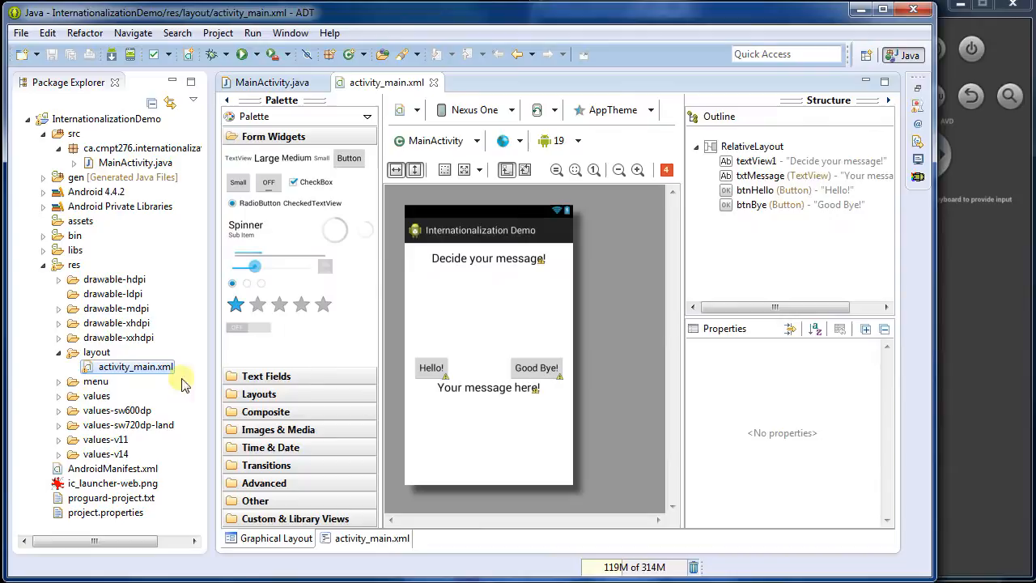
{"action": "mouse_move", "coordinate": [362, 382]}
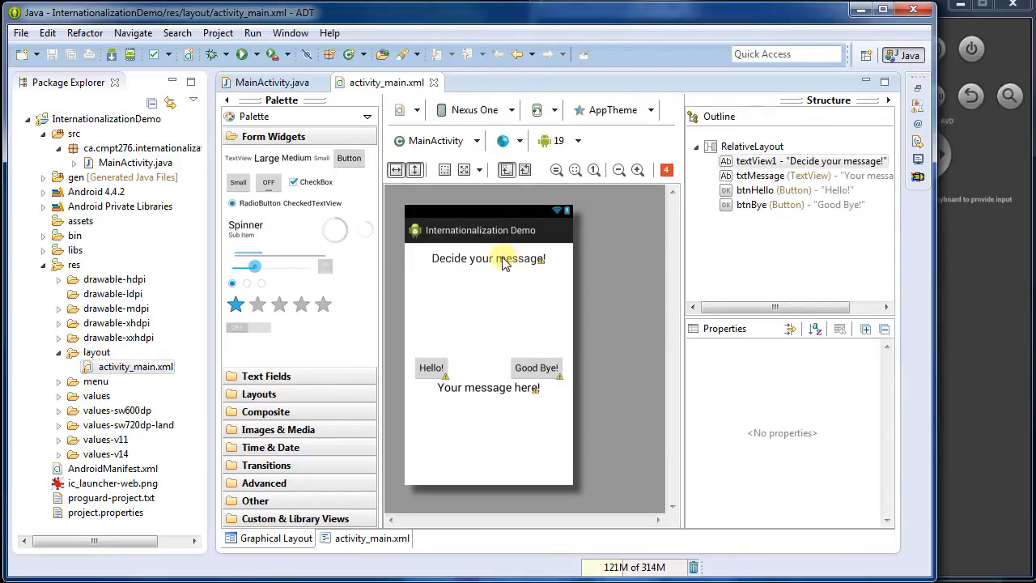
Inspect the Decide your message! heading, Hello! and Good Bye! buttons, and Your message here! text
{"action": "left_click", "coordinate": [487, 257]}
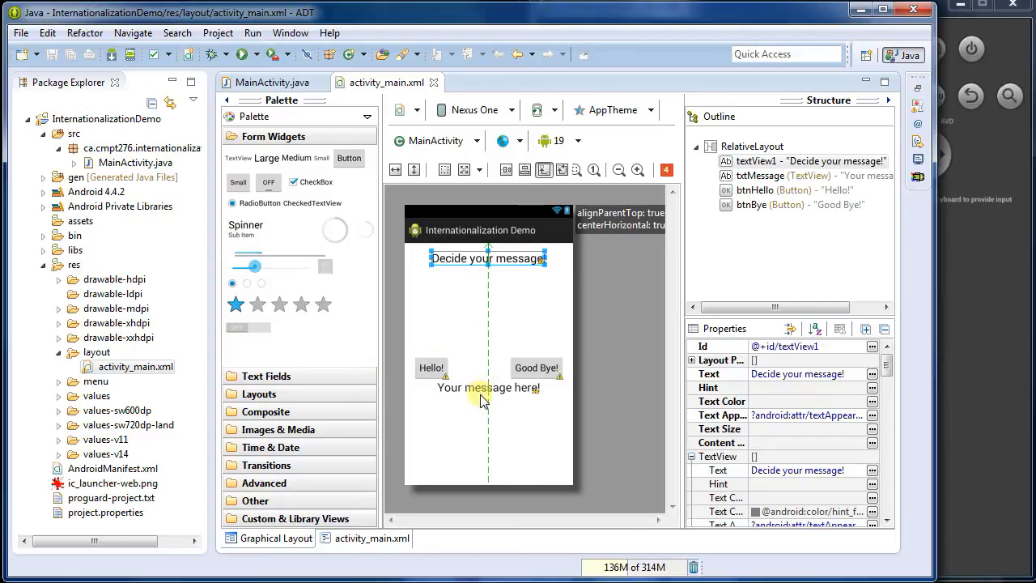
{"action": "left_click", "coordinate": [489, 389]}
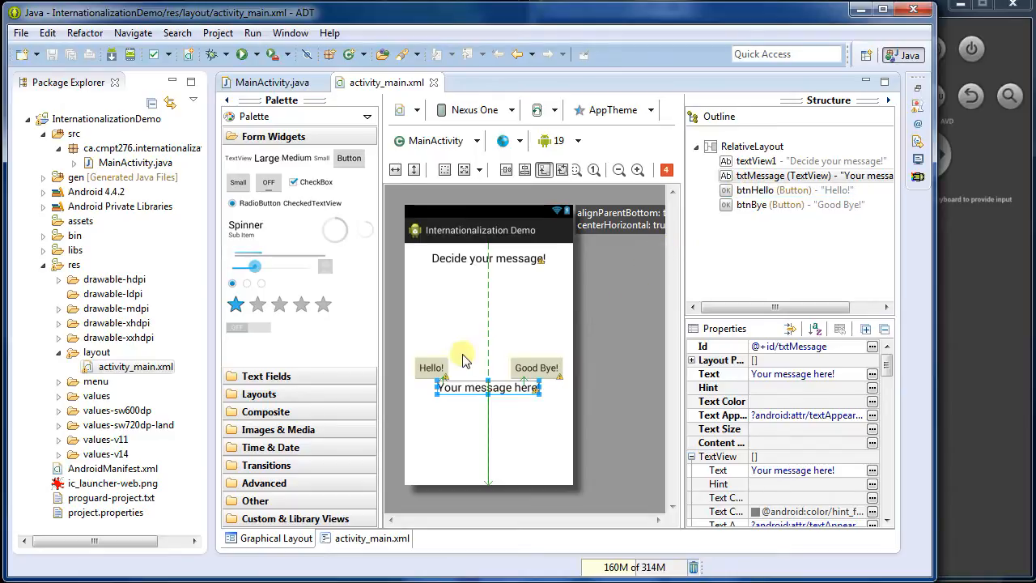
{"action": "left_click", "coordinate": [430, 367]}
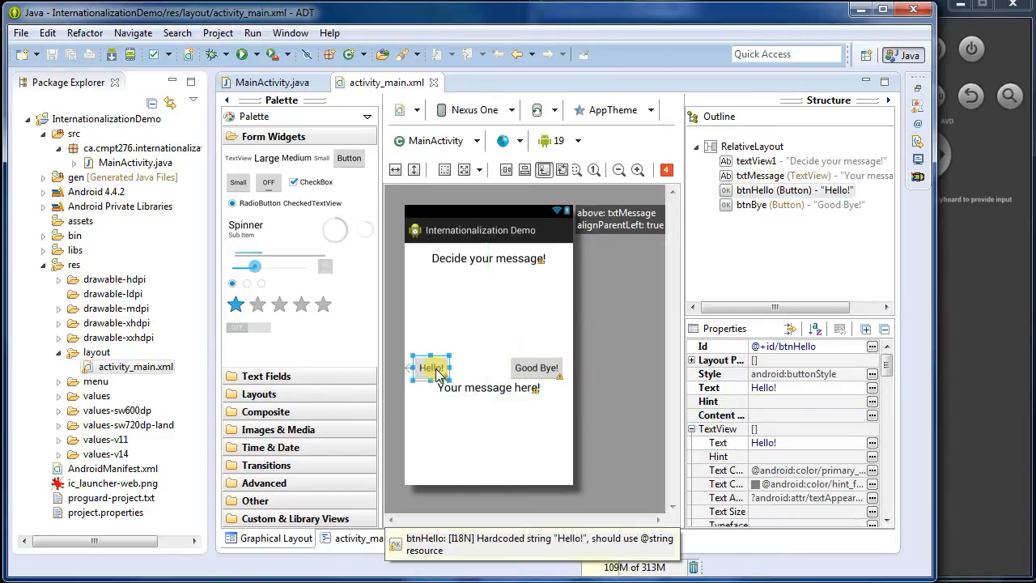
{"action": "left_click", "coordinate": [536, 368]}
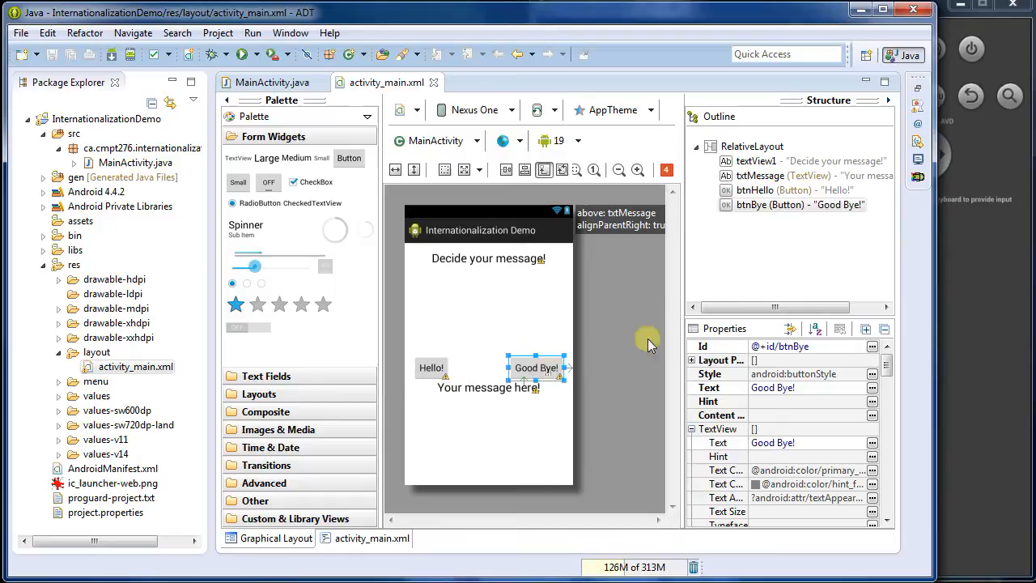
{"action": "mouse_move", "coordinate": [453, 364]}
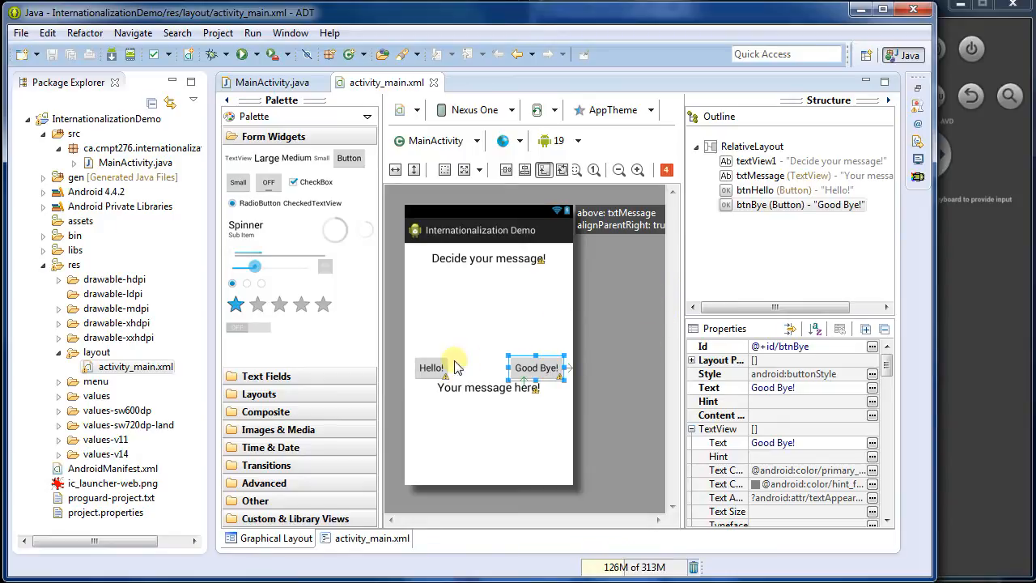
{"action": "left_click", "coordinate": [489, 388]}
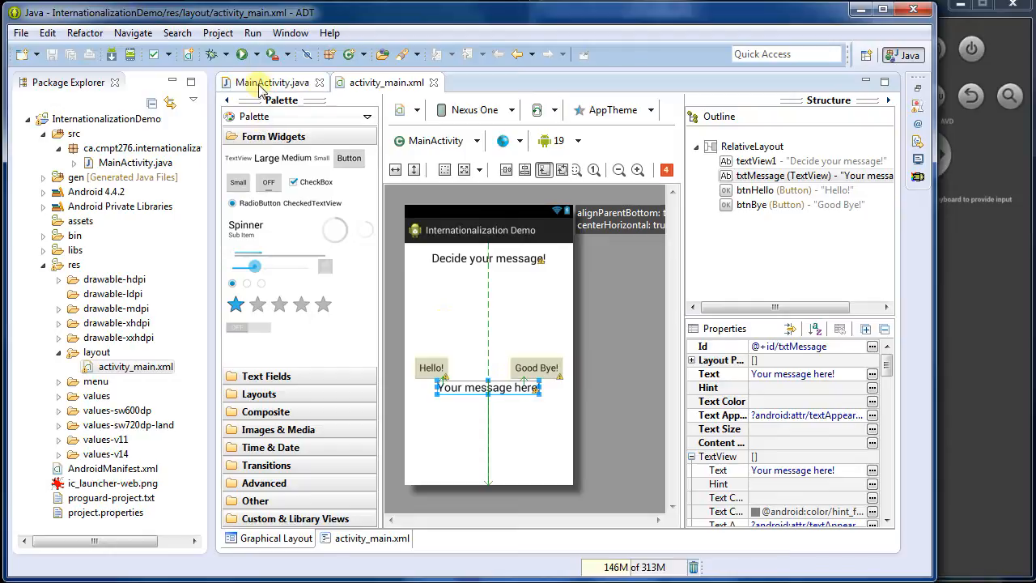
Review the message parameter and OnClickListener block in MainActivity.java's setupButton method
{"action": "left_click", "coordinate": [272, 81]}
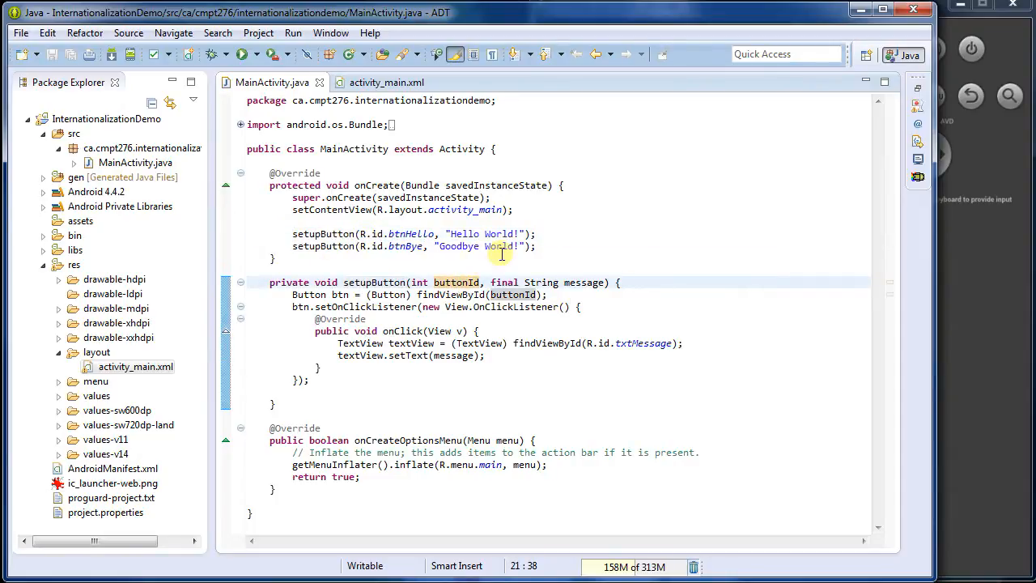
{"action": "mouse_move", "coordinate": [577, 282]}
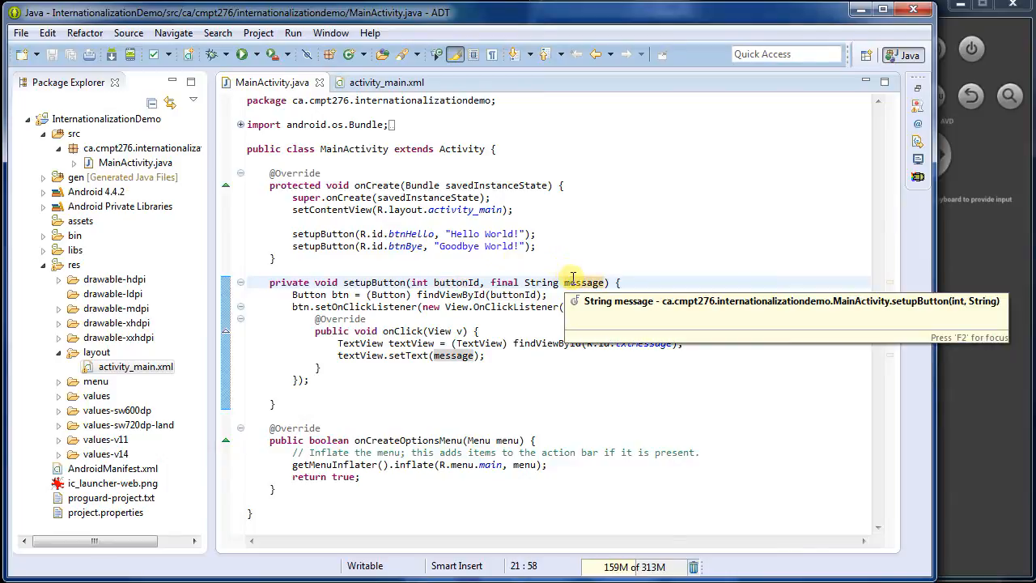
{"action": "mouse_move", "coordinate": [569, 259]}
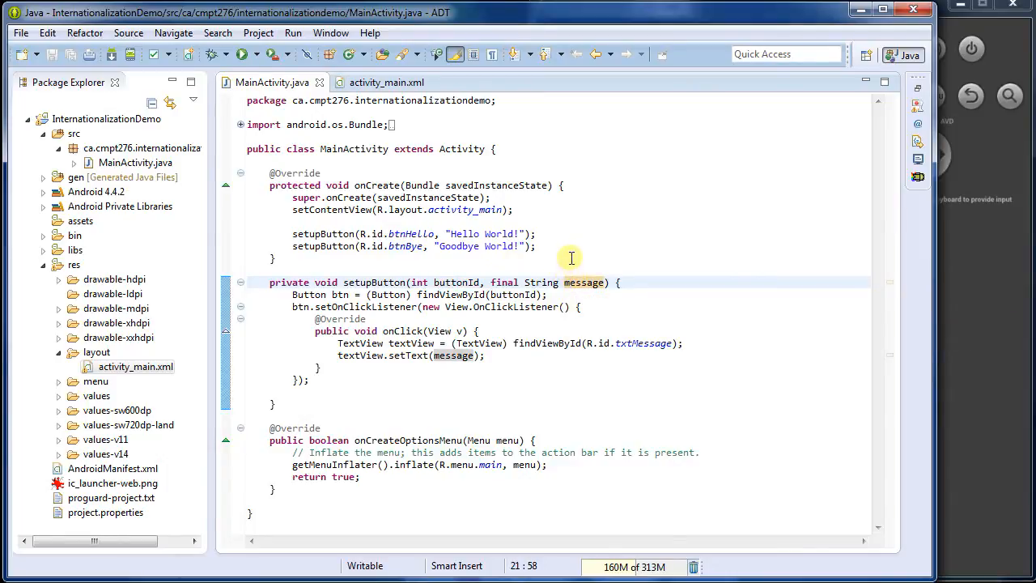
{"action": "mouse_move", "coordinate": [568, 259]}
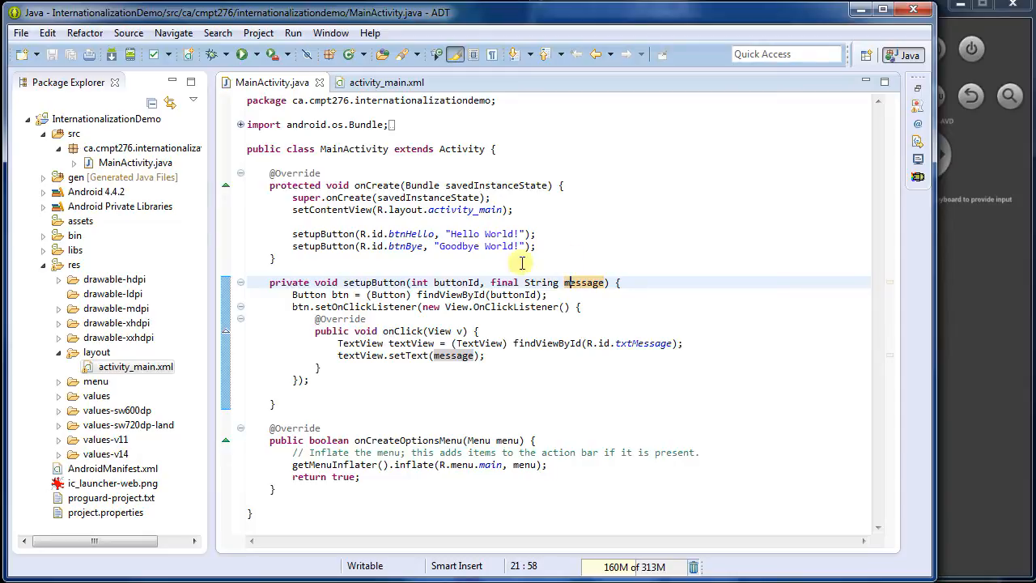
{"action": "double_click", "coordinate": [515, 294]}
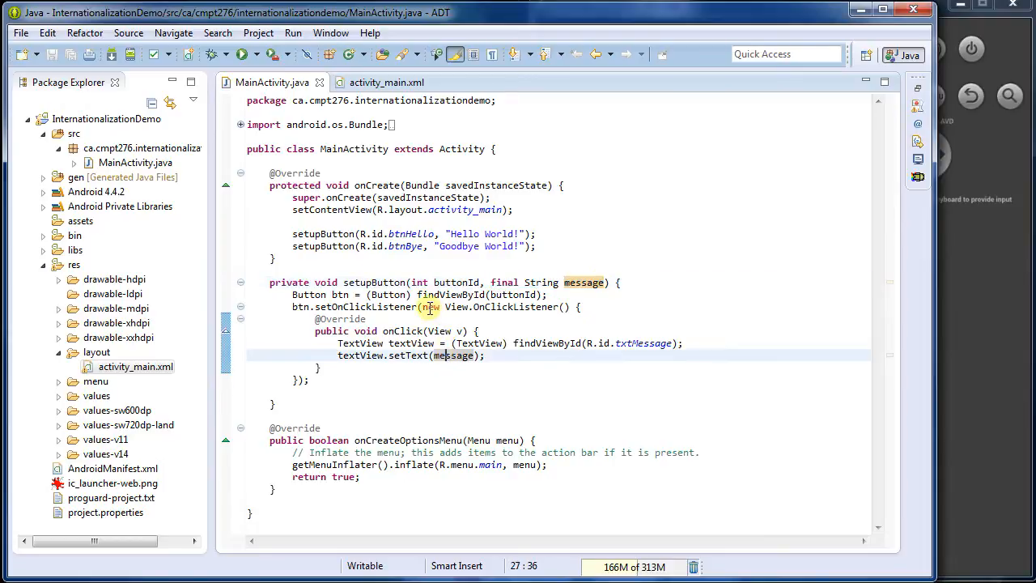
{"action": "left_click_drag", "start_coordinate": [423, 308], "coordinate": [311, 379]}
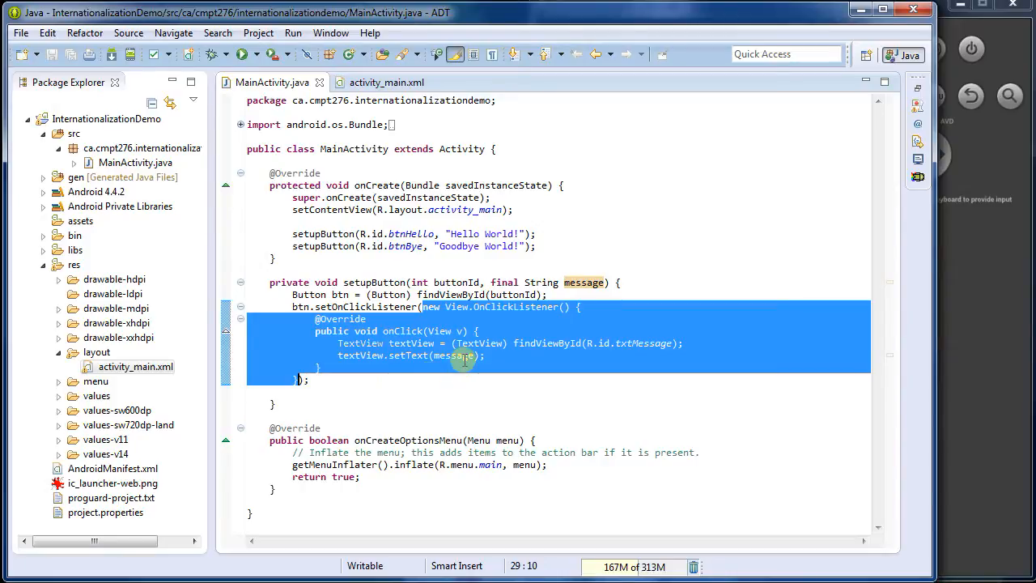
{"action": "left_click", "coordinate": [521, 354]}
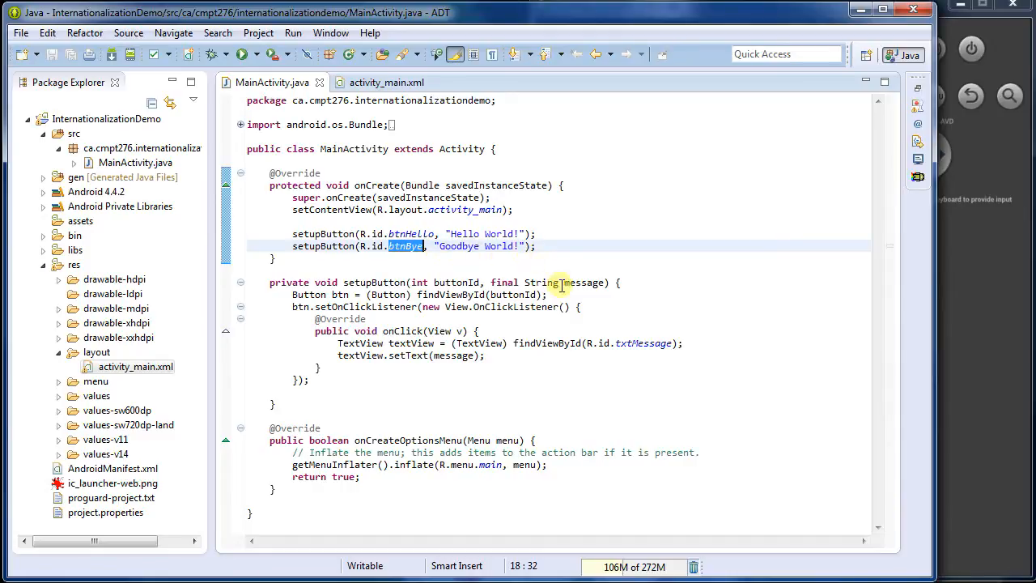
{"action": "mouse_move", "coordinate": [560, 282]}
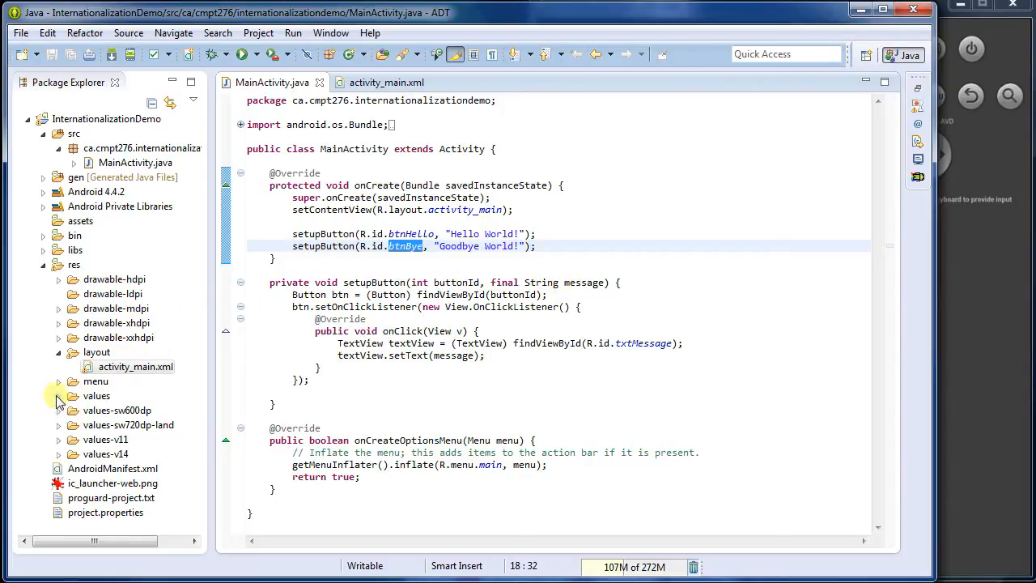
View res/values/strings.xml as raw XML with its app_name and action_settings entries
{"action": "left_click", "coordinate": [58, 395]}
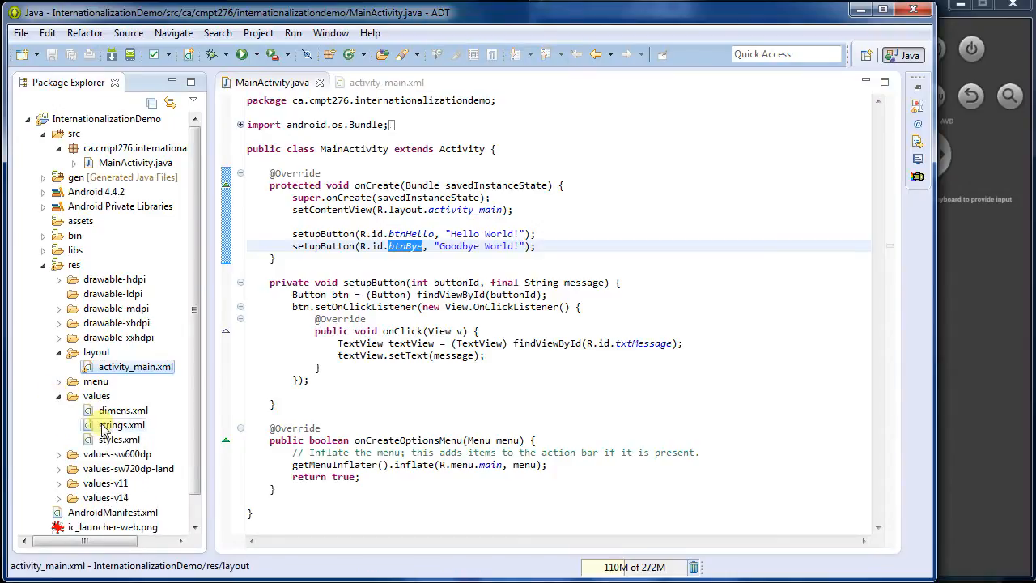
{"action": "double_click", "coordinate": [120, 424]}
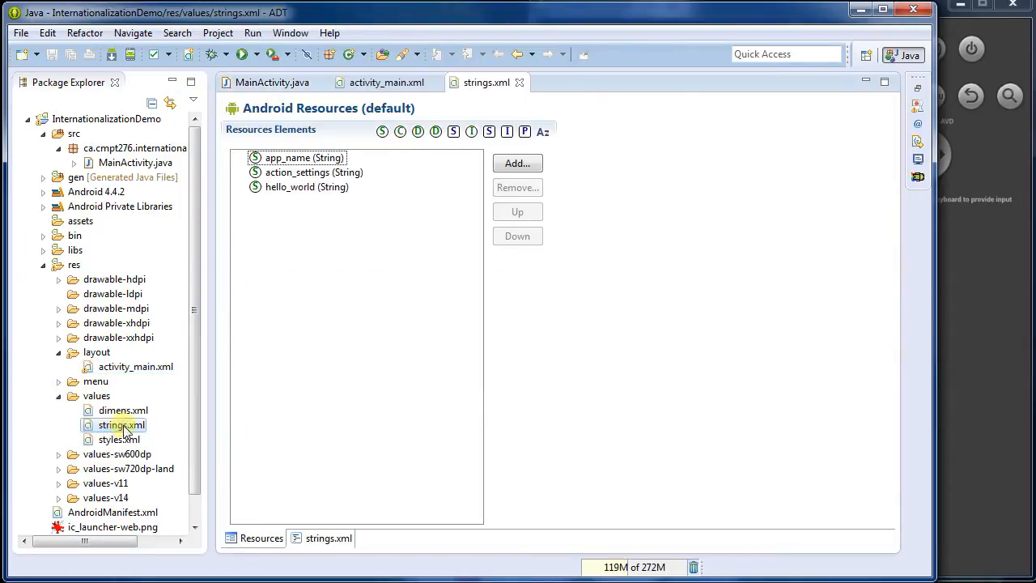
{"action": "left_click", "coordinate": [327, 538]}
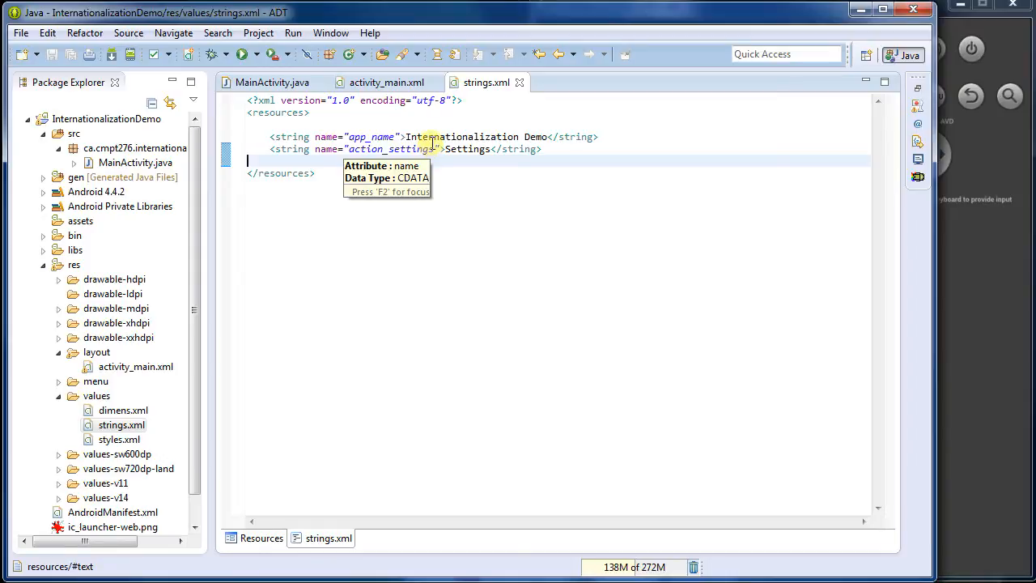
{"action": "mouse_move", "coordinate": [485, 89]}
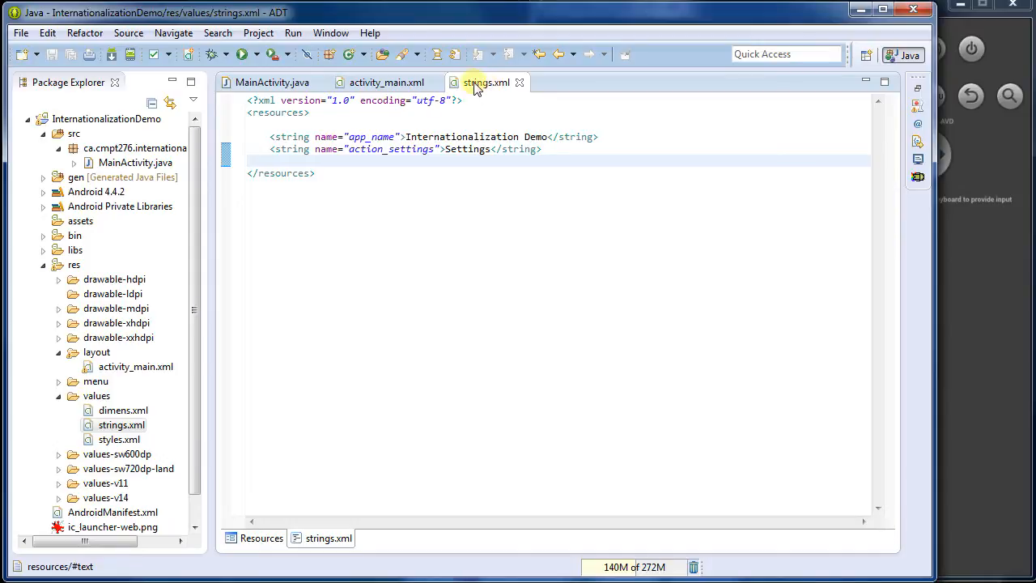
{"action": "mouse_move", "coordinate": [526, 152]}
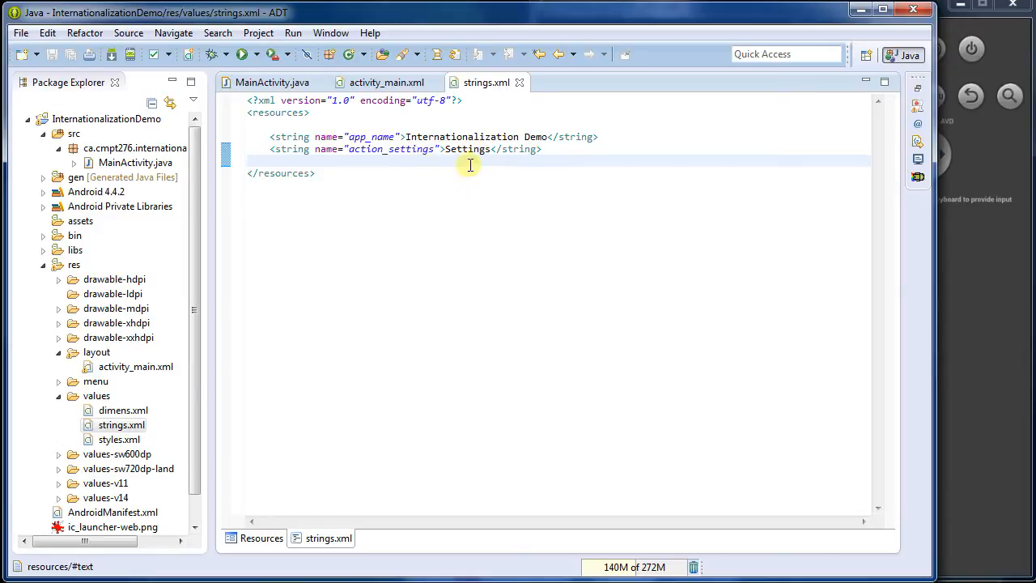
Select the Decide your message! and Your message here! text views in the activity_main layout
{"action": "left_click", "coordinate": [380, 81]}
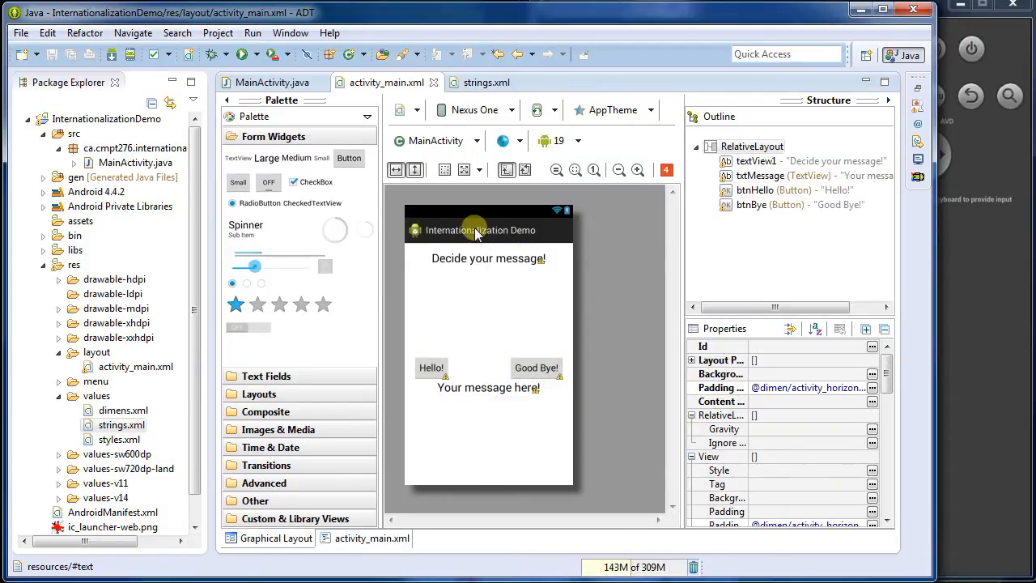
{"action": "mouse_move", "coordinate": [473, 234]}
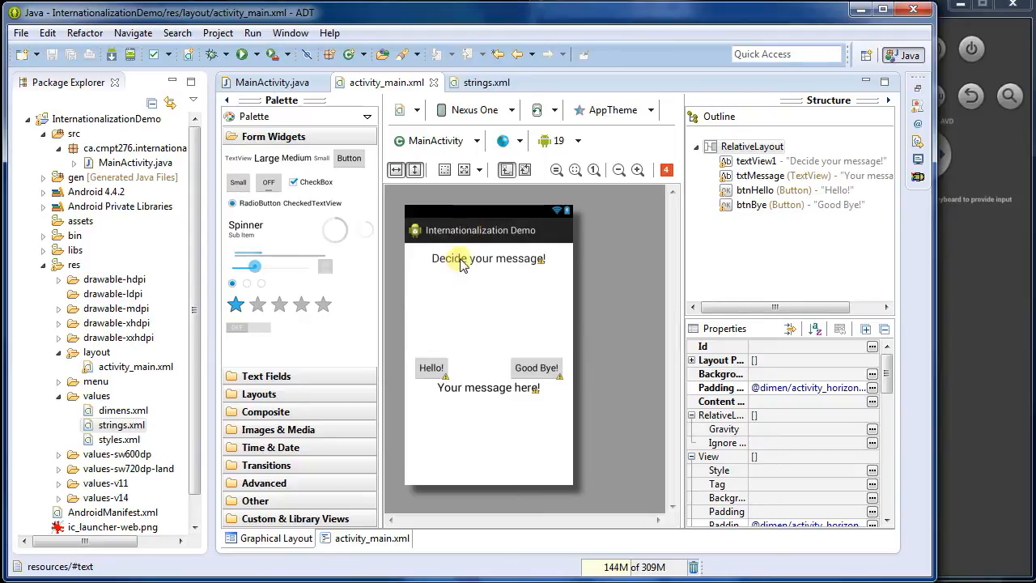
{"action": "left_click", "coordinate": [487, 257]}
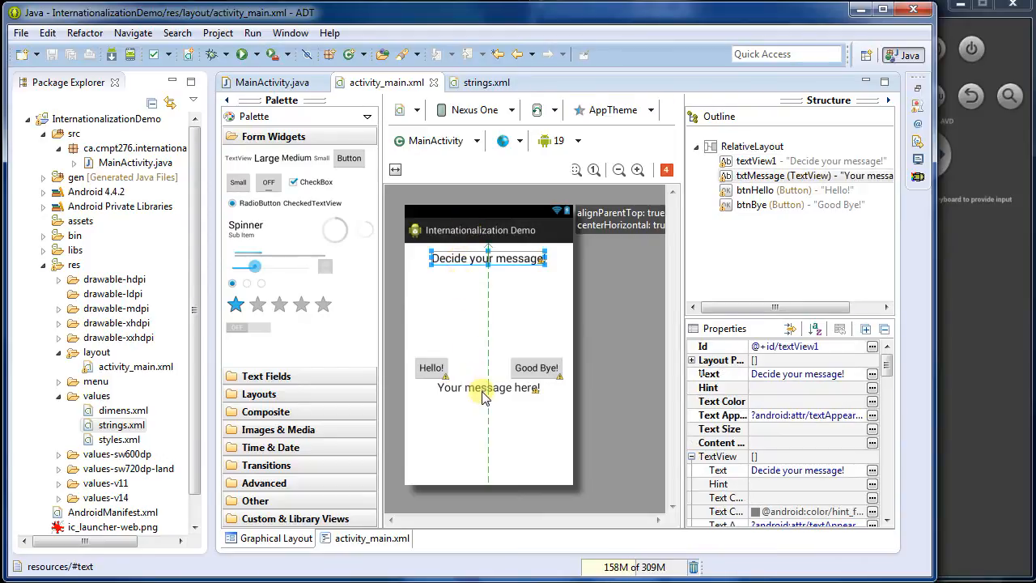
{"action": "left_click", "coordinate": [489, 388]}
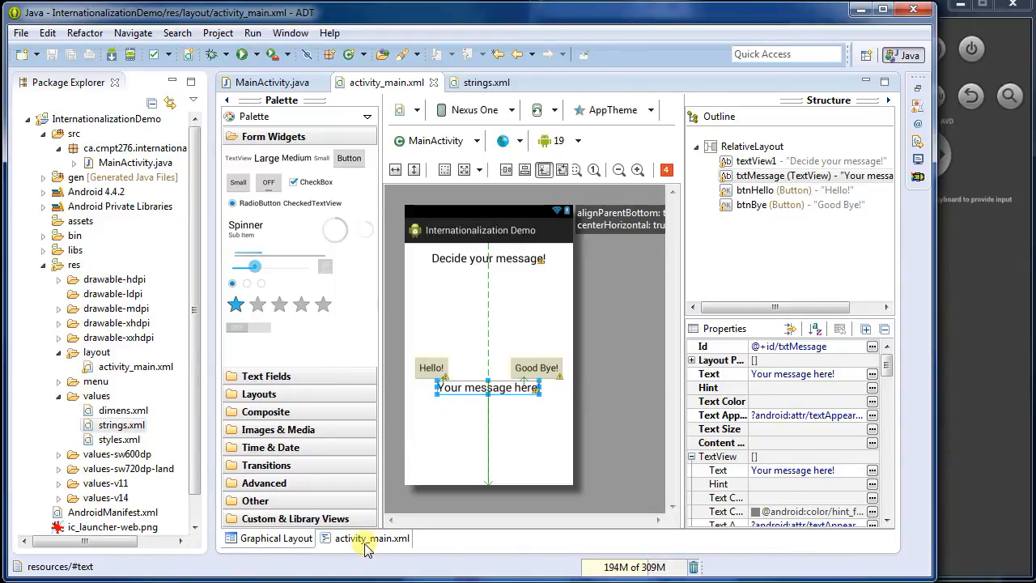
Select the hardcoded Decide your message! text in the layout's XML source
{"action": "left_click", "coordinate": [372, 537]}
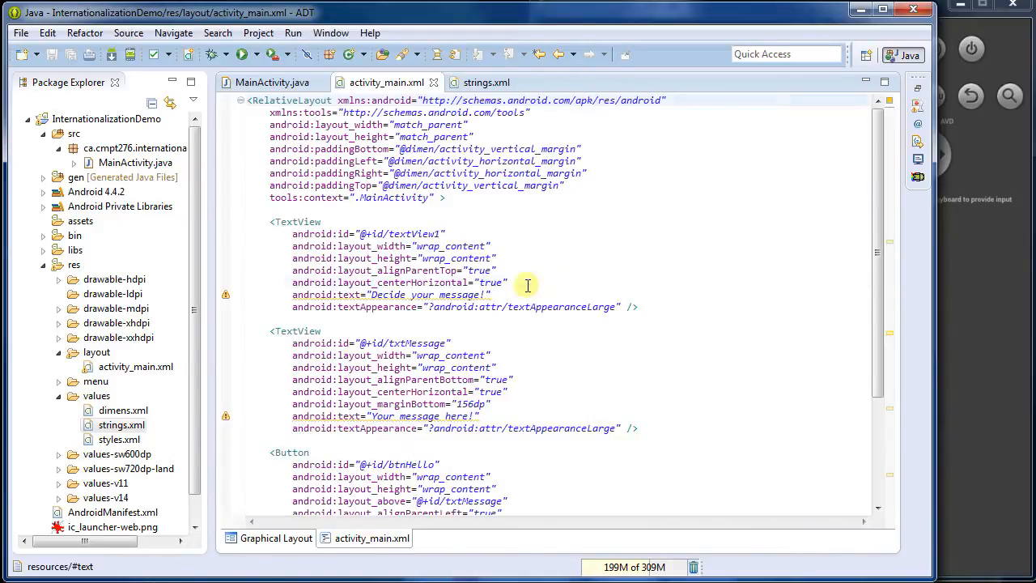
{"action": "left_click", "coordinate": [489, 295]}
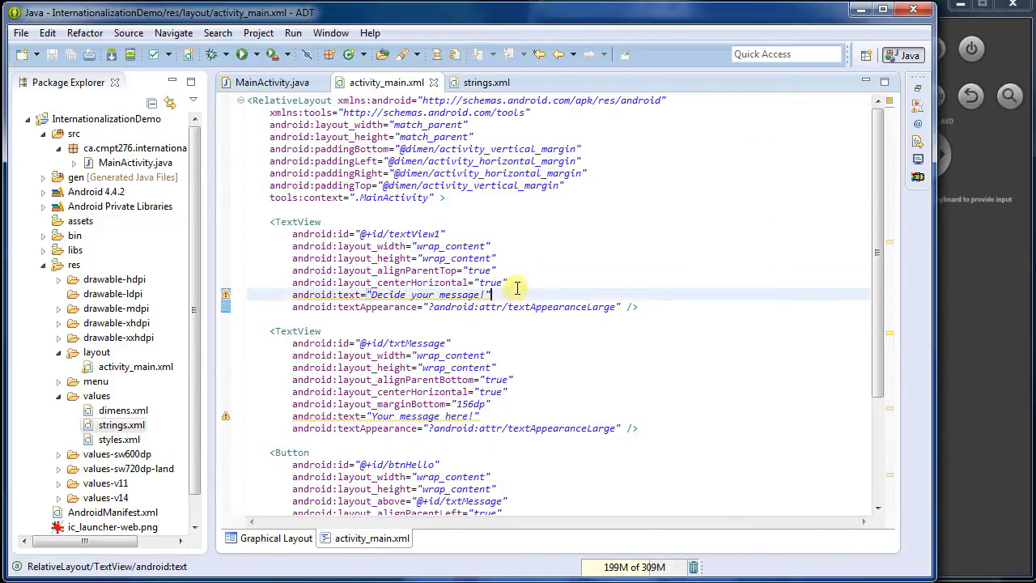
{"action": "double_click", "coordinate": [424, 295]}
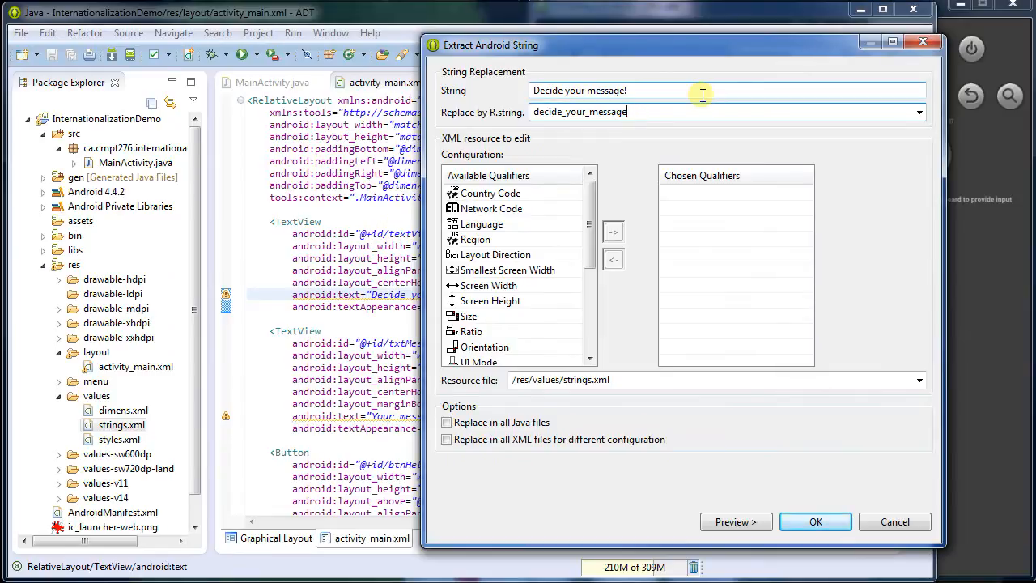
{"action": "left_click", "coordinate": [816, 521]}
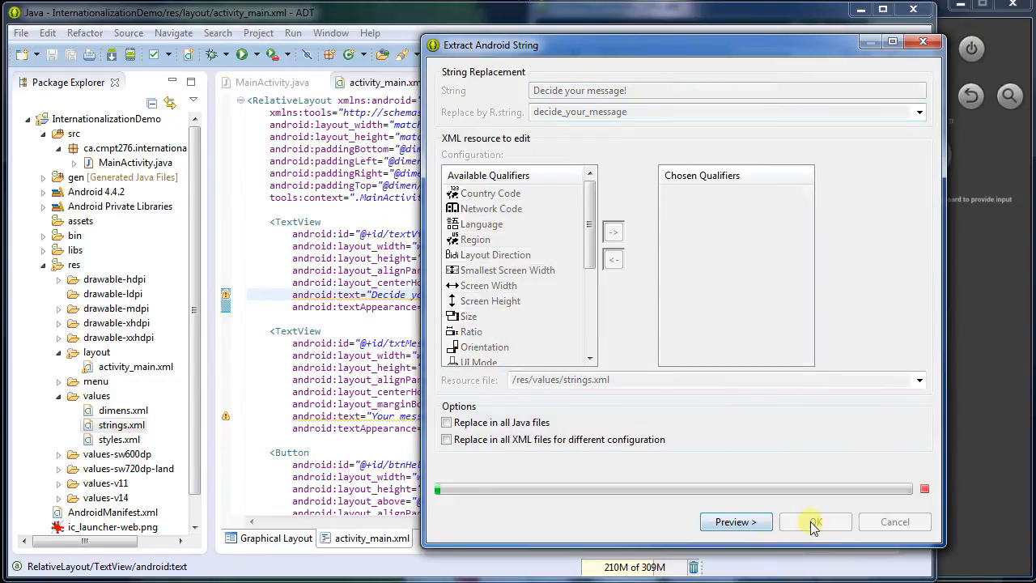
{"action": "left_click", "coordinate": [814, 521]}
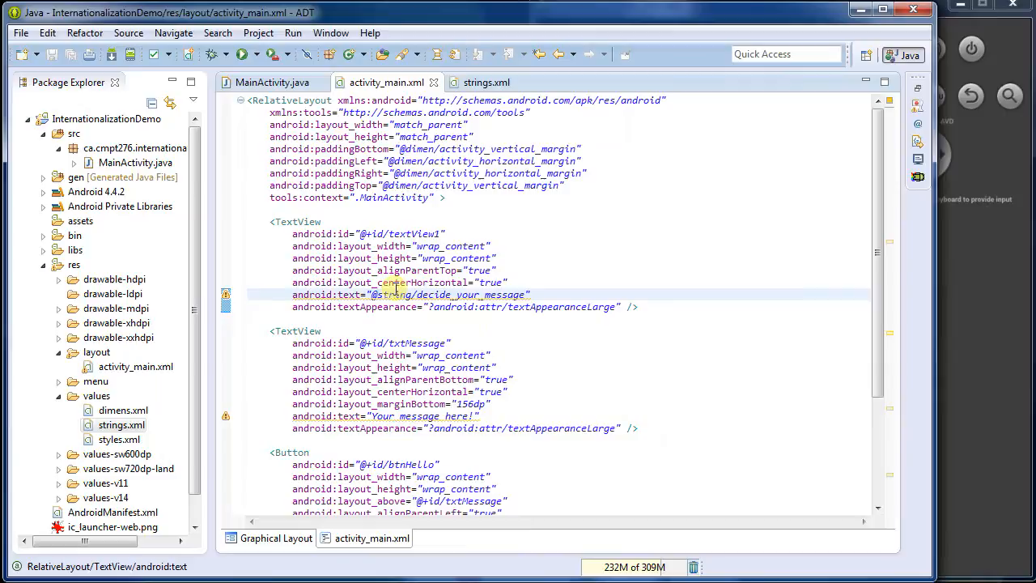
{"action": "double_click", "coordinate": [450, 295]}
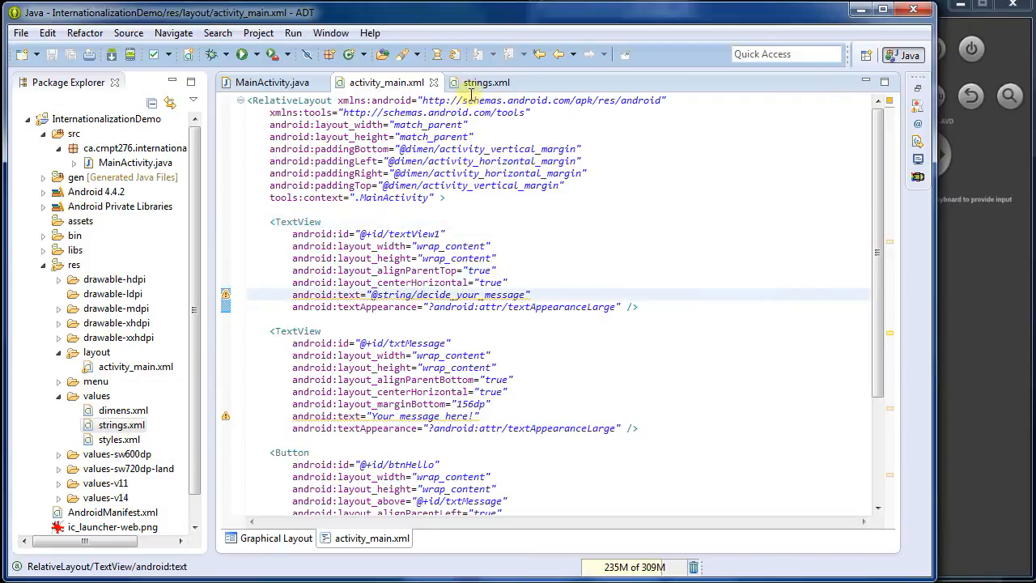
{"action": "left_click", "coordinate": [486, 80]}
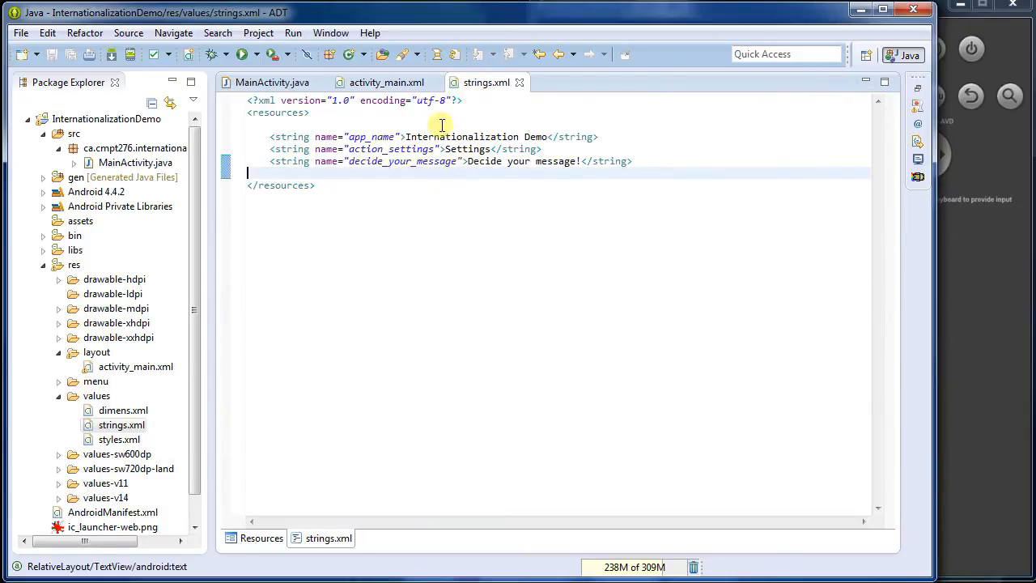
{"action": "left_click", "coordinate": [385, 81]}
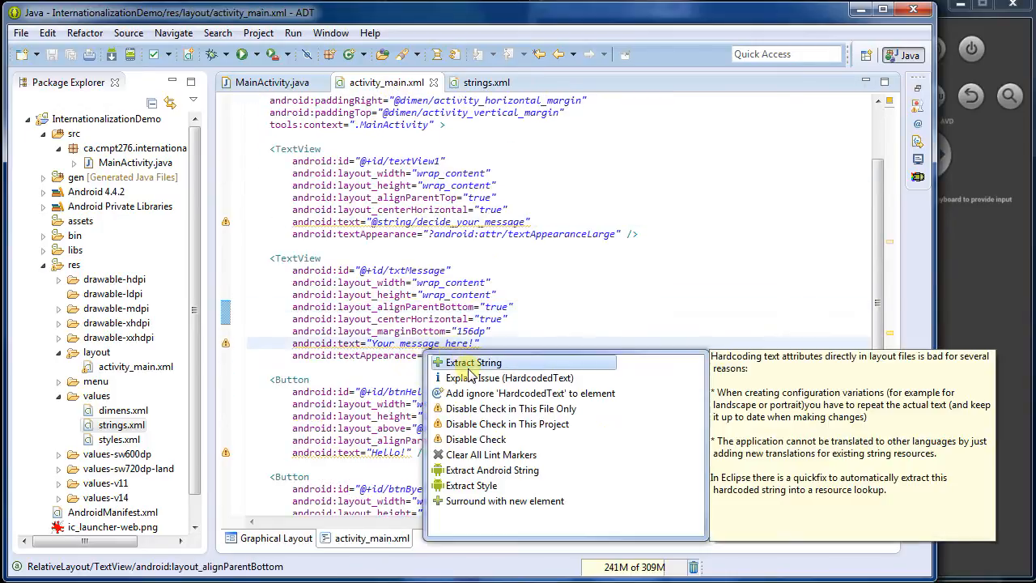
Extract Your message here!, Hello! and Good Bye! into your_message_here, hello and good_bye resources
{"action": "left_click", "coordinate": [472, 363]}
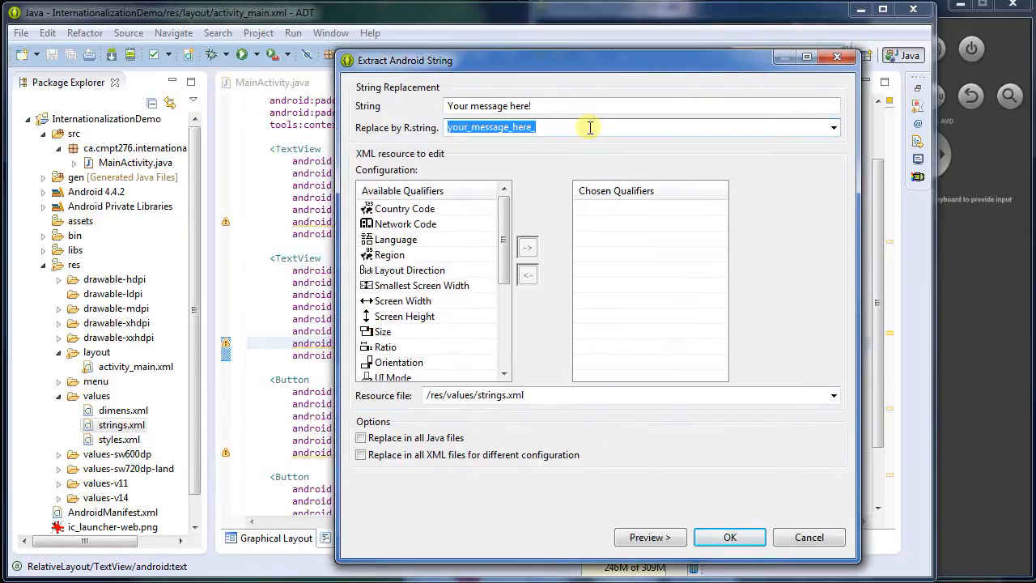
{"action": "left_click", "coordinate": [728, 538]}
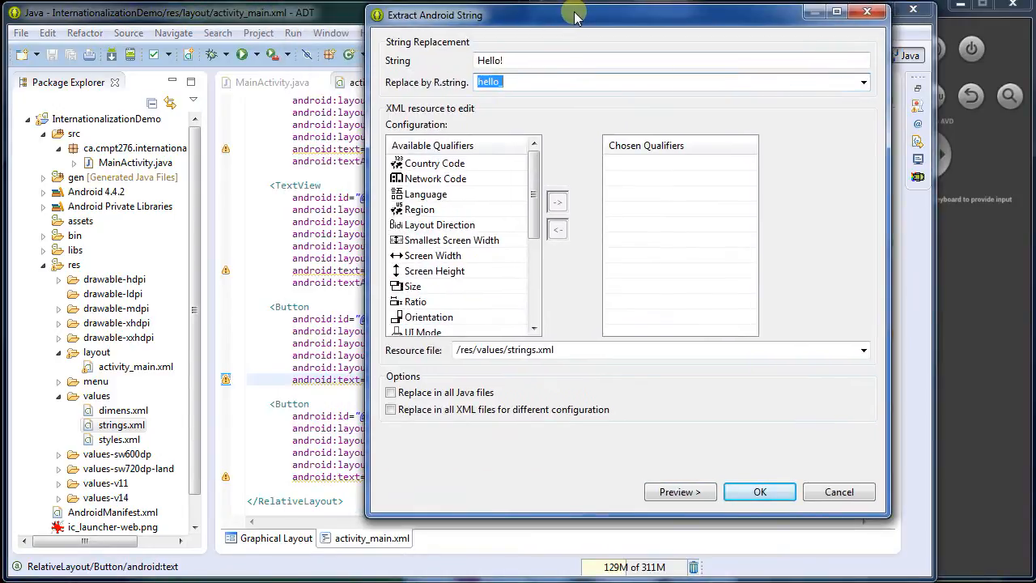
{"action": "left_click", "coordinate": [757, 492]}
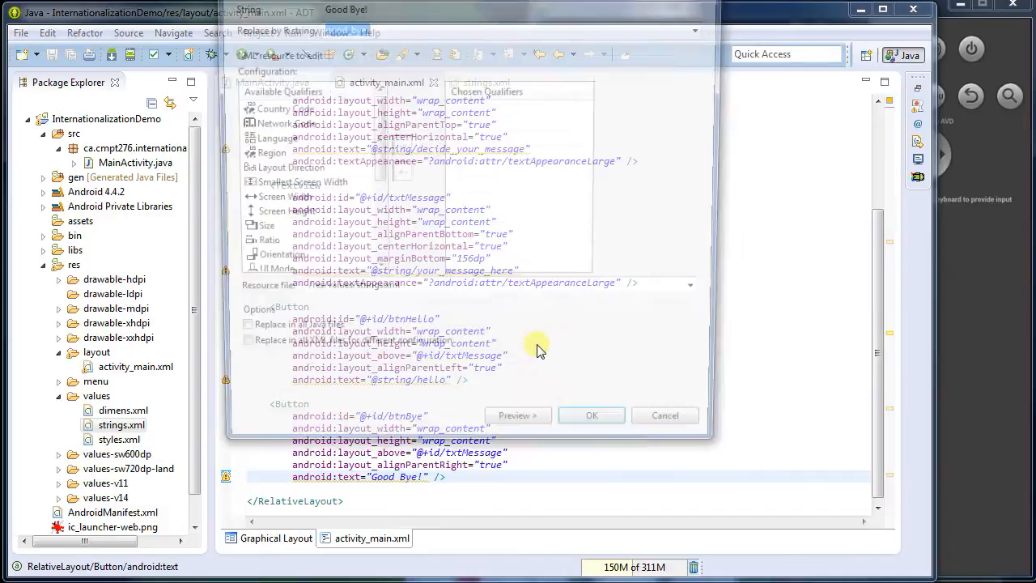
{"action": "type", "text": "good_bye_"}
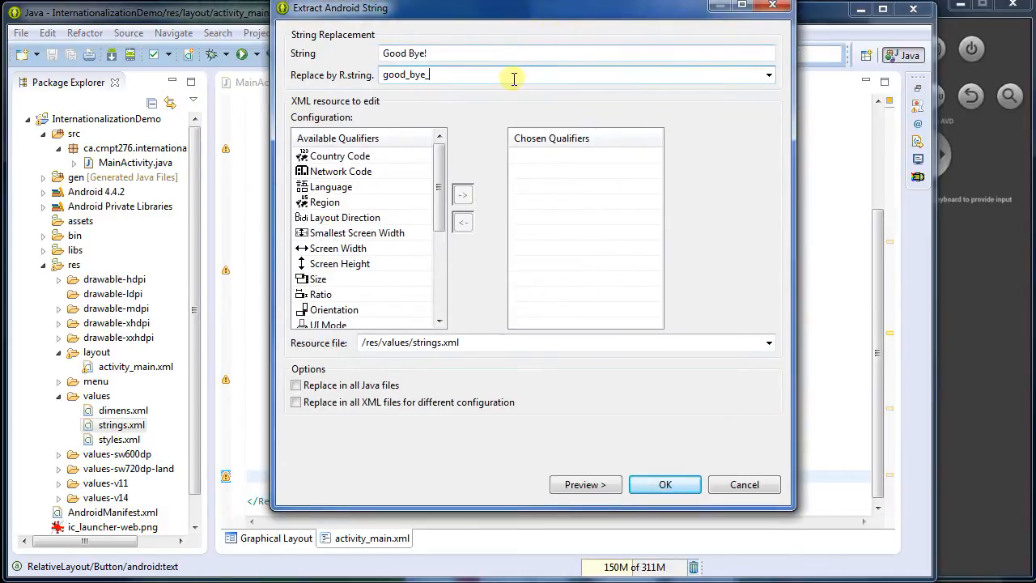
{"action": "left_click", "coordinate": [663, 484]}
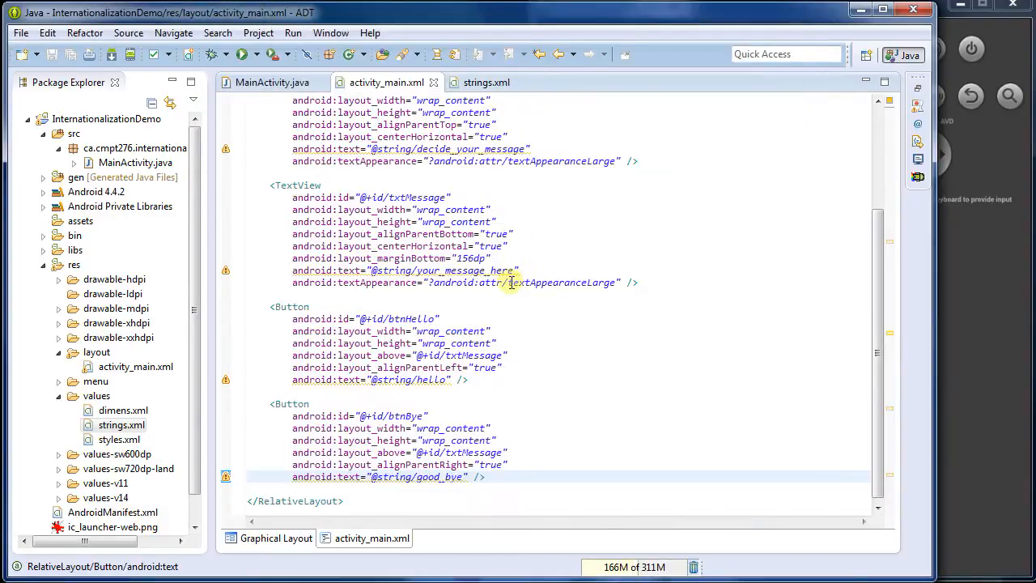
{"action": "left_click", "coordinate": [397, 318]}
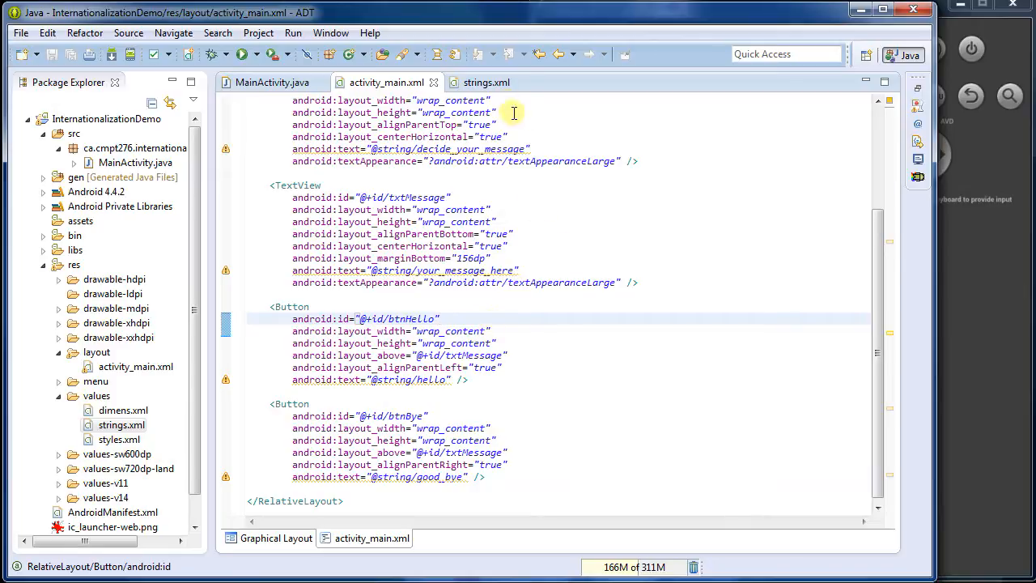
Review all extracted strings in strings.xml and return to MainActivity.java
{"action": "left_click", "coordinate": [485, 81]}
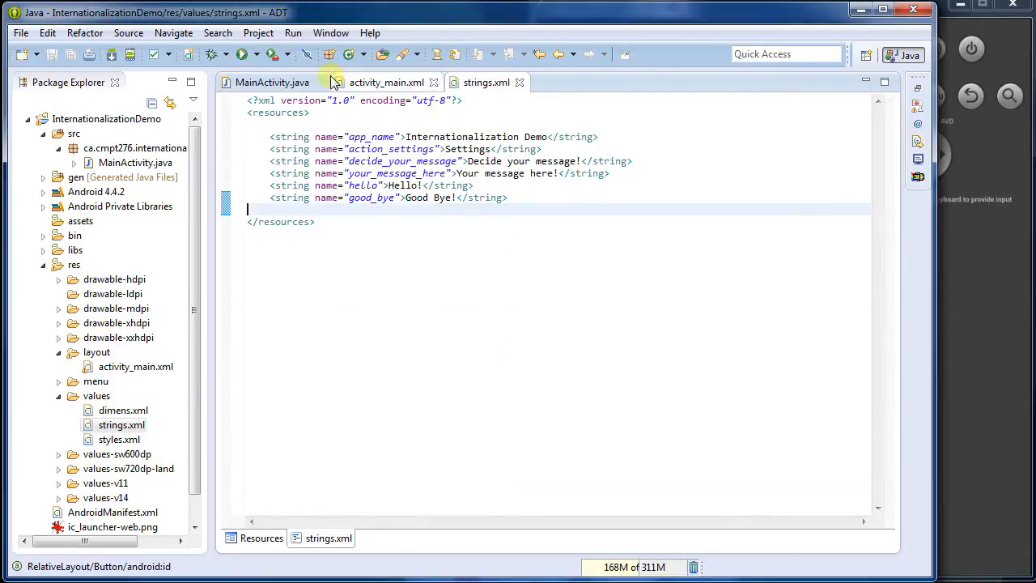
{"action": "left_click", "coordinate": [272, 81]}
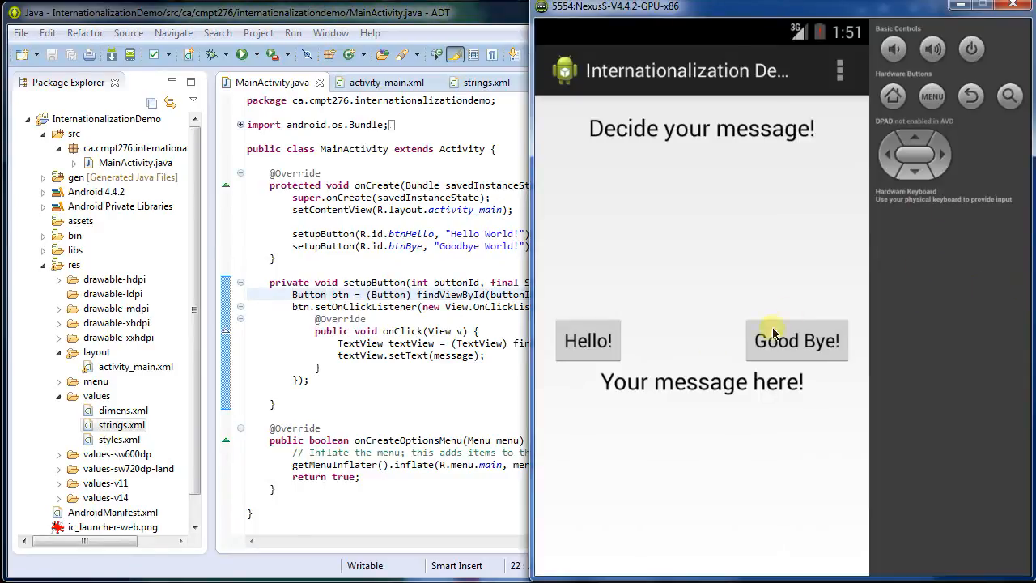
Tap Good Bye! in the relaunched app, which still shows English texts
{"action": "left_click", "coordinate": [796, 340]}
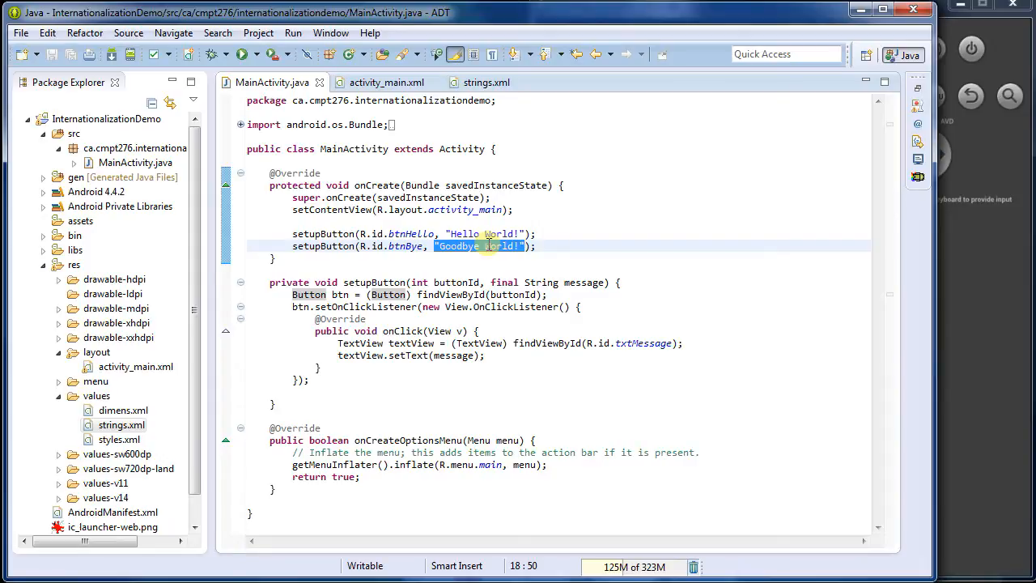
Highlight the literal Hello World! string in MainActivity.java, then return to strings.xml
{"action": "left_click", "coordinate": [486, 233]}
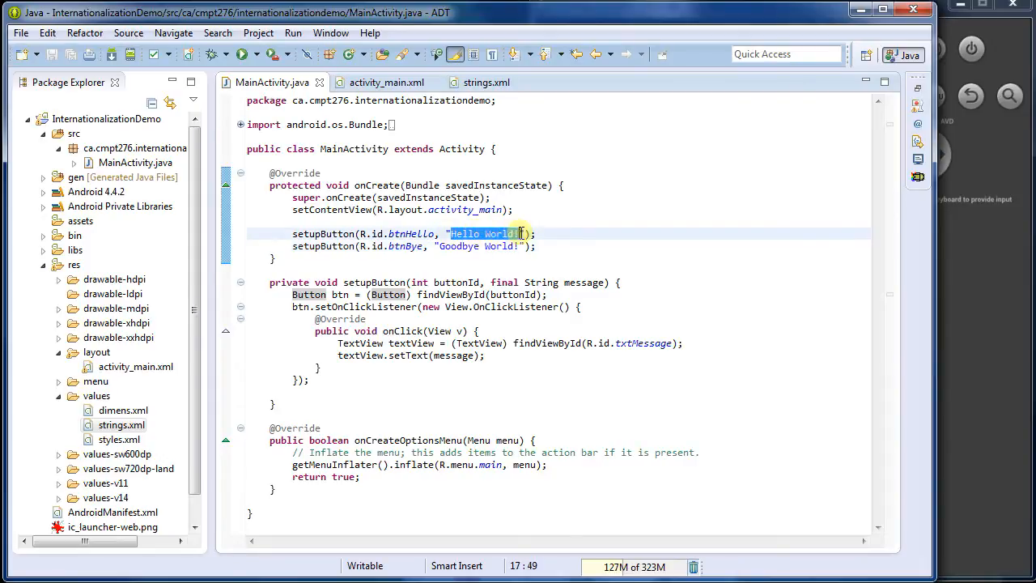
{"action": "right_click", "coordinate": [486, 233]}
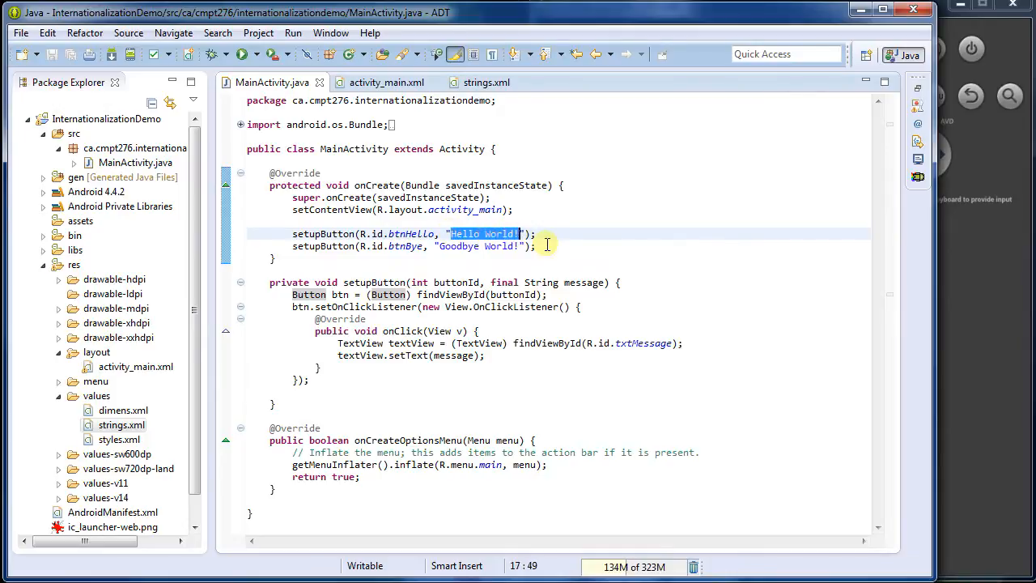
{"action": "left_click", "coordinate": [486, 81]}
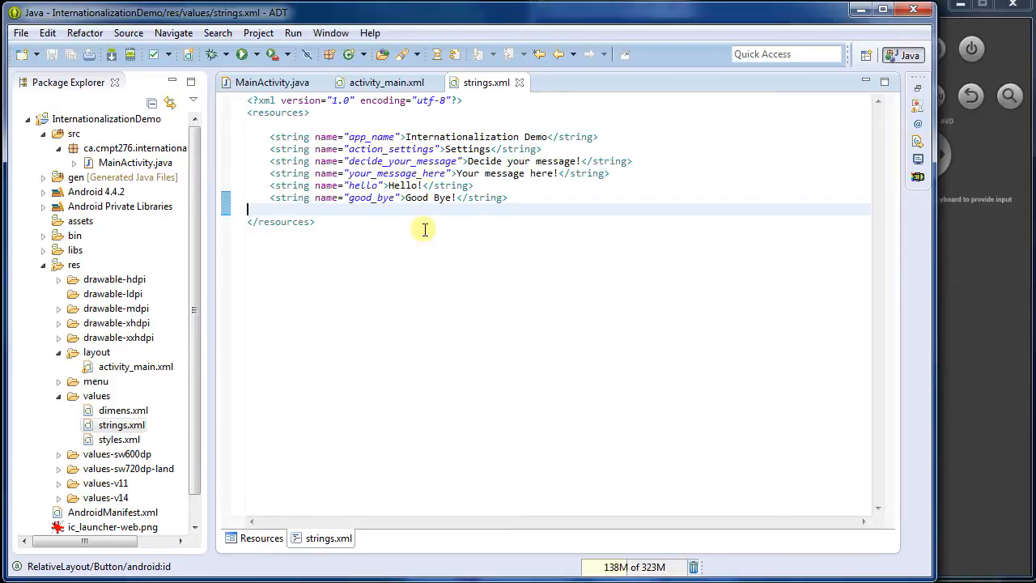
Add a hello_world String resource with value Hello World in the strings.xml Resources view
{"action": "left_click", "coordinate": [261, 537]}
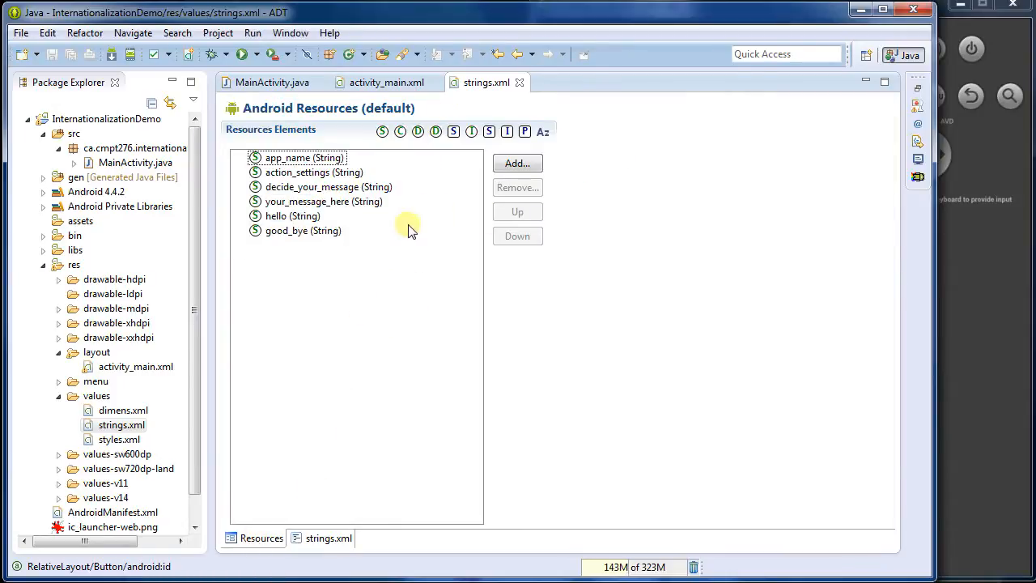
{"action": "left_click", "coordinate": [517, 162]}
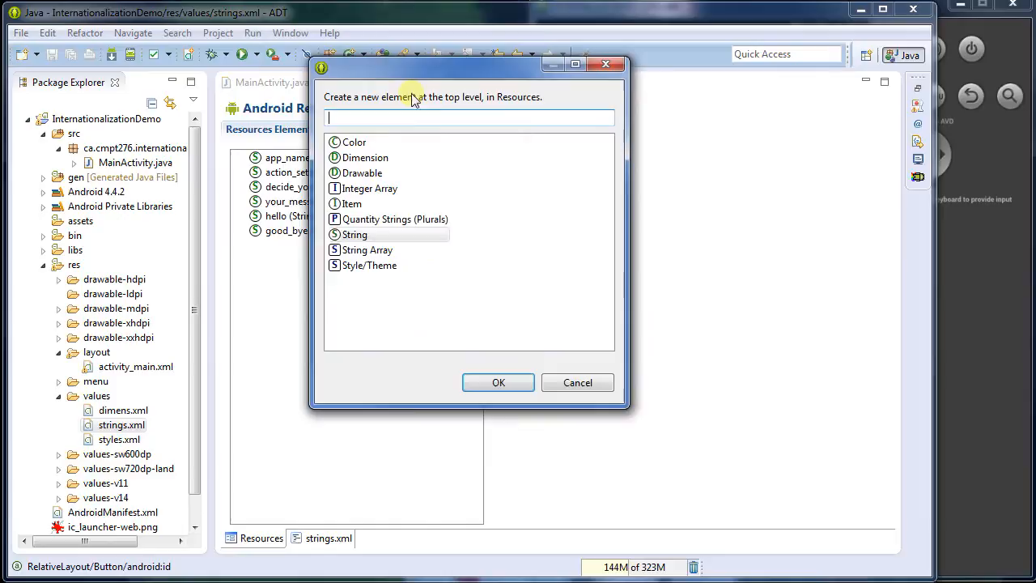
{"action": "left_click", "coordinate": [498, 382]}
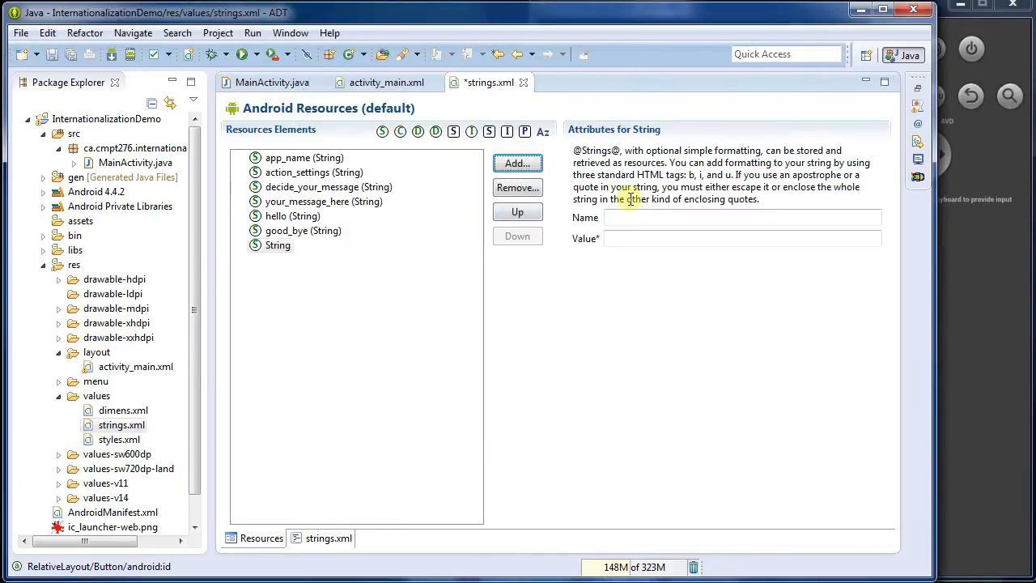
{"action": "type", "text": "hello"}
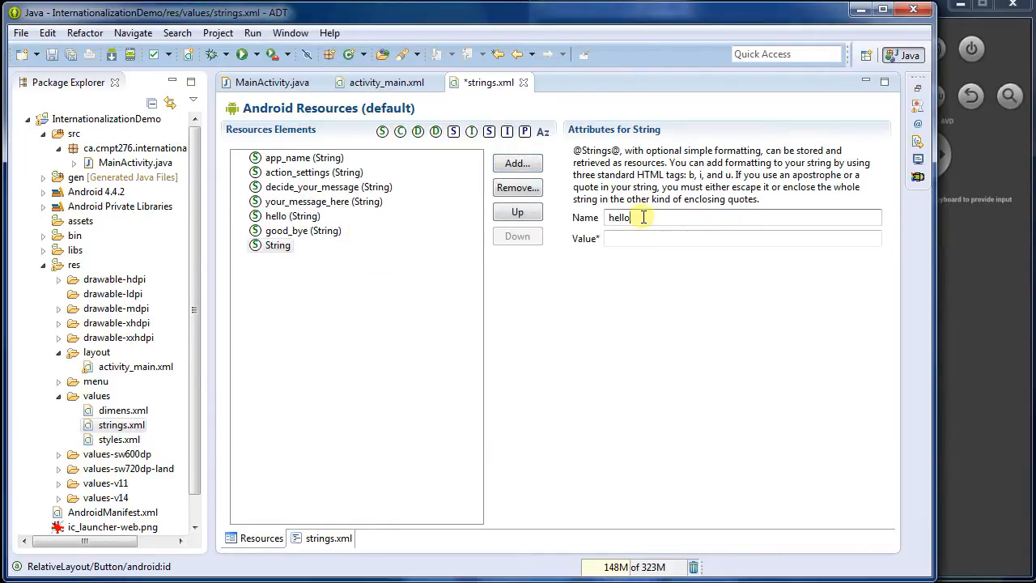
{"action": "type", "text": "_world"}
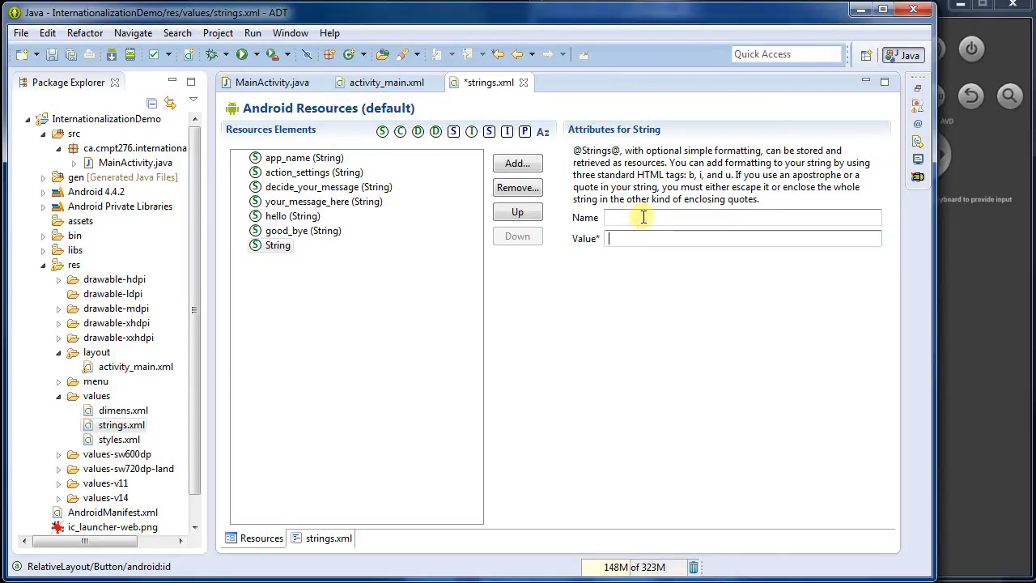
{"action": "type", "text": "Hel"}
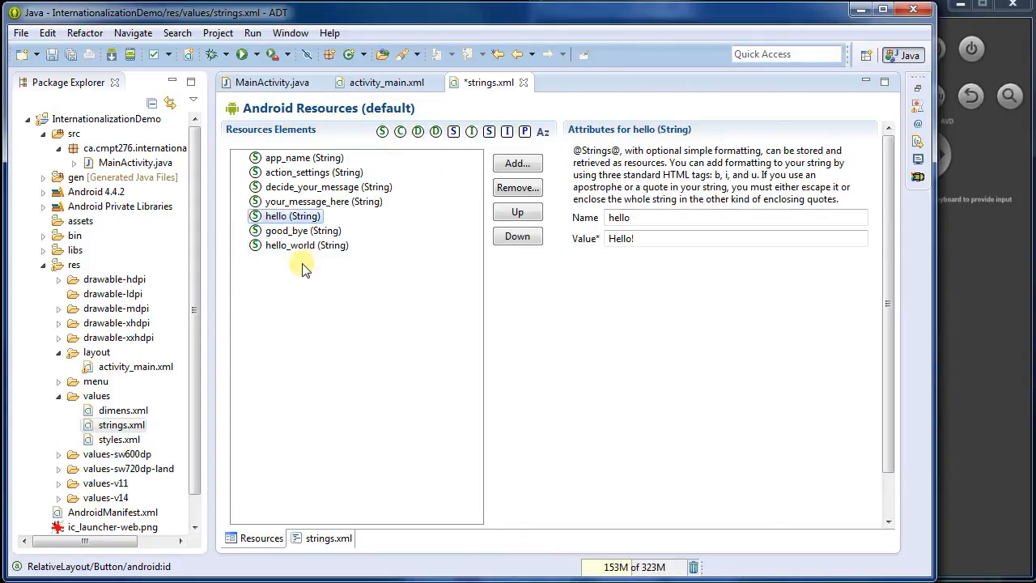
Add a goodbye_world String resource with value Goodbye World and return to MainActivity.java
{"action": "left_click", "coordinate": [518, 162]}
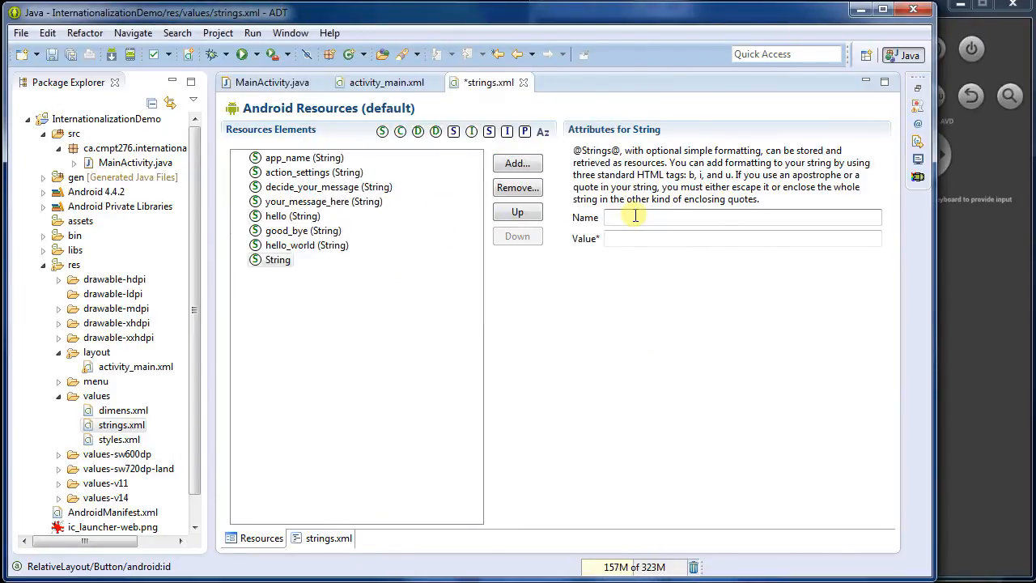
{"action": "type", "text": "goodby"}
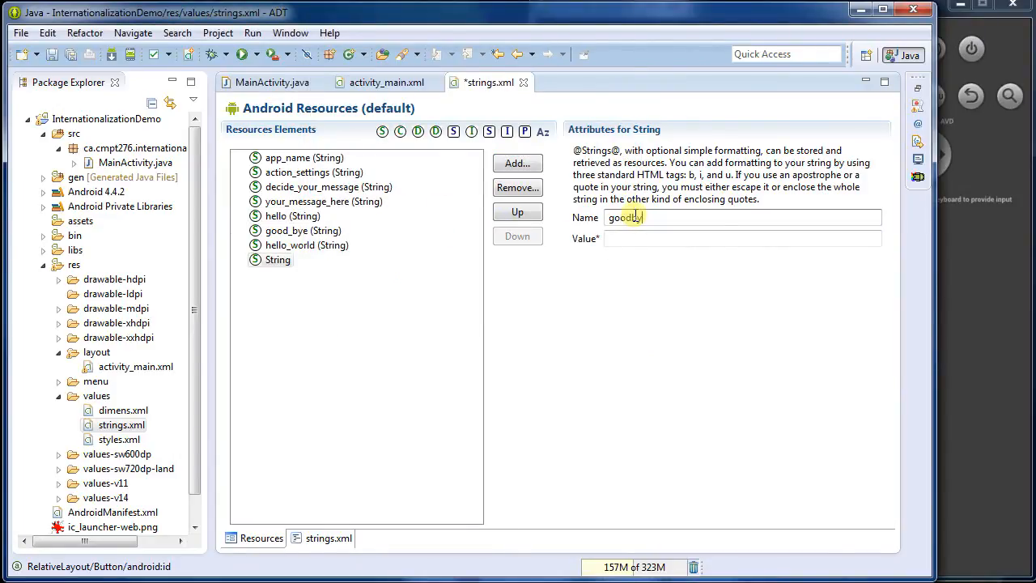
{"action": "type", "text": "e_world"}
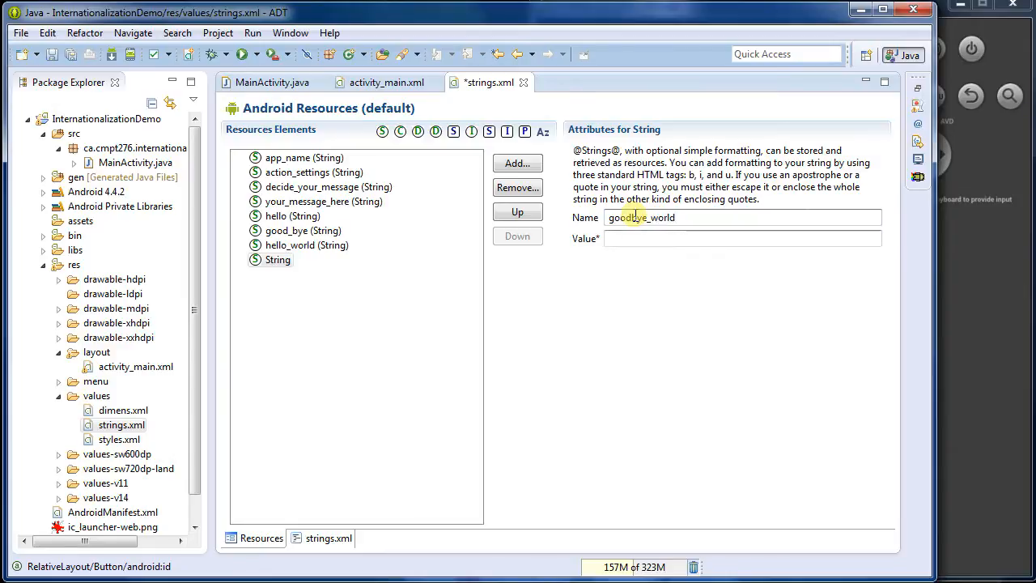
{"action": "type", "text": "Goodbye Wor"}
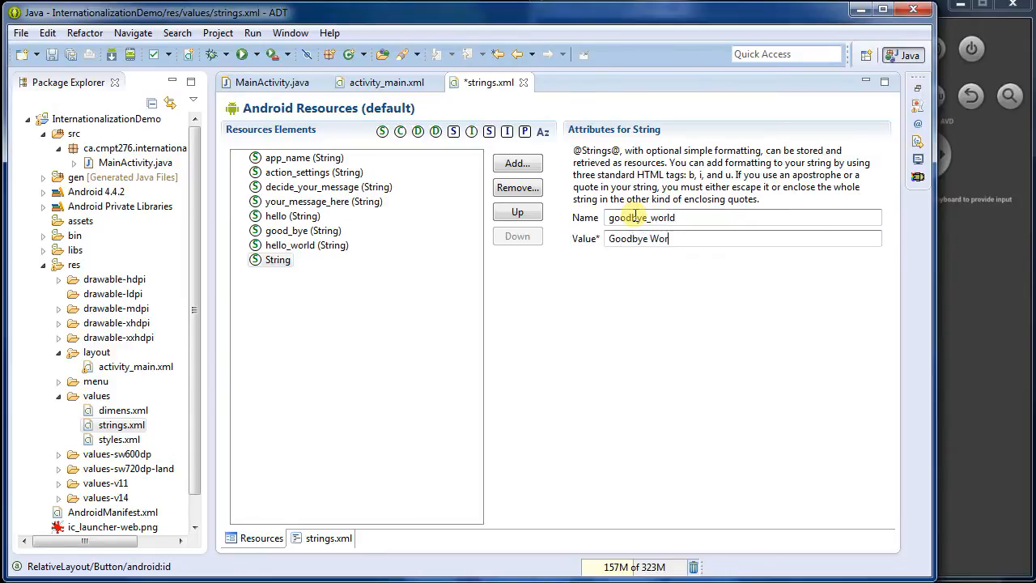
{"action": "left_click", "coordinate": [306, 244]}
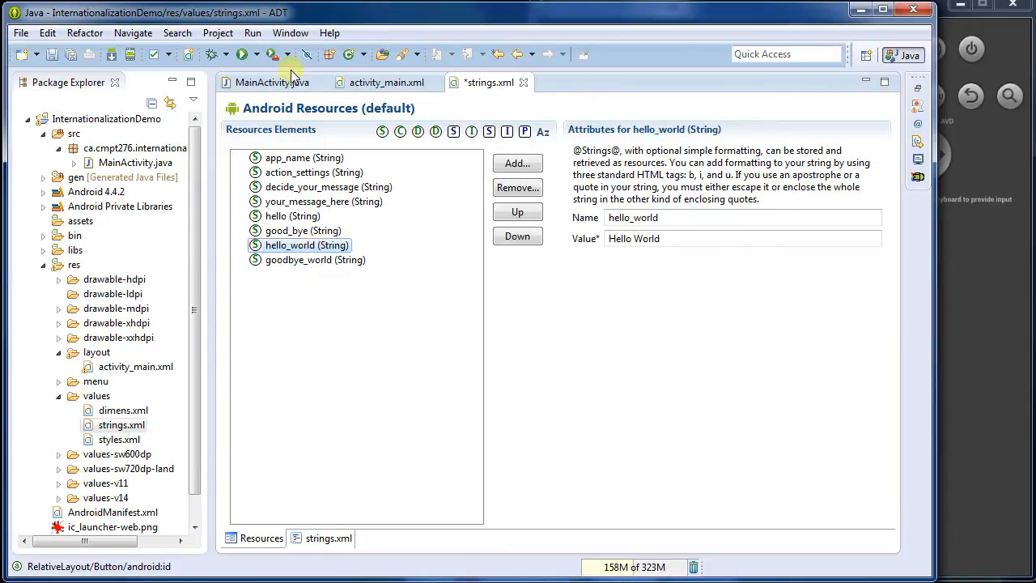
{"action": "left_click", "coordinate": [272, 81]}
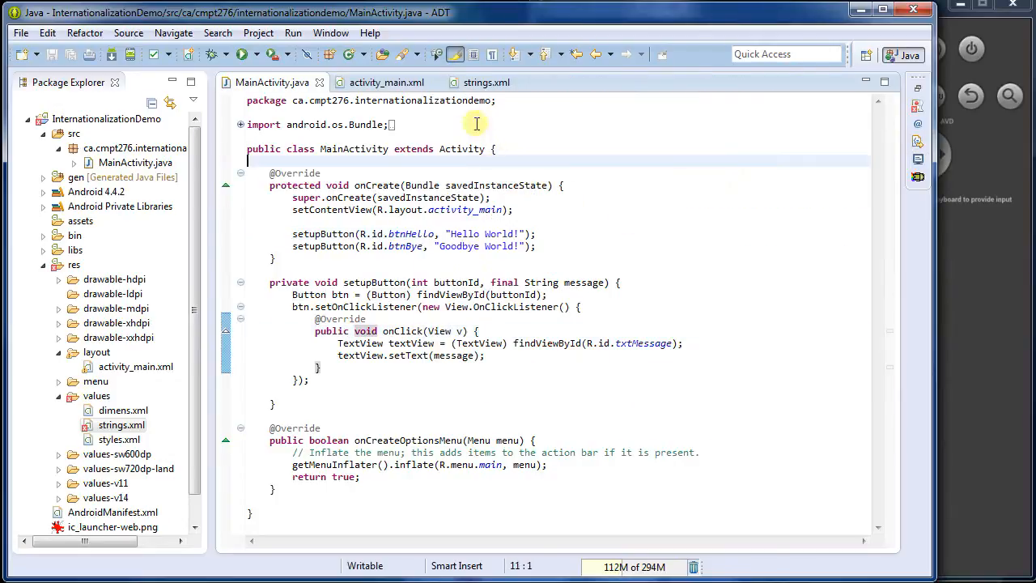
{"action": "left_click", "coordinate": [486, 81]}
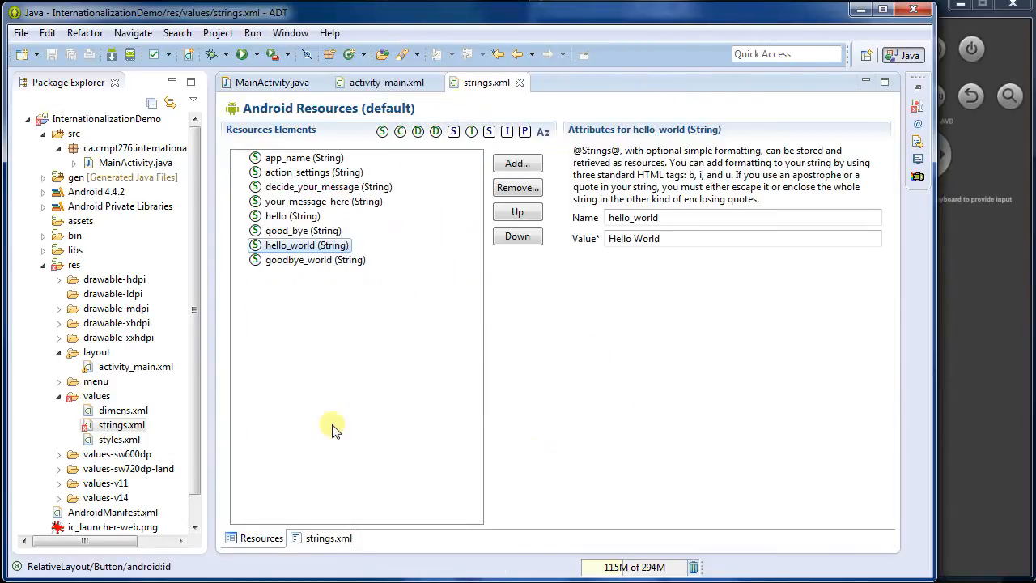
{"action": "left_click", "coordinate": [327, 538]}
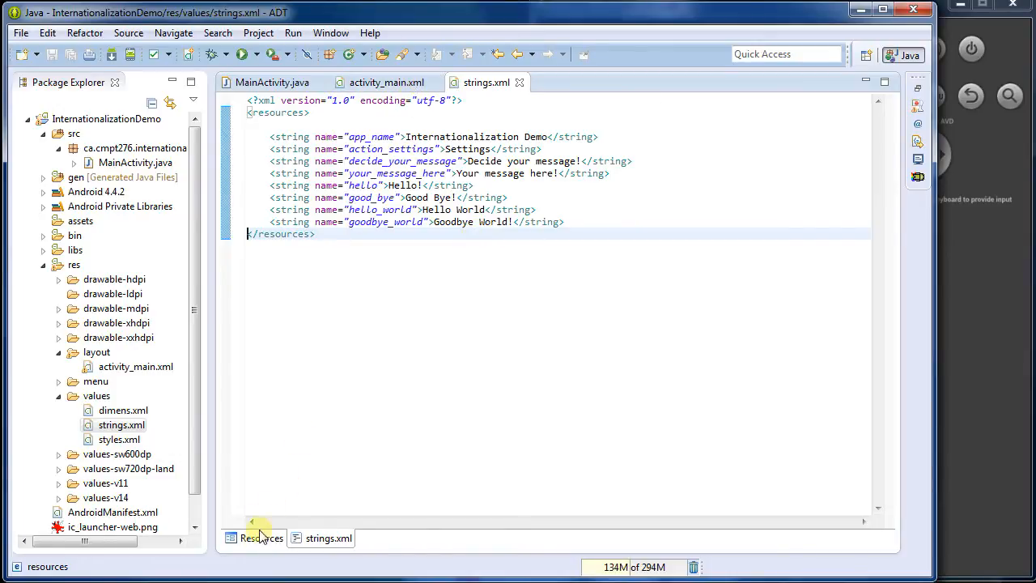
{"action": "left_click", "coordinate": [261, 538]}
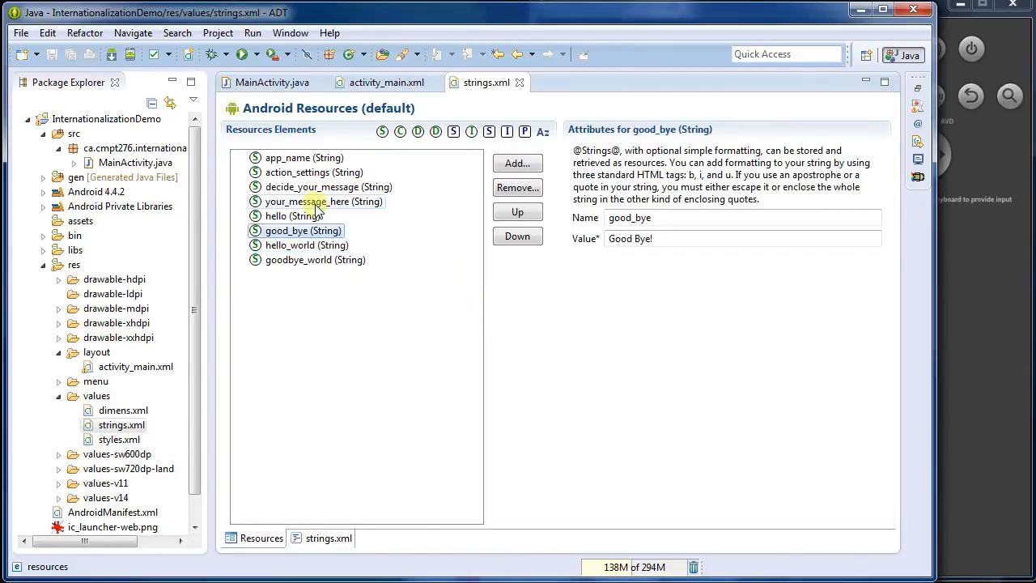
{"action": "left_click", "coordinate": [385, 81]}
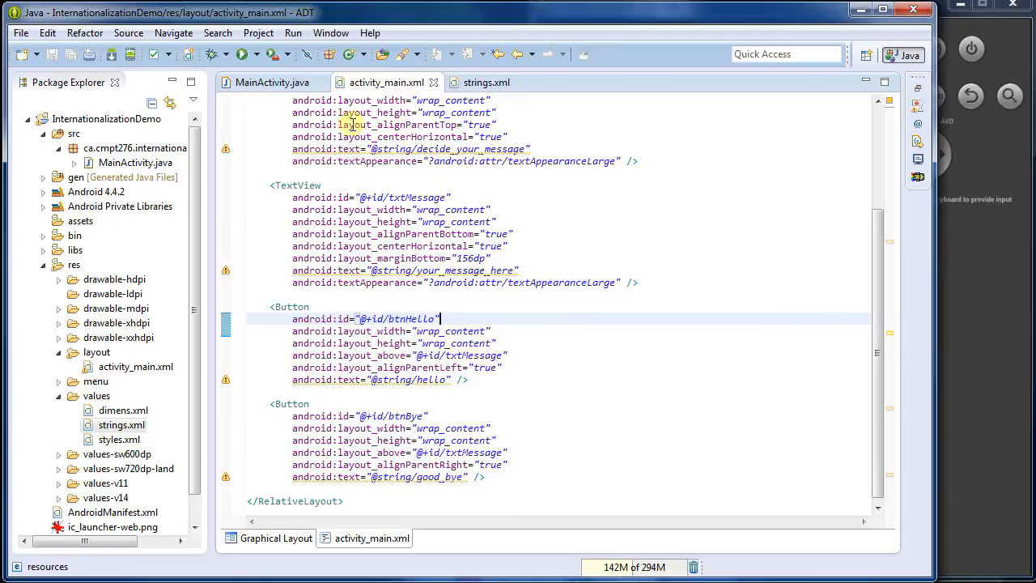
{"action": "left_click", "coordinate": [272, 81]}
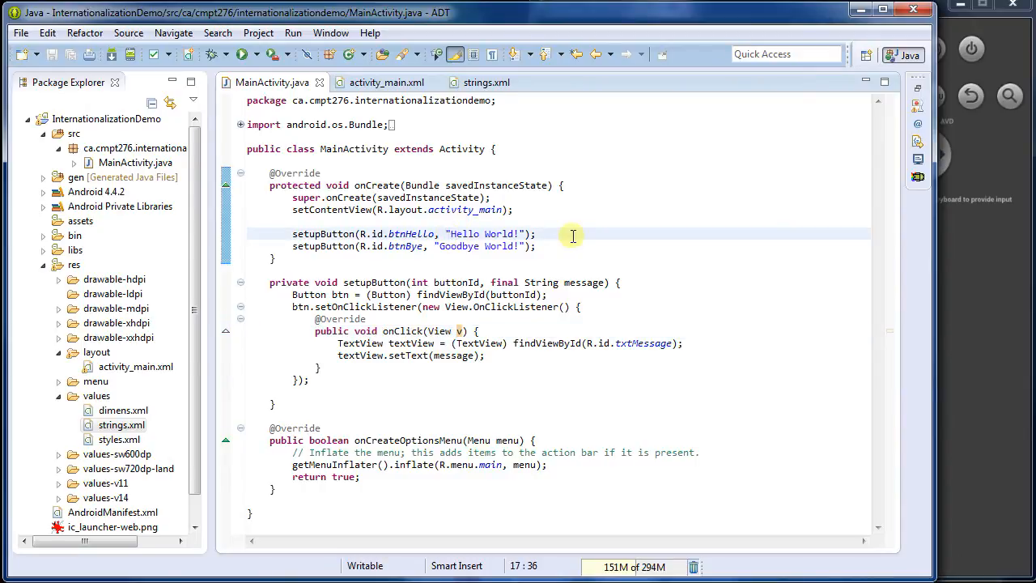
Replace the greeting literals with R.string.hello_world and R.string.goodbye_world in the setupButton calls
{"action": "double_click", "coordinate": [485, 233]}
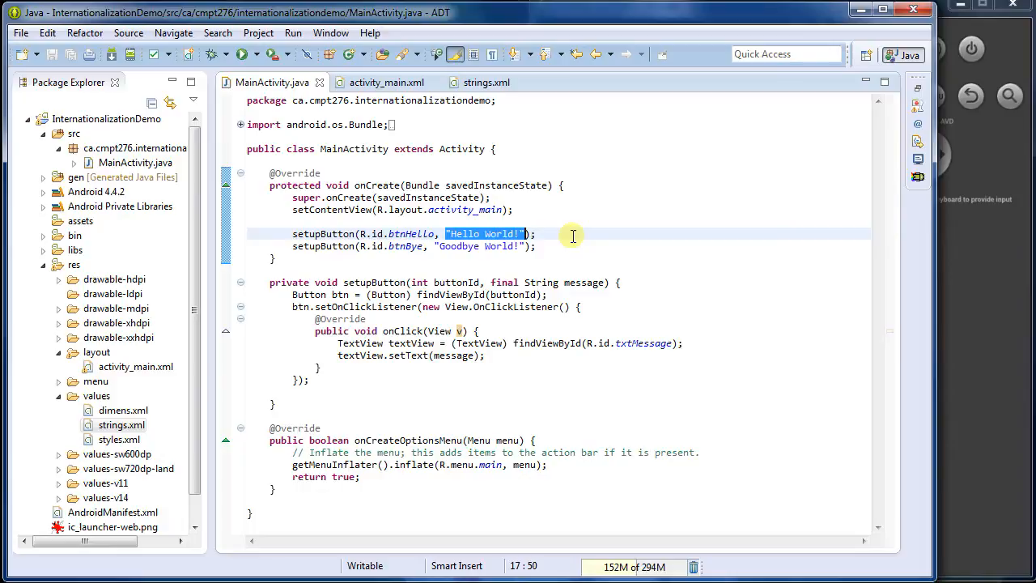
{"action": "type", "text": "R.string"}
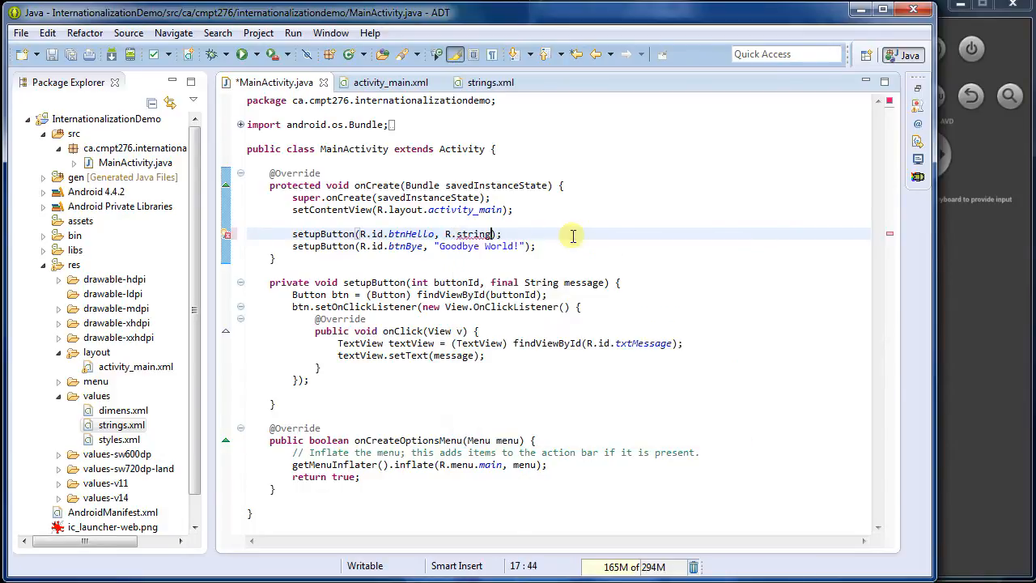
{"action": "type", "text": ".hello_world"}
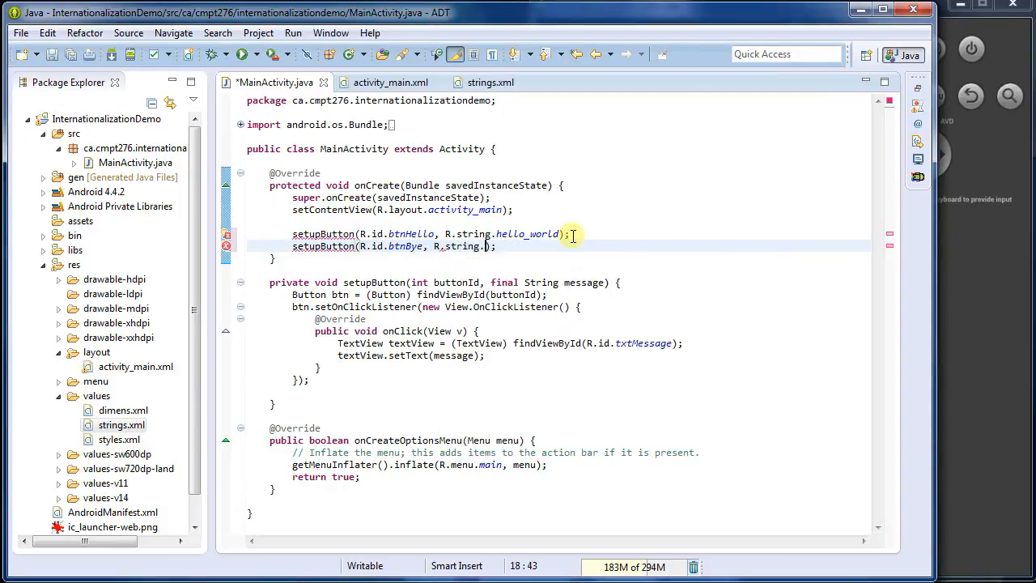
{"action": "type", "text": "goodbye_world"}
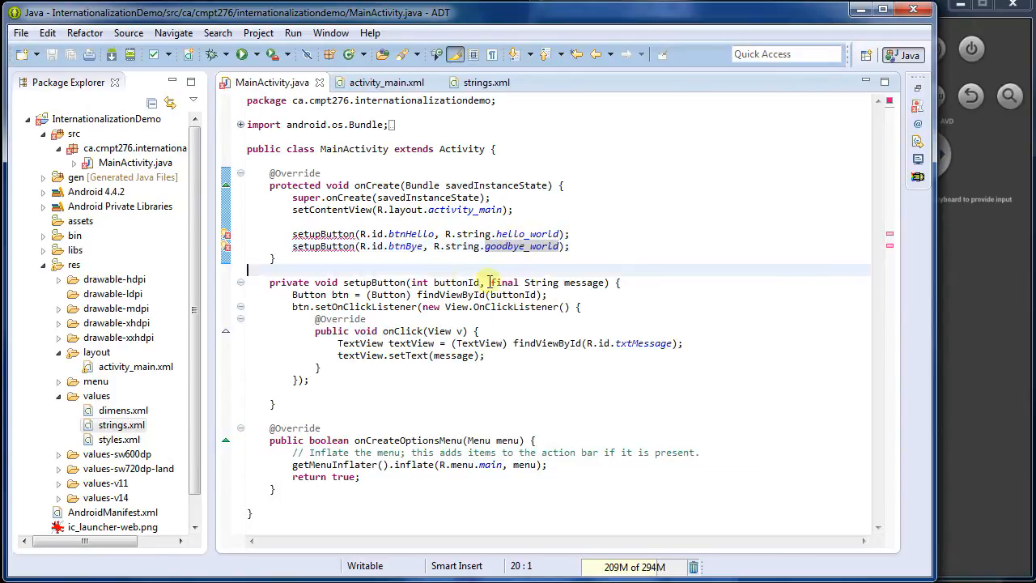
Change setupButton's message parameter type from String to int
{"action": "double_click", "coordinate": [540, 281]}
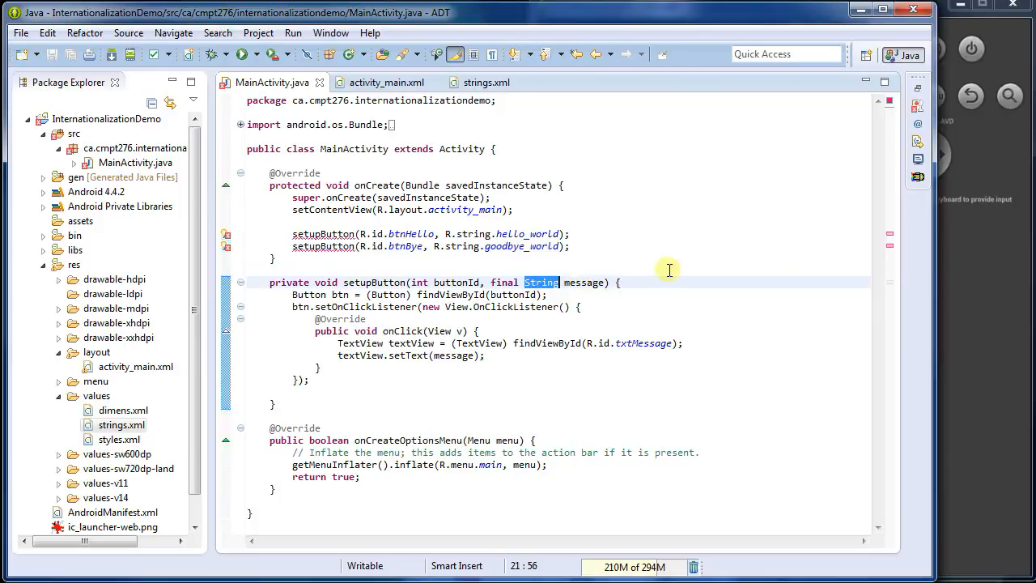
{"action": "type", "text": "int"}
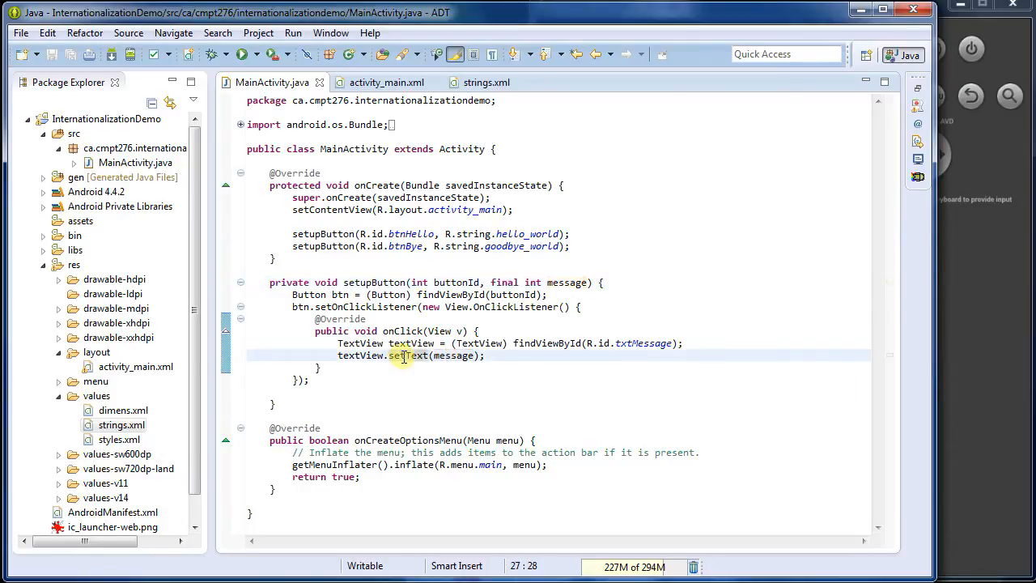
{"action": "left_click", "coordinate": [409, 356]}
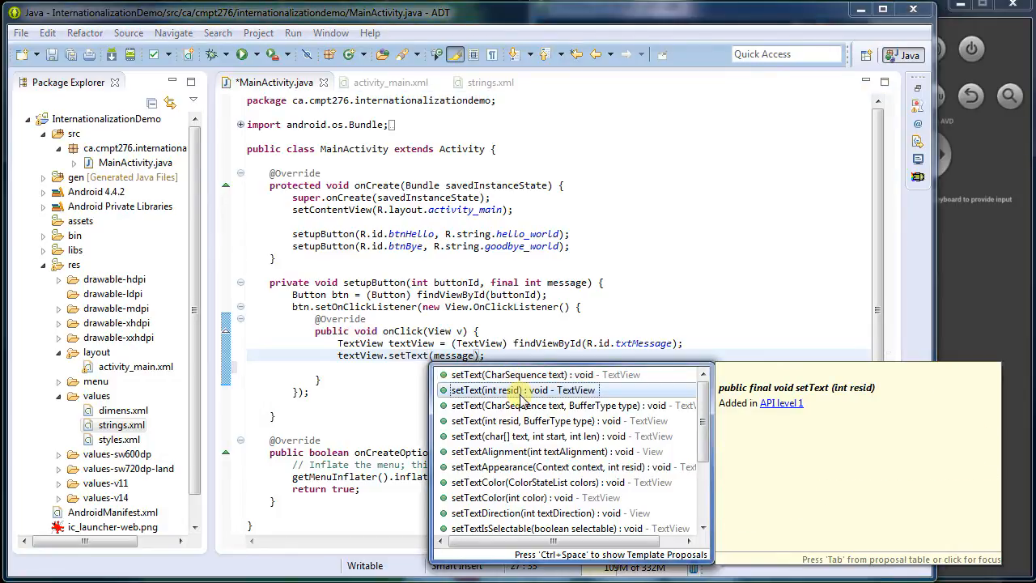
Comment out the old textView.setText(message) line in the click handler
{"action": "key", "text": "Escape"}
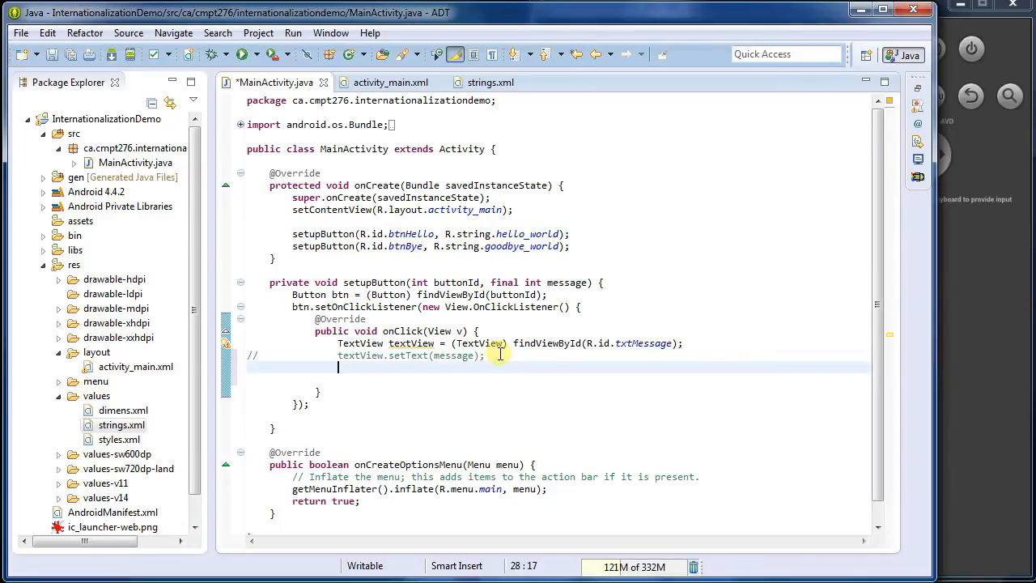
Add a '// Get string from strings.xml' comment, getString the message and set it on textView
{"action": "type", "text": "// Get"}
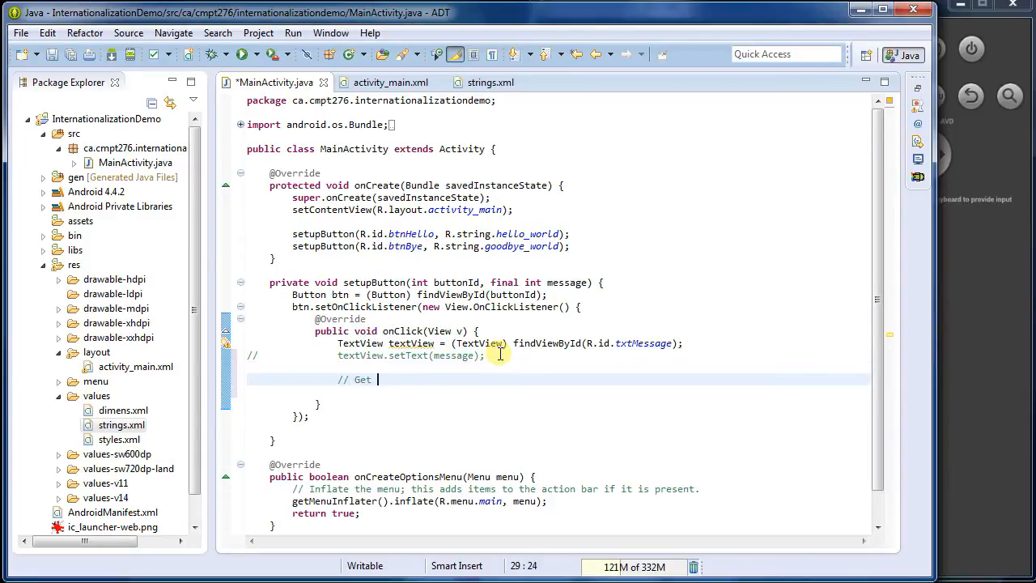
{"action": "type", "text": "string from res"}
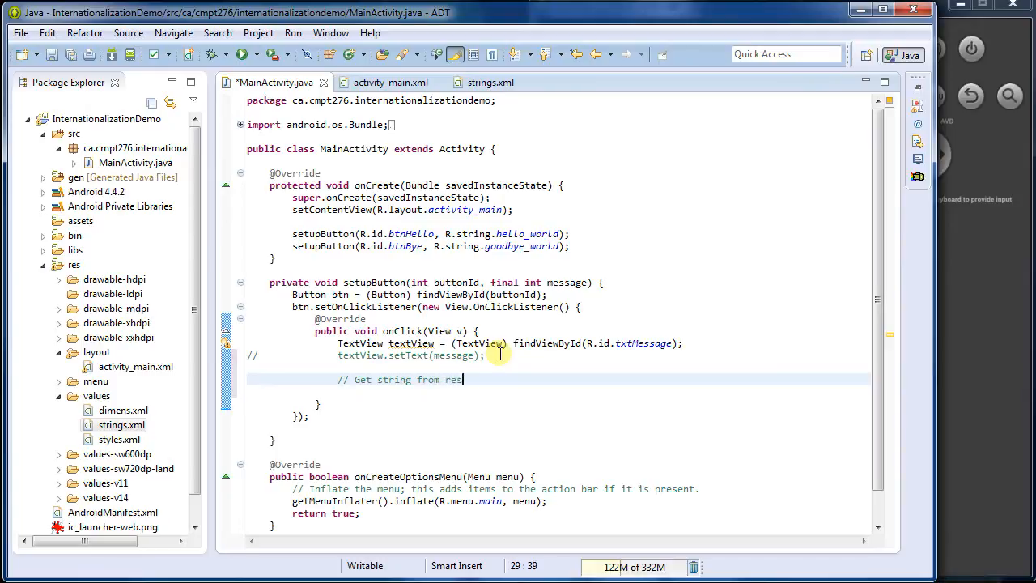
{"action": "type", "text": "strings.xml"}
{"action": "type", "text": "String message ="}
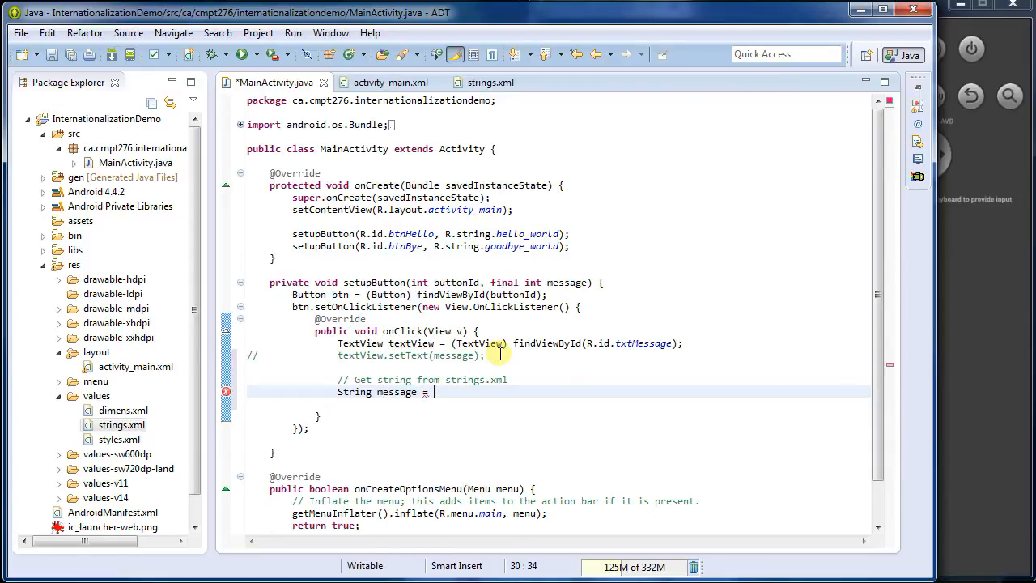
{"action": "type", "text": "getString(message);"}
{"action": "type", "text": "textViwe"}
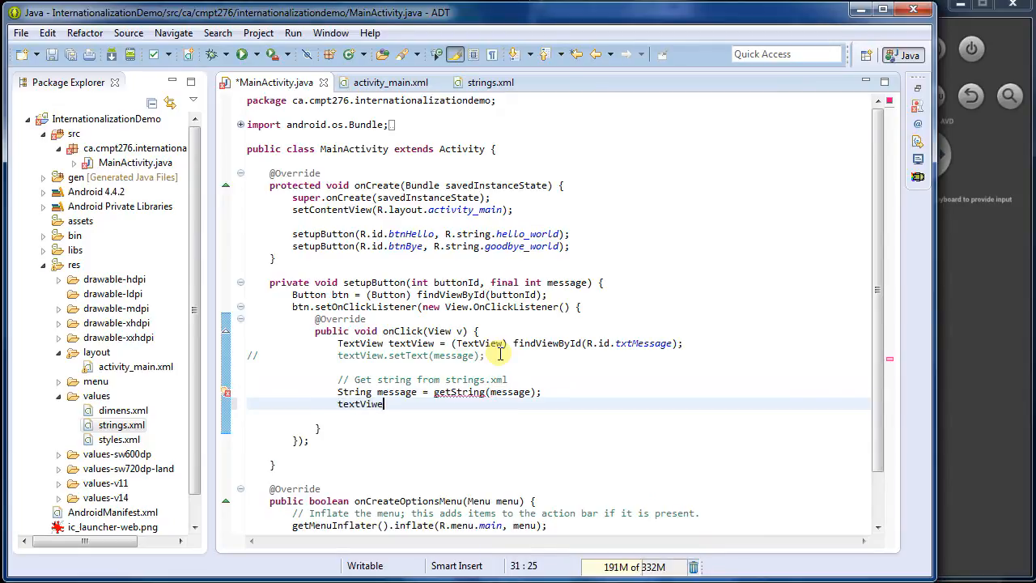
{"action": "type", "text": ".setTE"}
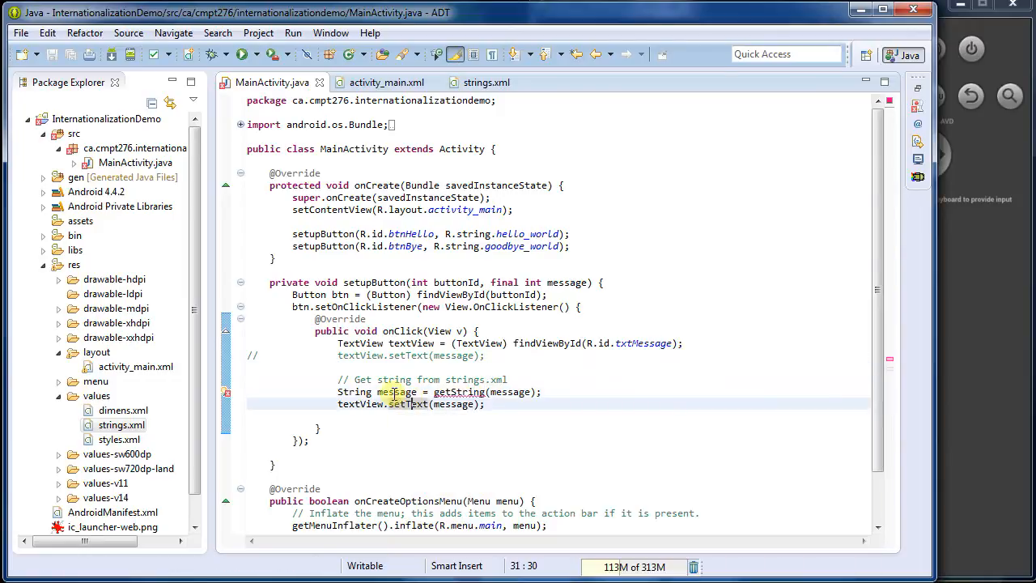
Rename the getString argument to messageId
{"action": "double_click", "coordinate": [396, 391]}
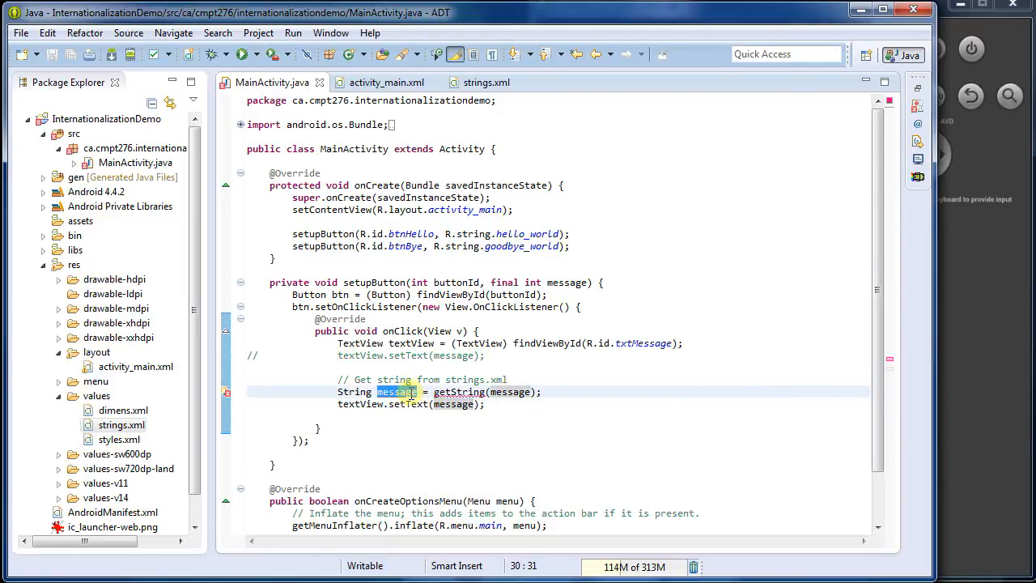
{"action": "left_click", "coordinate": [534, 392]}
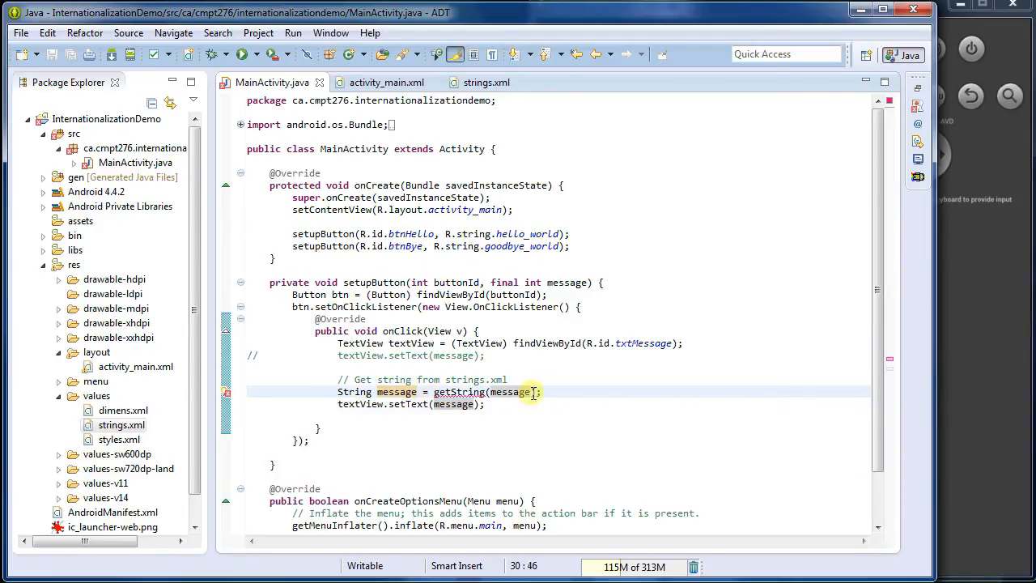
{"action": "type", "text": "Id"}
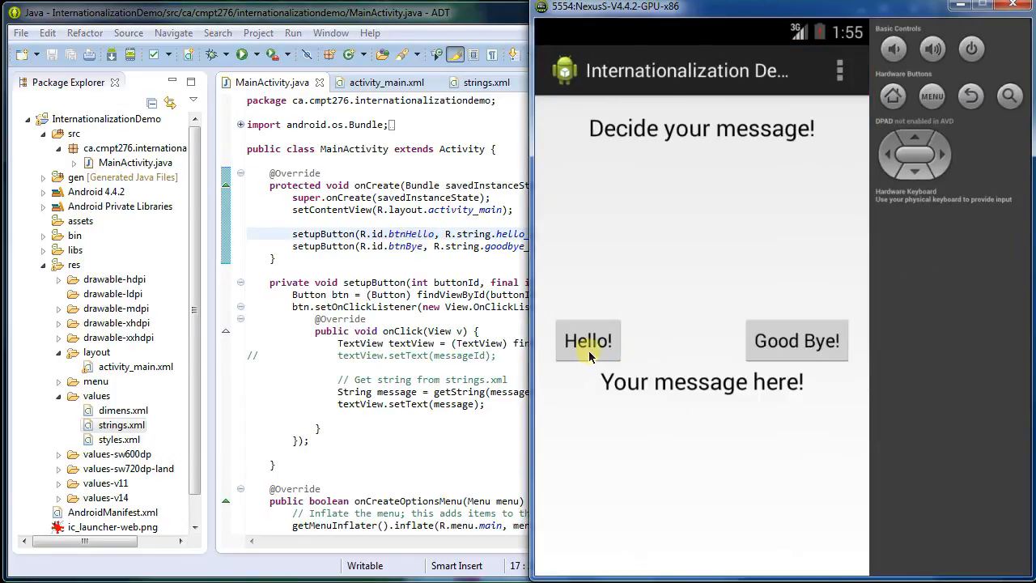
Try the Hello! button in the redeployed app on the emulator
{"action": "left_click", "coordinate": [796, 340]}
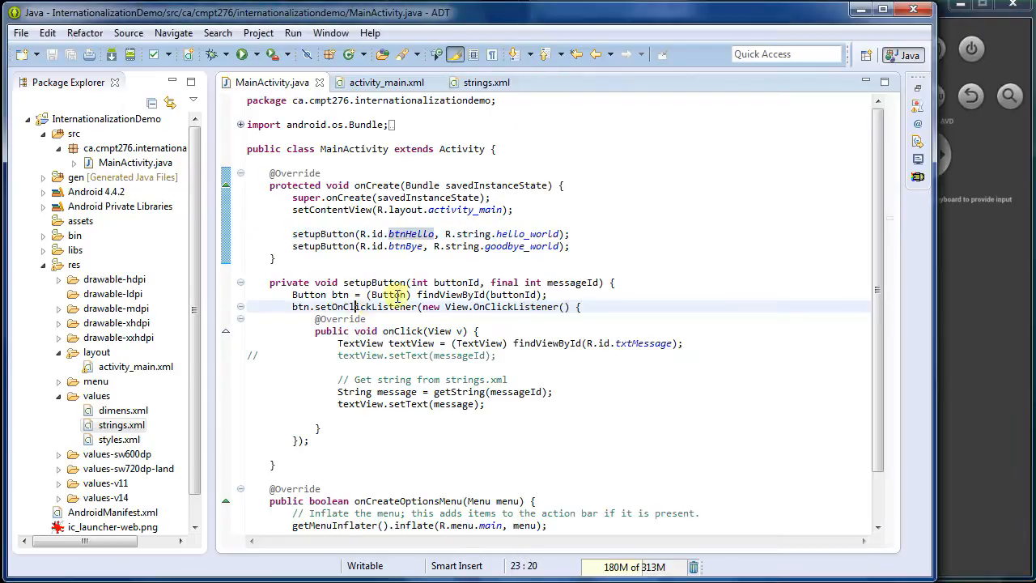
Check the hello_world value in strings.xml and save the resources file
{"action": "left_click", "coordinate": [486, 81]}
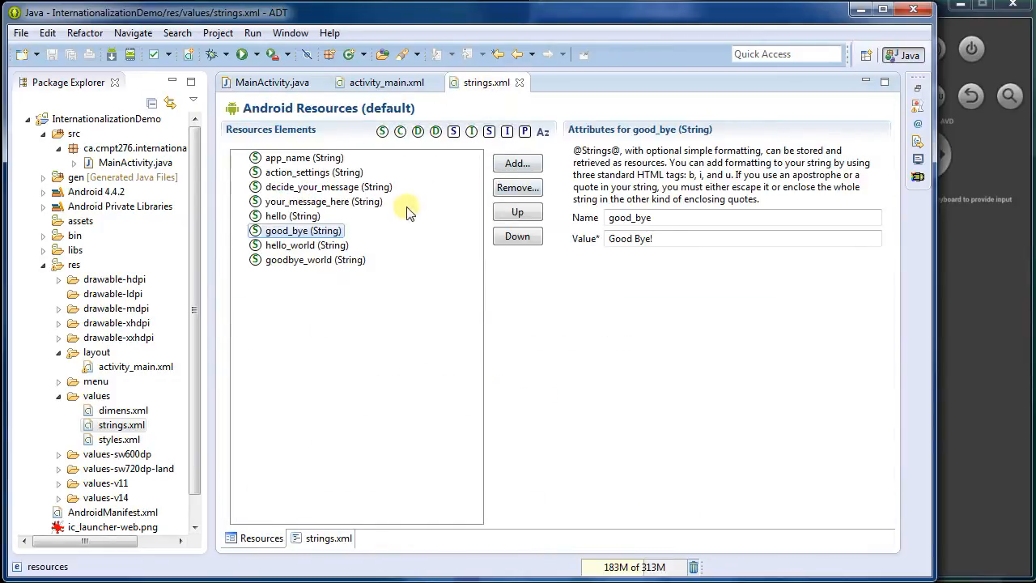
{"action": "left_click", "coordinate": [306, 244]}
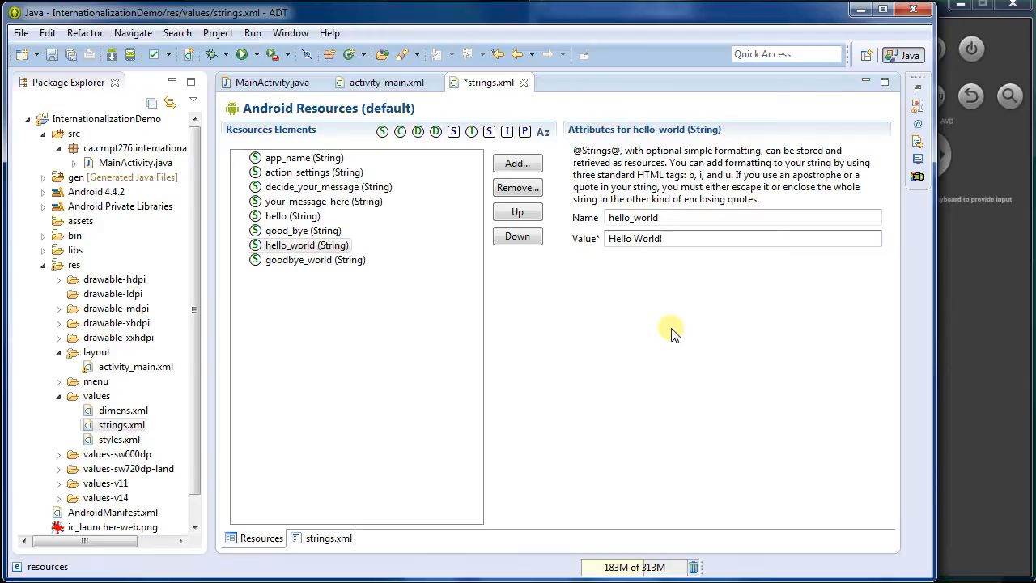
{"action": "key", "text": "ctrl+s"}
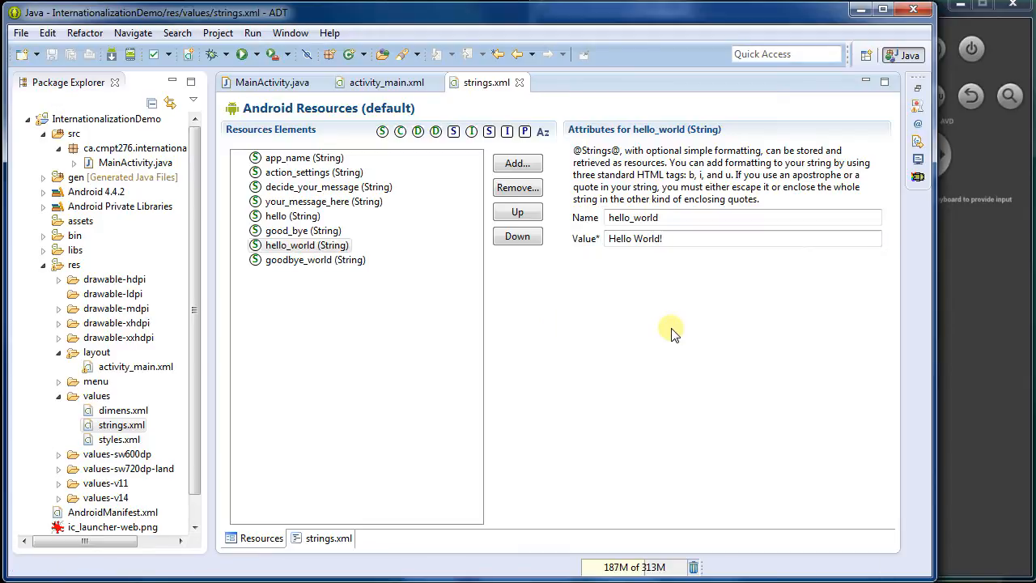
Review setupButton in MainActivity.java, then return to strings.xml
{"action": "left_click", "coordinate": [272, 81]}
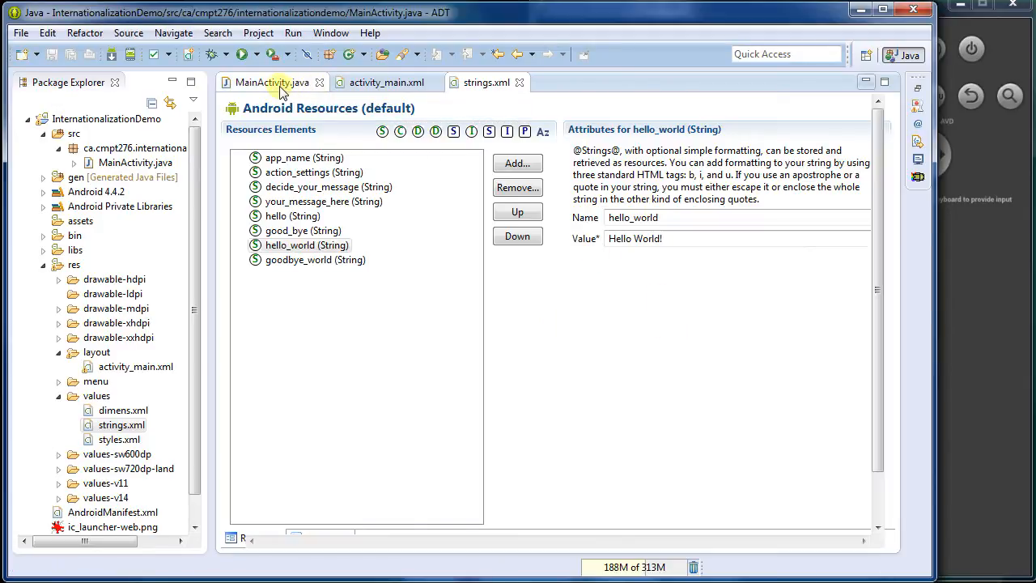
{"action": "left_click", "coordinate": [272, 81]}
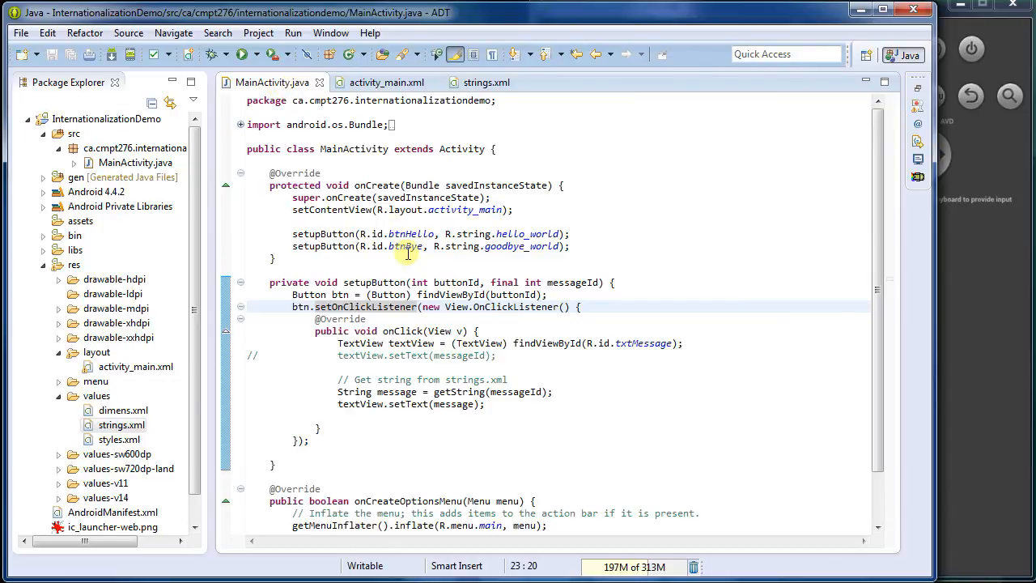
{"action": "scroll", "scroll_direction": "down", "scroll_amount": 3}
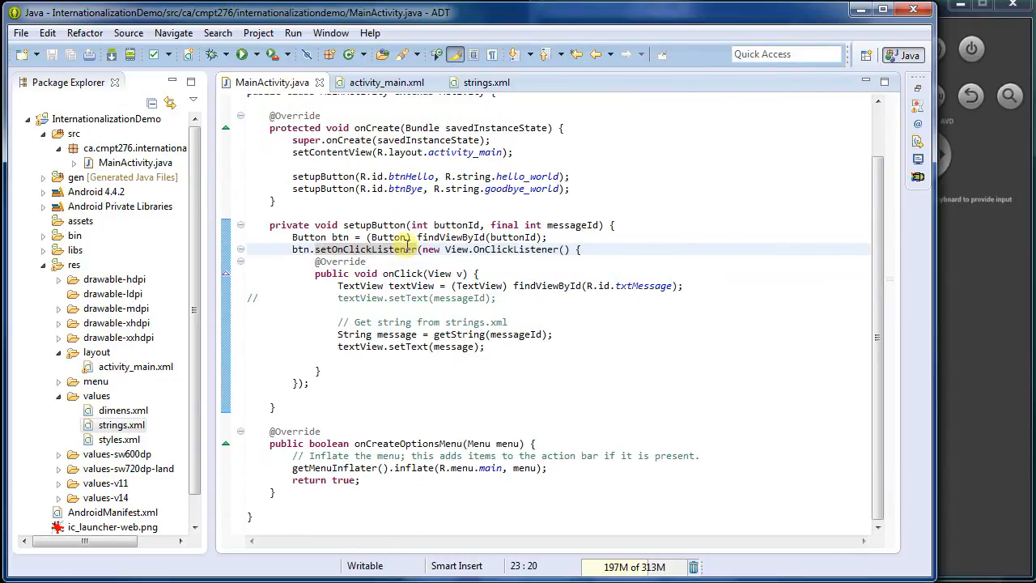
{"action": "scroll", "scroll_direction": "up", "scroll_amount": 3}
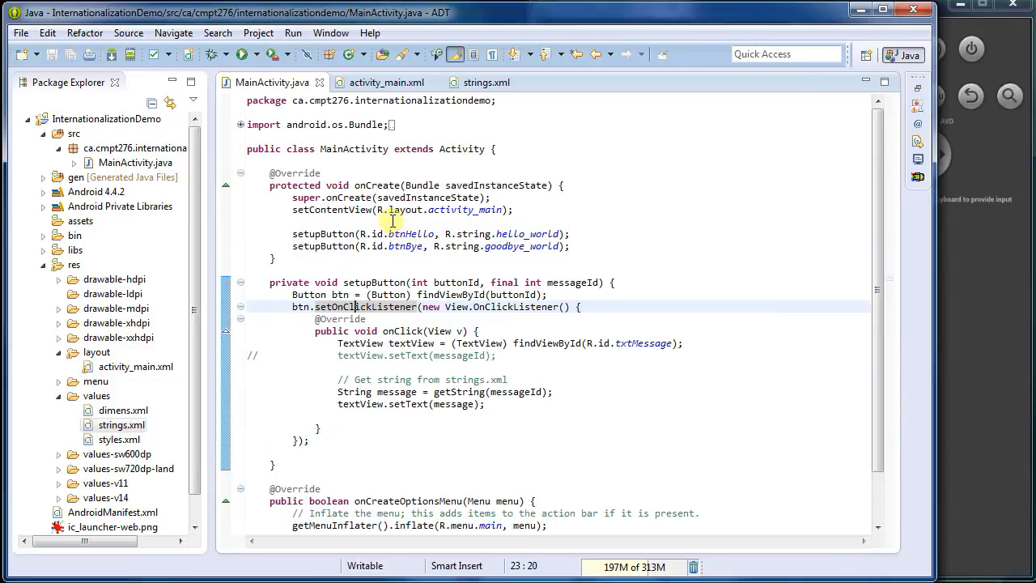
{"action": "left_click", "coordinate": [385, 81]}
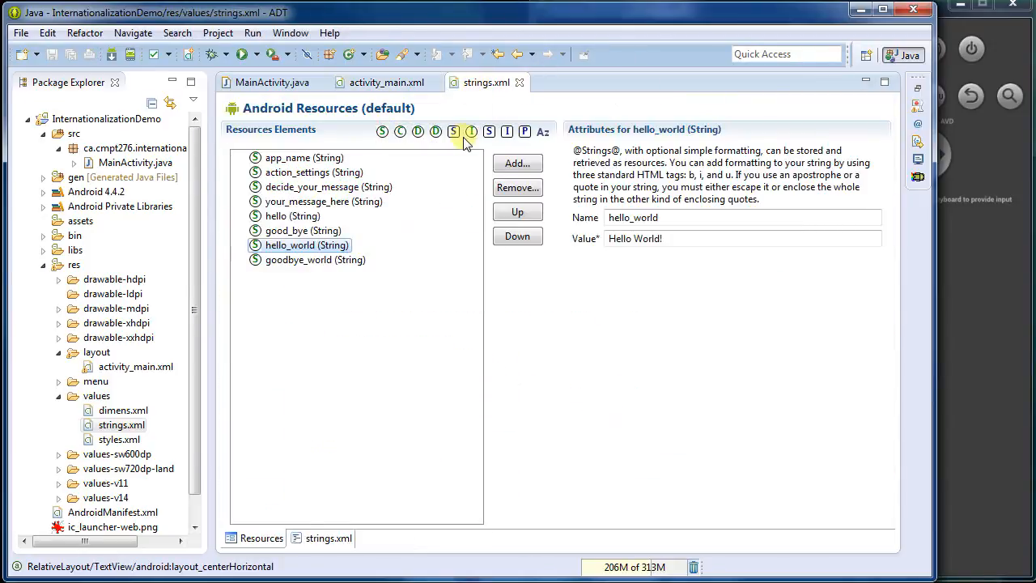
Show strings.xml as raw XML source with its eight string entries
{"action": "left_click", "coordinate": [327, 537]}
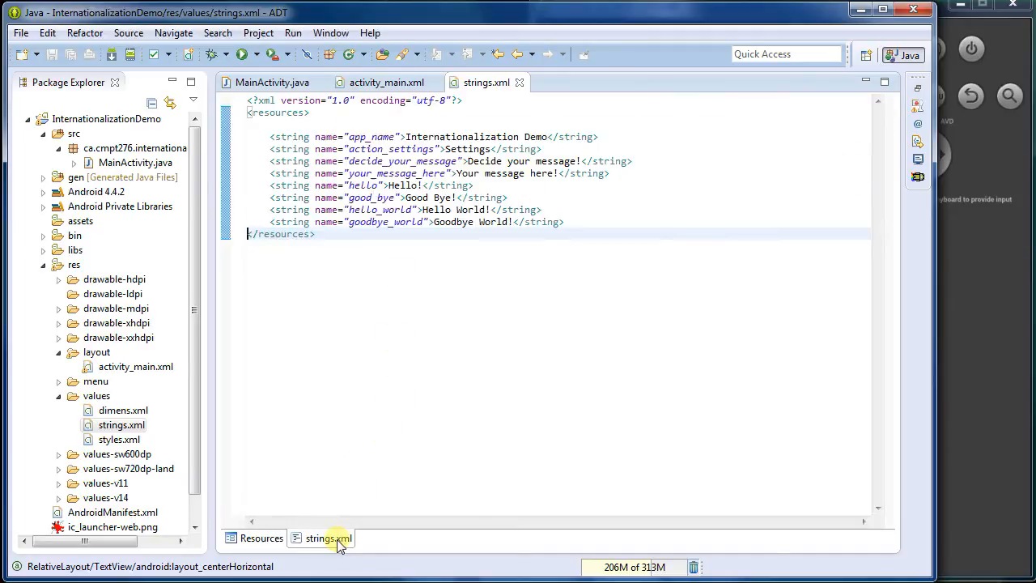
{"action": "mouse_move", "coordinate": [178, 269]}
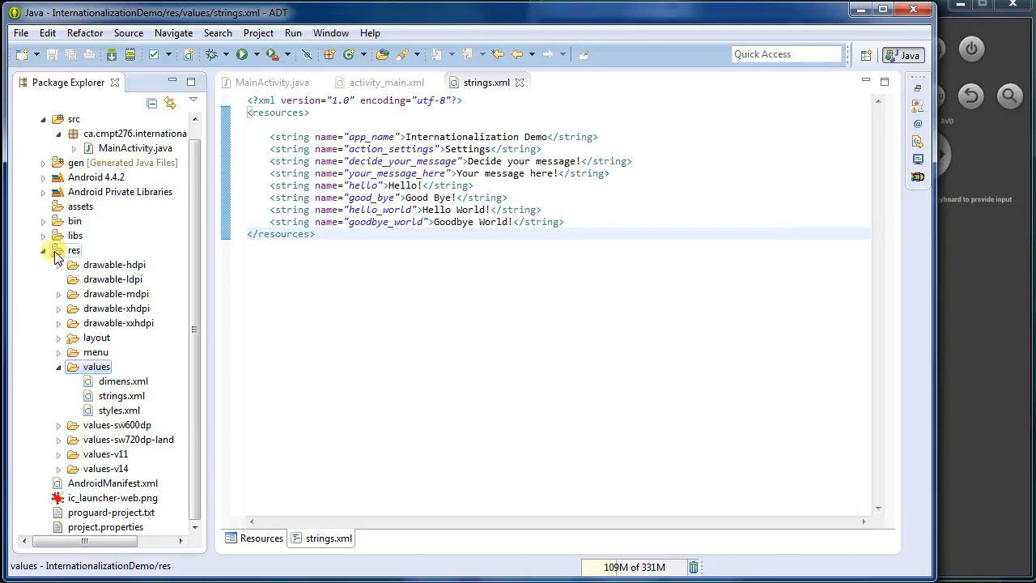
Create a new values-fr folder under the project's res folder
{"action": "right_click", "coordinate": [74, 249]}
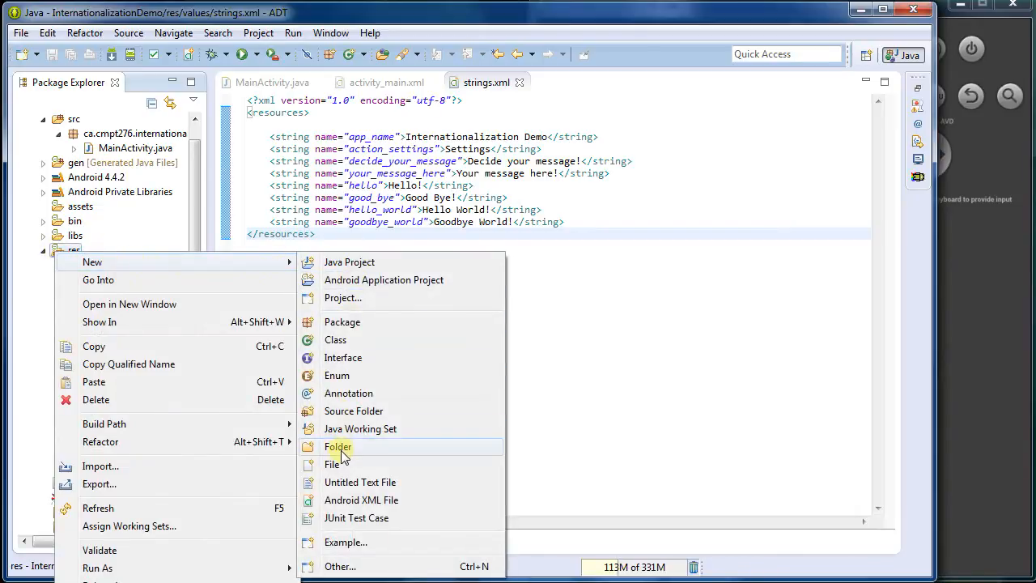
{"action": "left_click", "coordinate": [337, 447]}
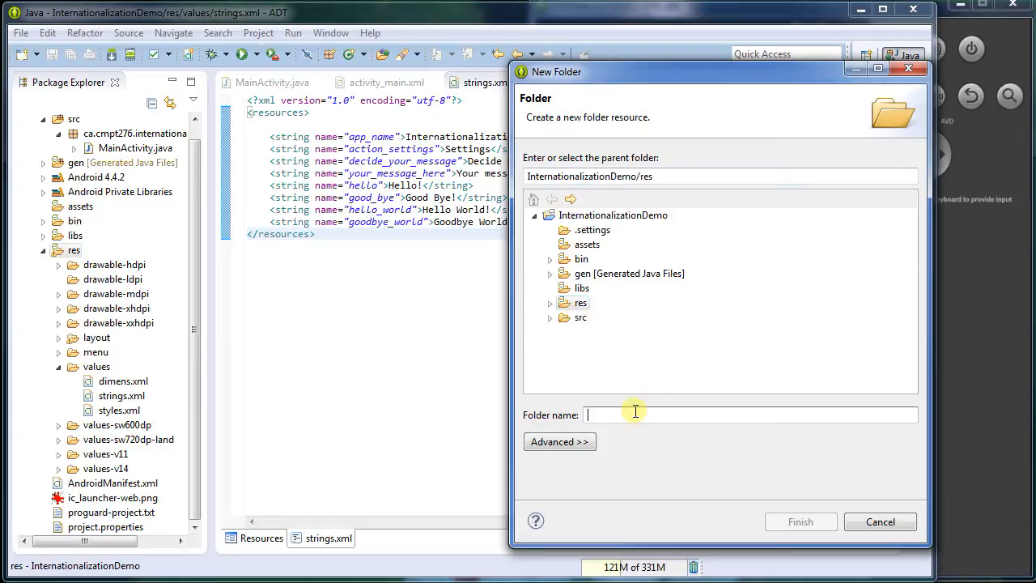
{"action": "type", "text": "values-"}
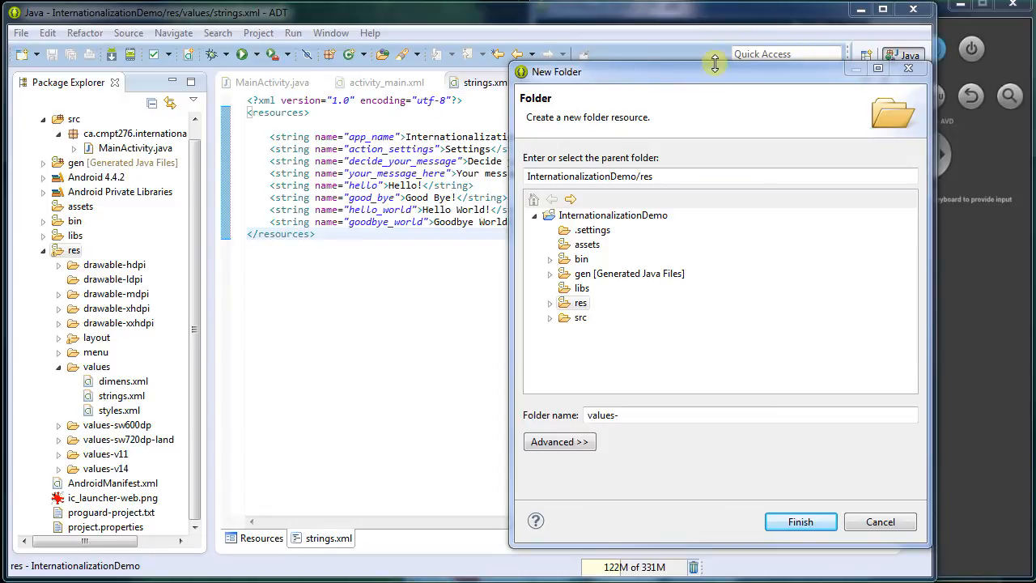
{"action": "type", "text": "fr"}
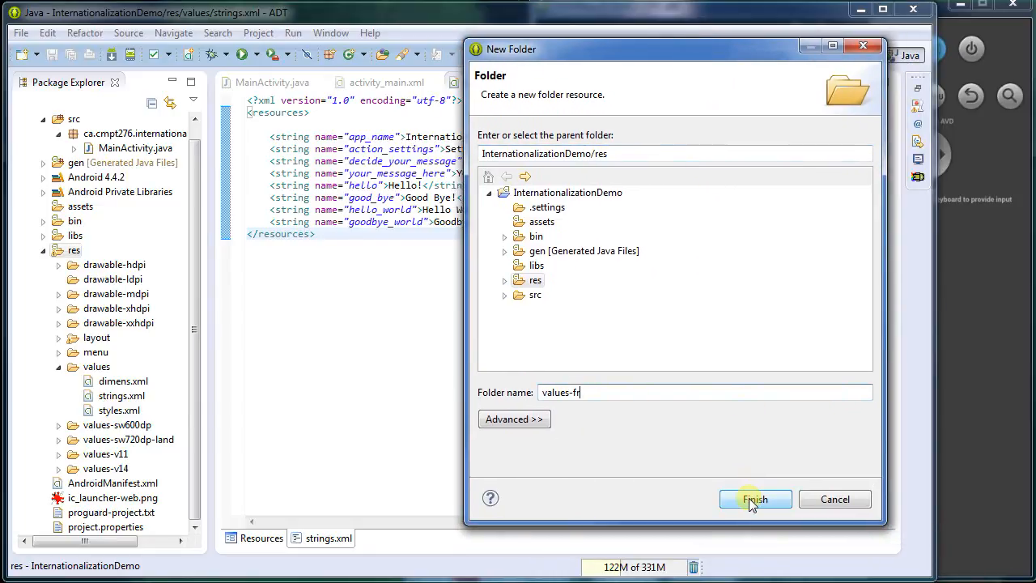
{"action": "left_click", "coordinate": [754, 499]}
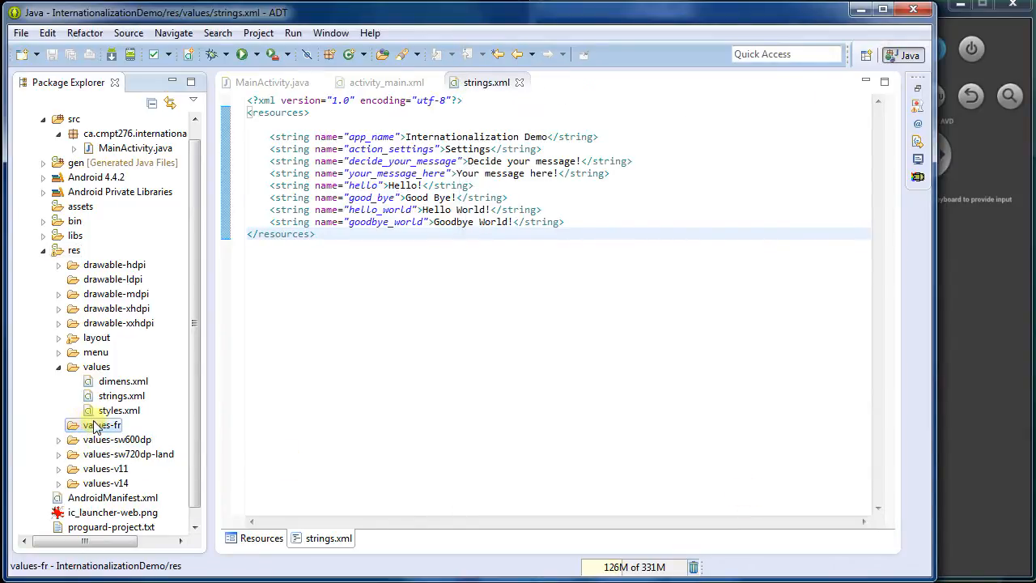
{"action": "left_click", "coordinate": [104, 424]}
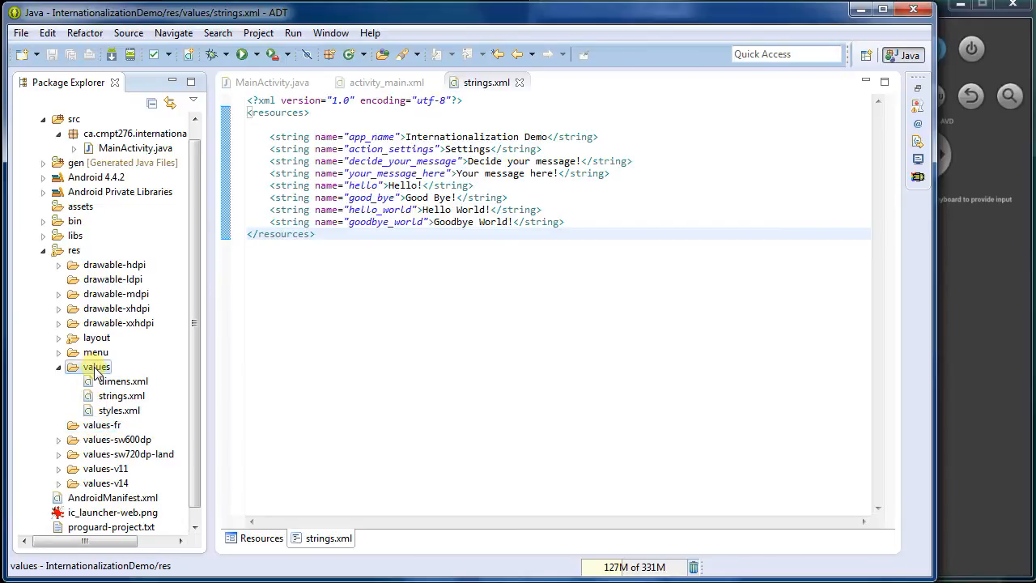
{"action": "left_click", "coordinate": [121, 395]}
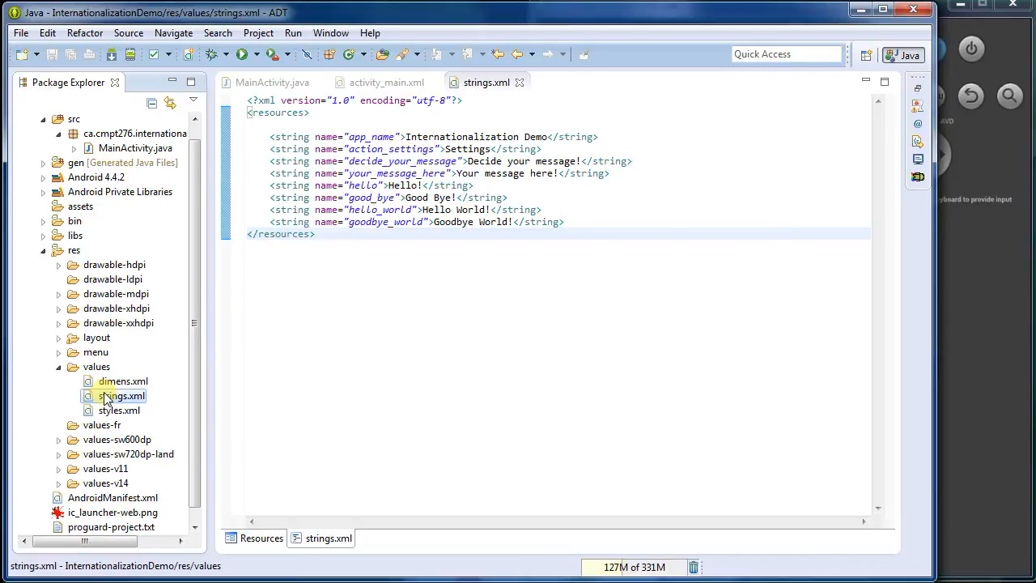
{"action": "left_click", "coordinate": [100, 424]}
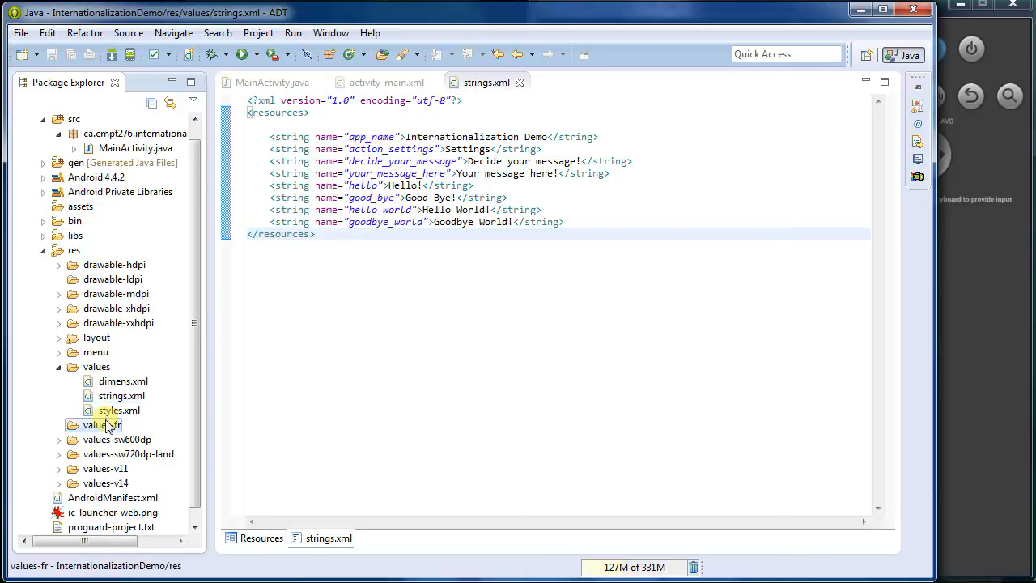
{"action": "left_click", "coordinate": [102, 425]}
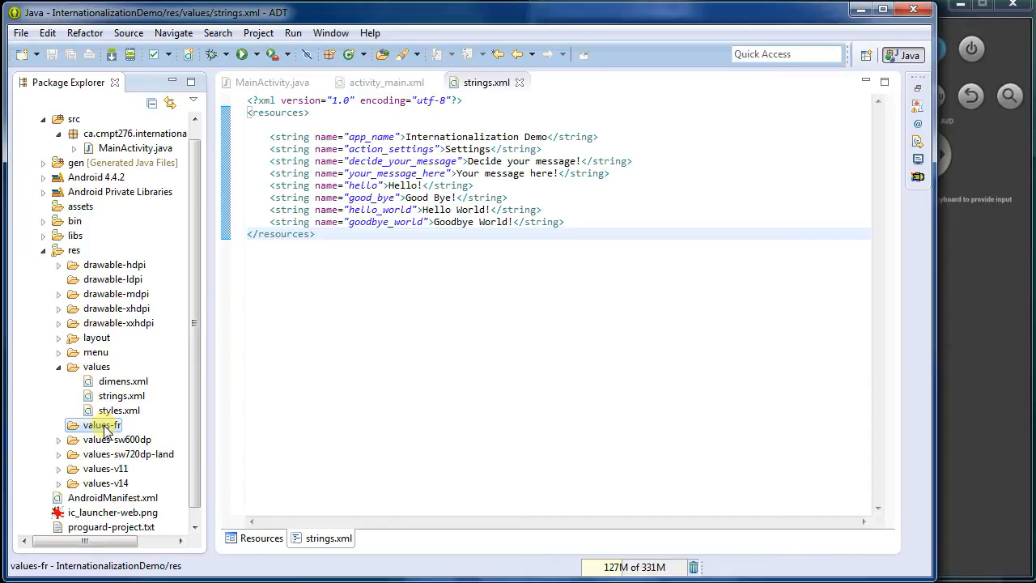
{"action": "left_click", "coordinate": [122, 395]}
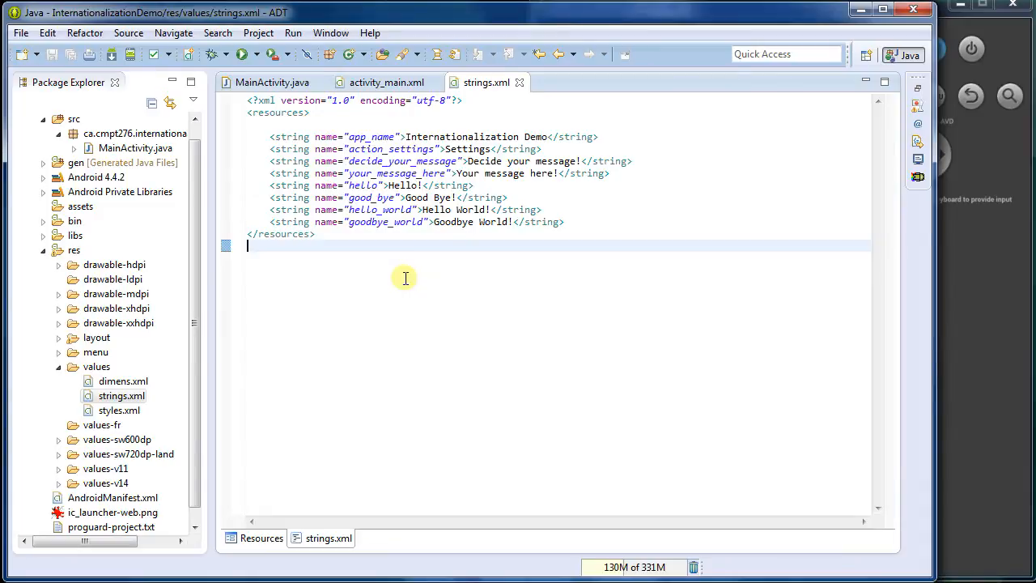
{"action": "mouse_move", "coordinate": [408, 293]}
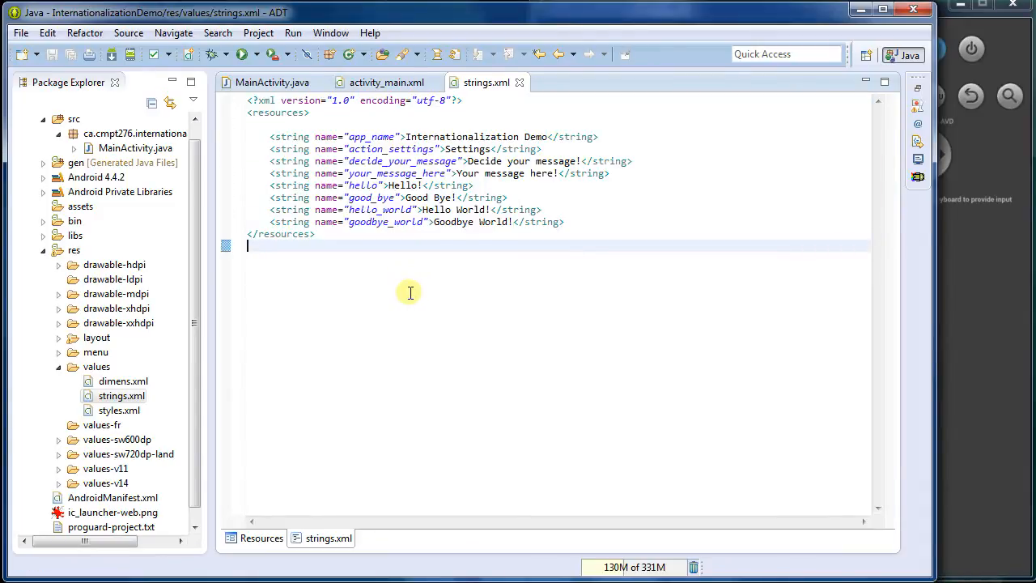
{"action": "mouse_move", "coordinate": [437, 289]}
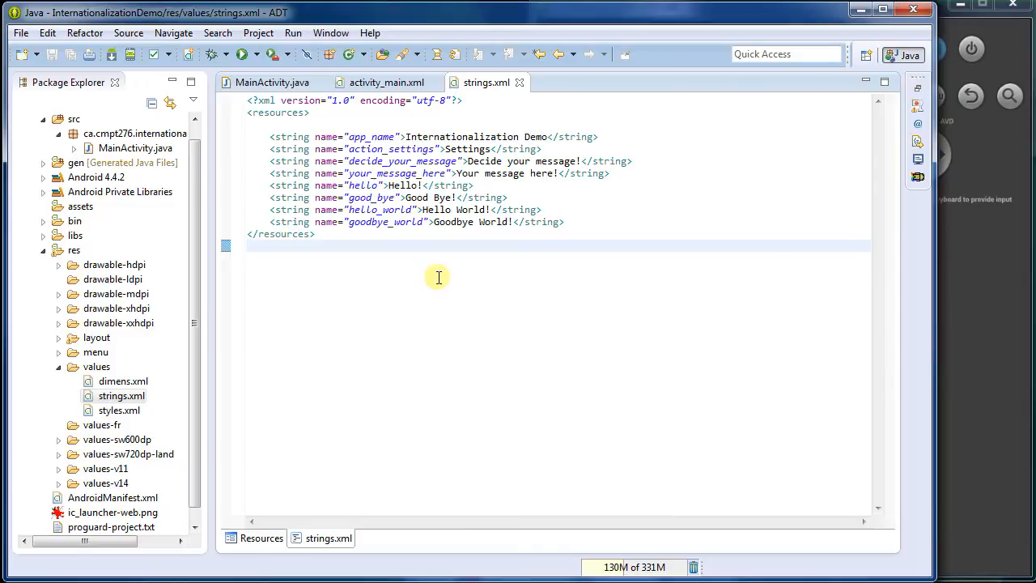
{"action": "key", "text": "ctrl+a"}
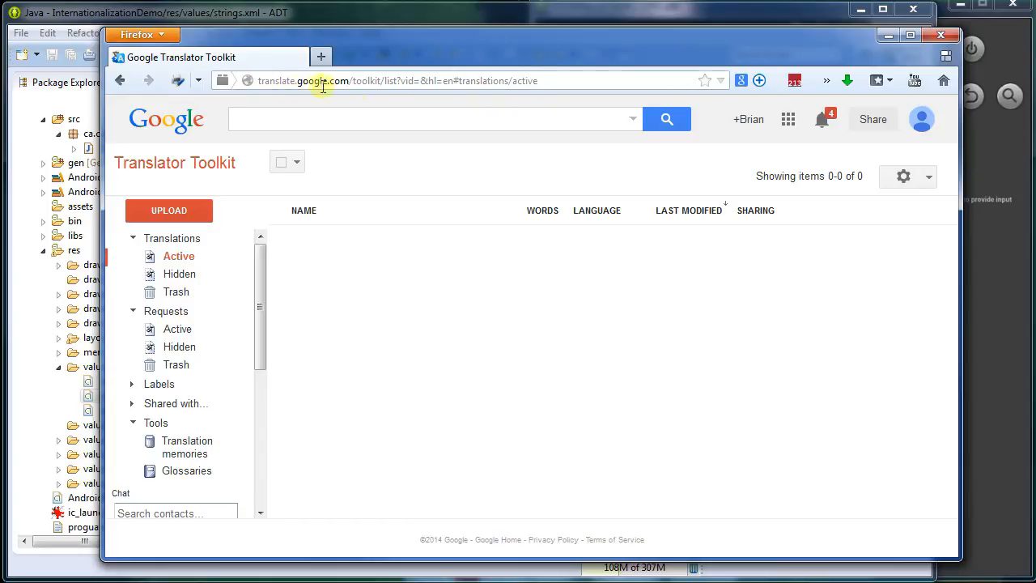
{"action": "mouse_move", "coordinate": [360, 96]}
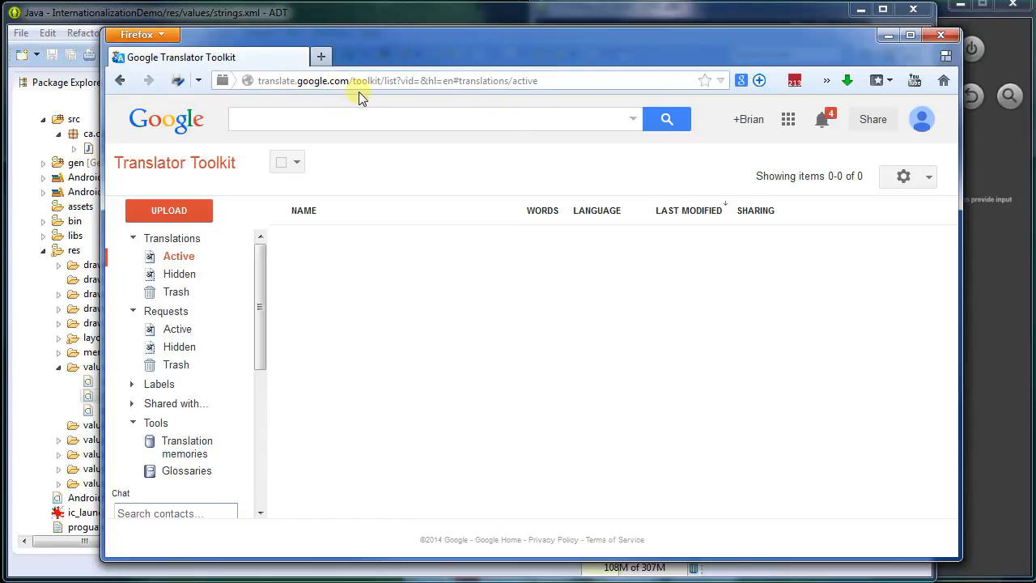
{"action": "mouse_move", "coordinate": [421, 289]}
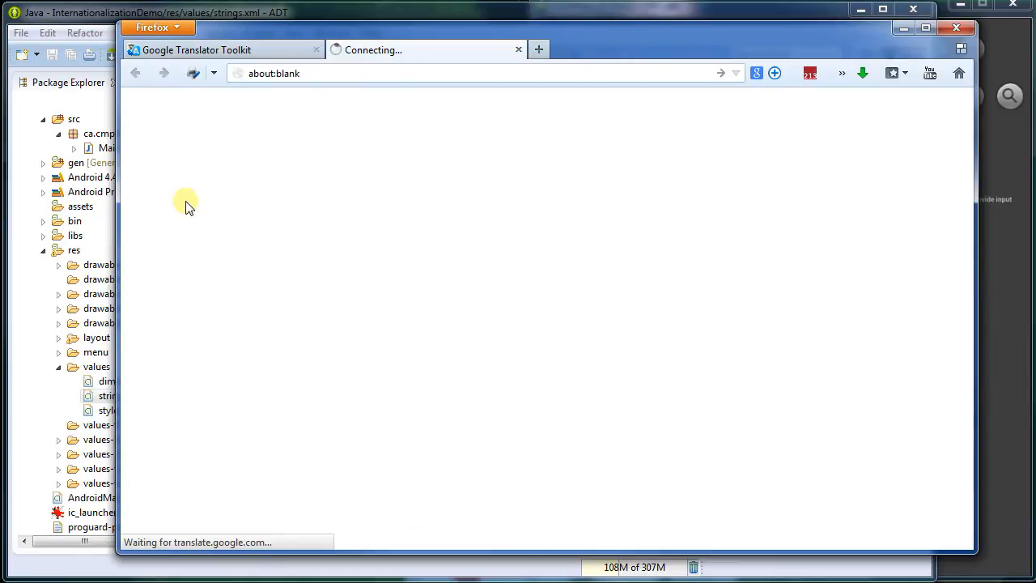
{"action": "mouse_move", "coordinate": [175, 175]}
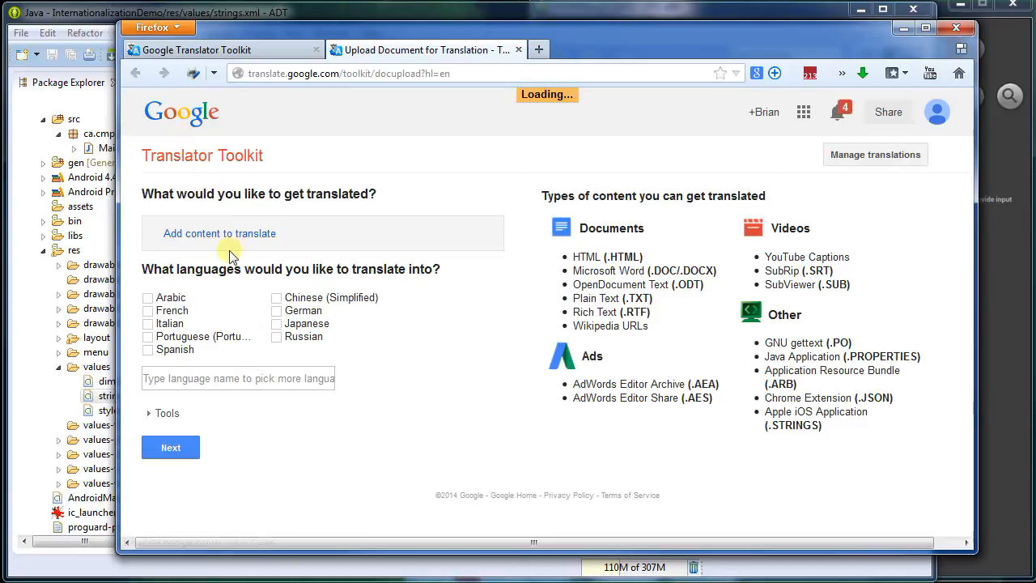
Go to Translator Toolkit's document upload page and check where strings.xml lives
{"action": "left_click", "coordinate": [219, 233]}
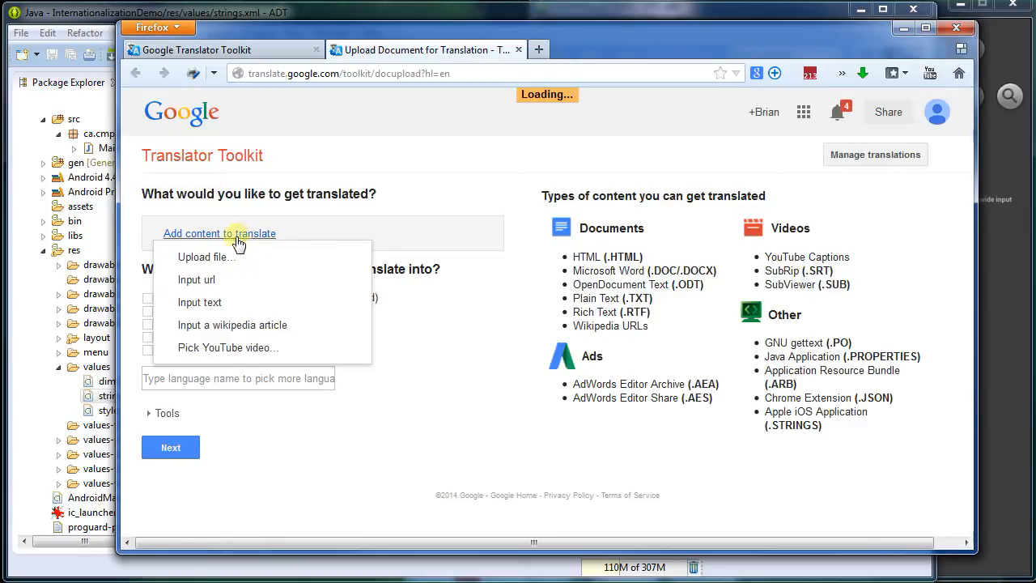
{"action": "left_click", "coordinate": [201, 303]}
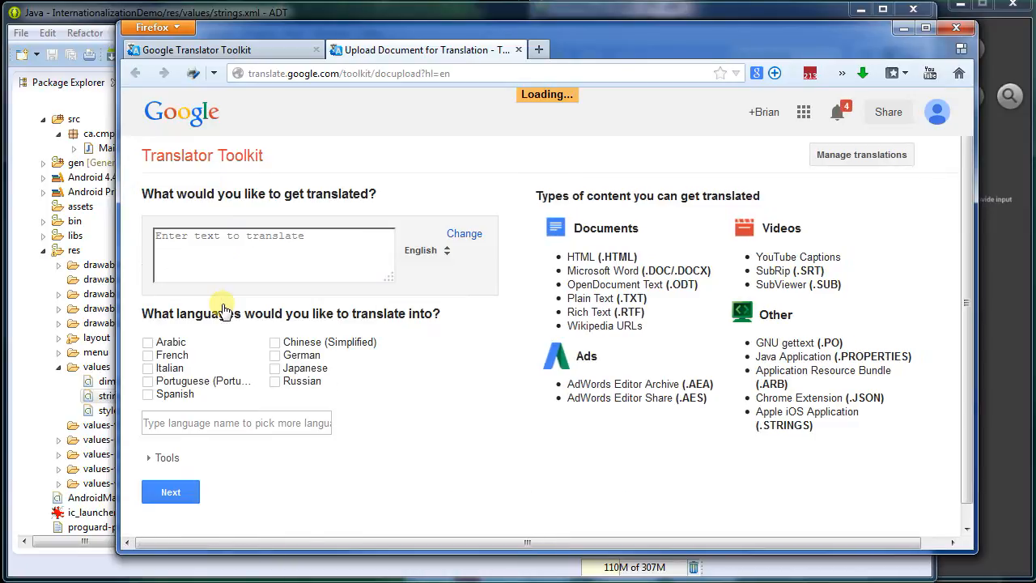
{"action": "mouse_move", "coordinate": [440, 249]}
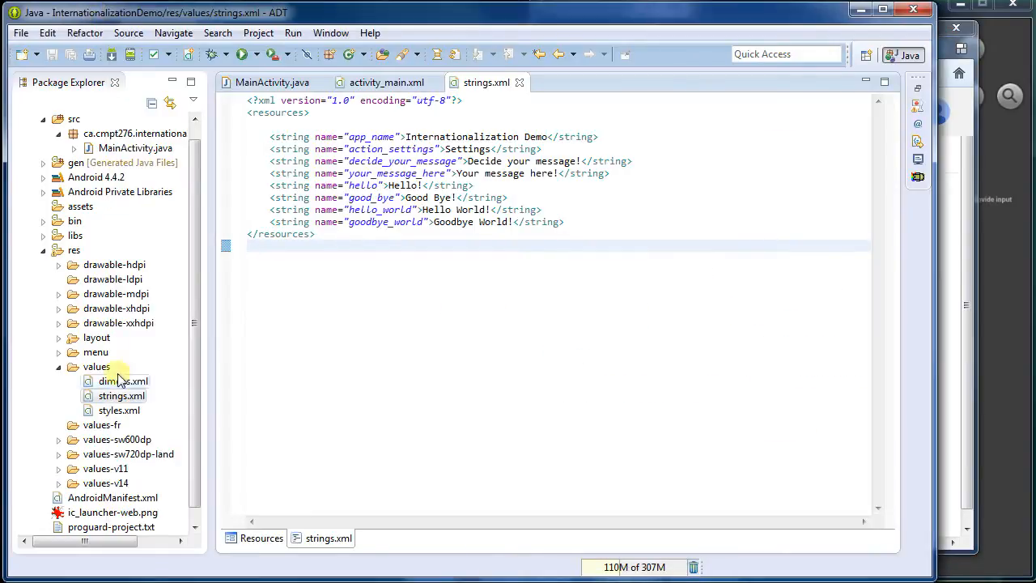
{"action": "right_click", "coordinate": [119, 395]}
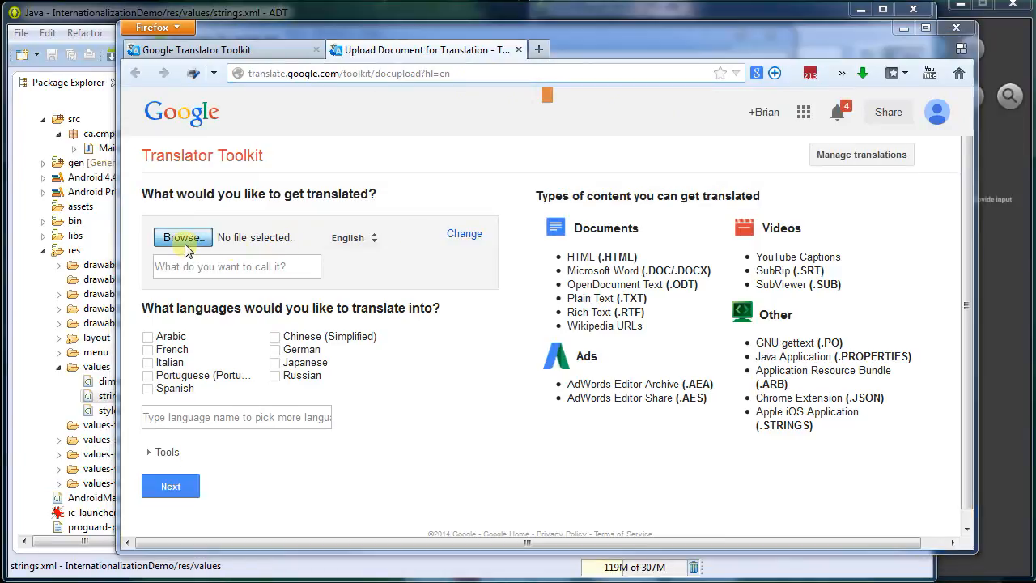
Upload res/values/strings.xml with French as the target language
{"action": "left_click", "coordinate": [181, 237]}
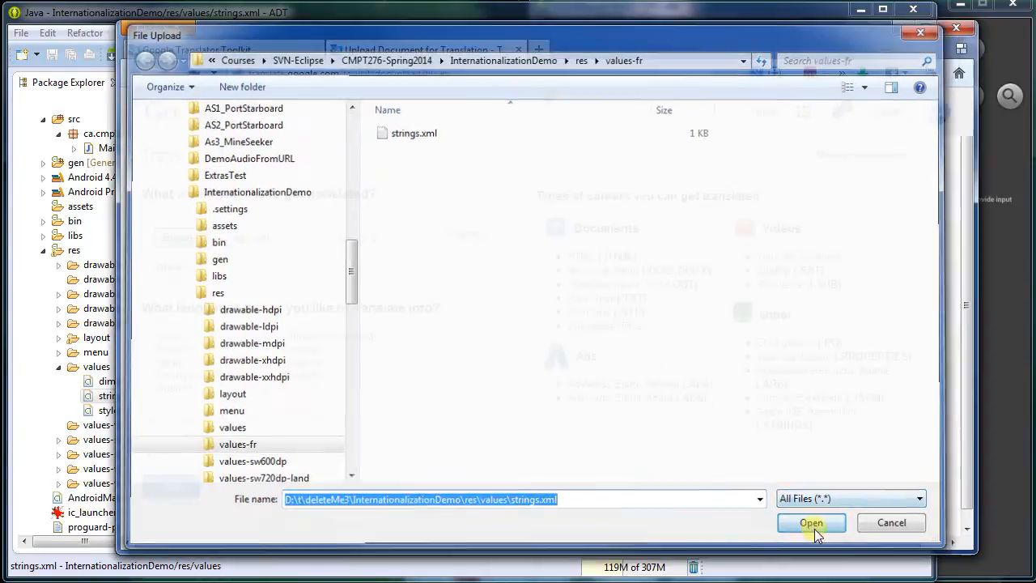
{"action": "left_click", "coordinate": [809, 521]}
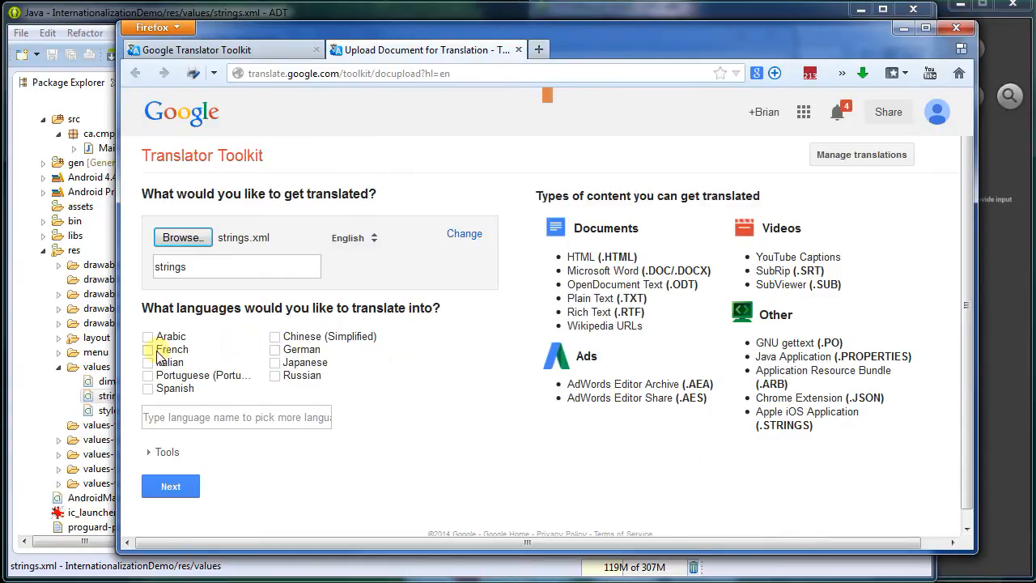
{"action": "left_click", "coordinate": [149, 350]}
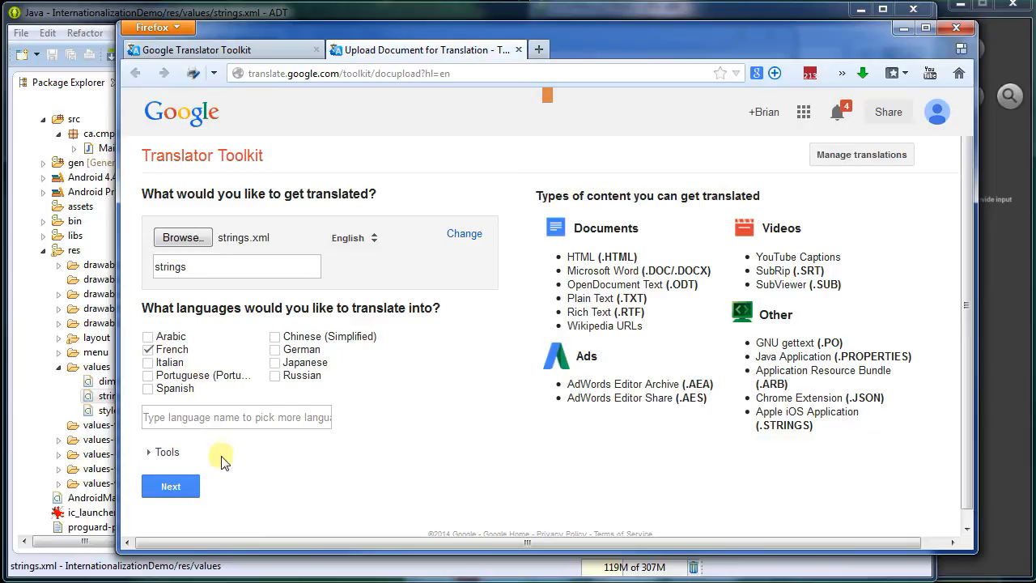
{"action": "left_click", "coordinate": [170, 486]}
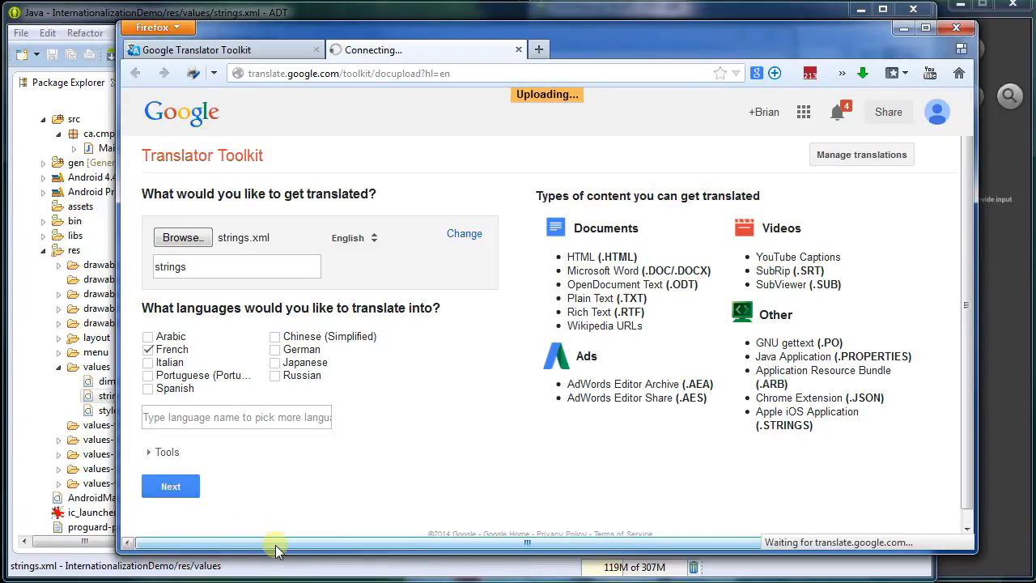
Skip the paid translation vendors so the document is listed for translation
{"action": "left_click", "coordinate": [170, 485]}
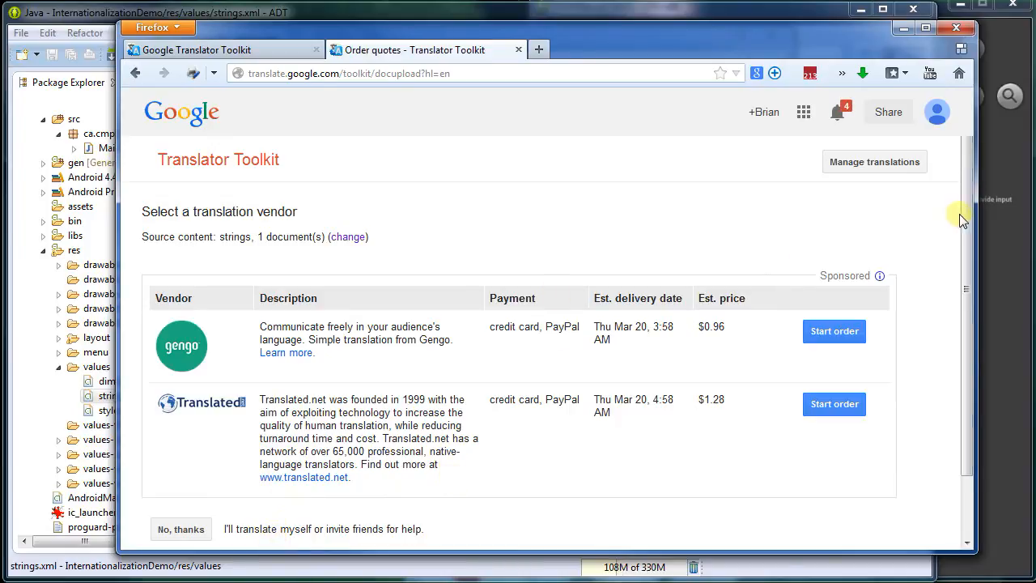
{"action": "left_click", "coordinate": [181, 463]}
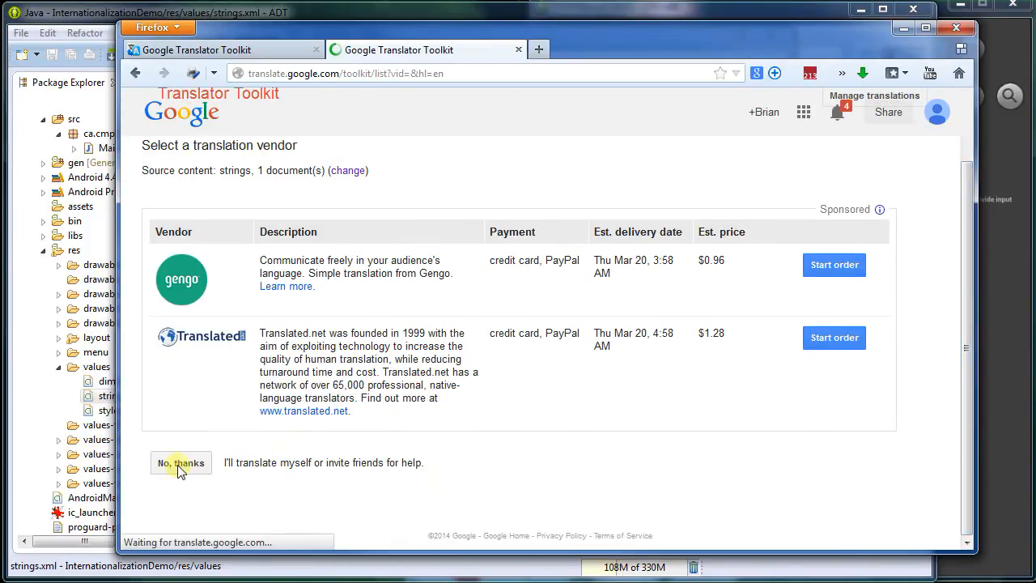
{"action": "left_click", "coordinate": [181, 463]}
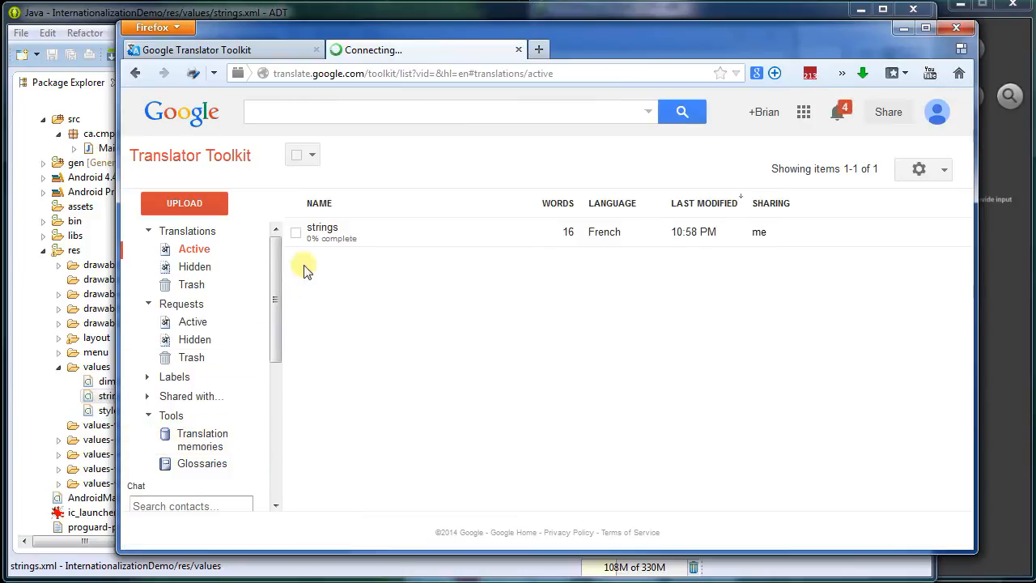
Open the strings translation and scroll through the French machine translations
{"action": "left_click", "coordinate": [322, 227]}
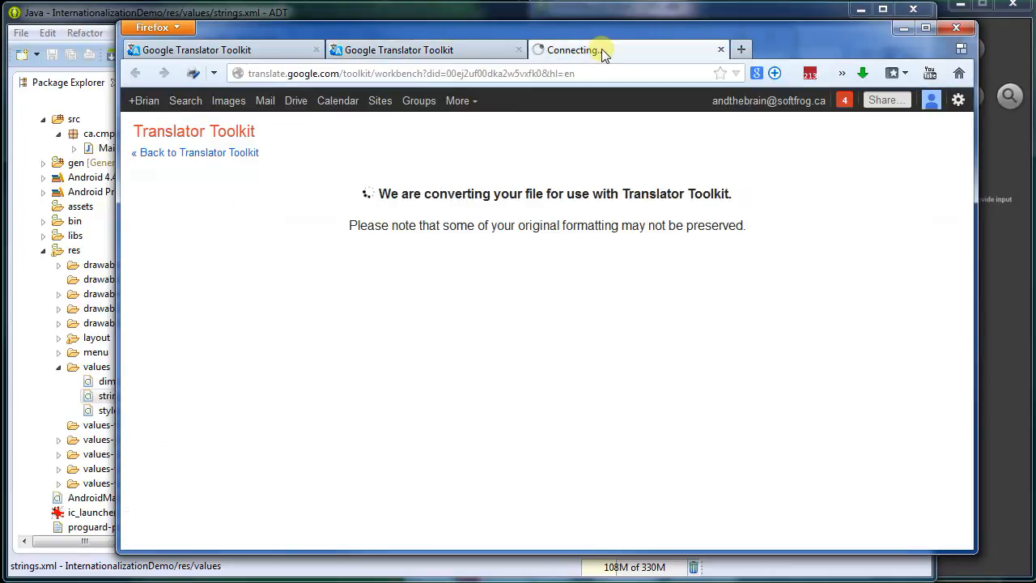
{"action": "mouse_move", "coordinate": [596, 50]}
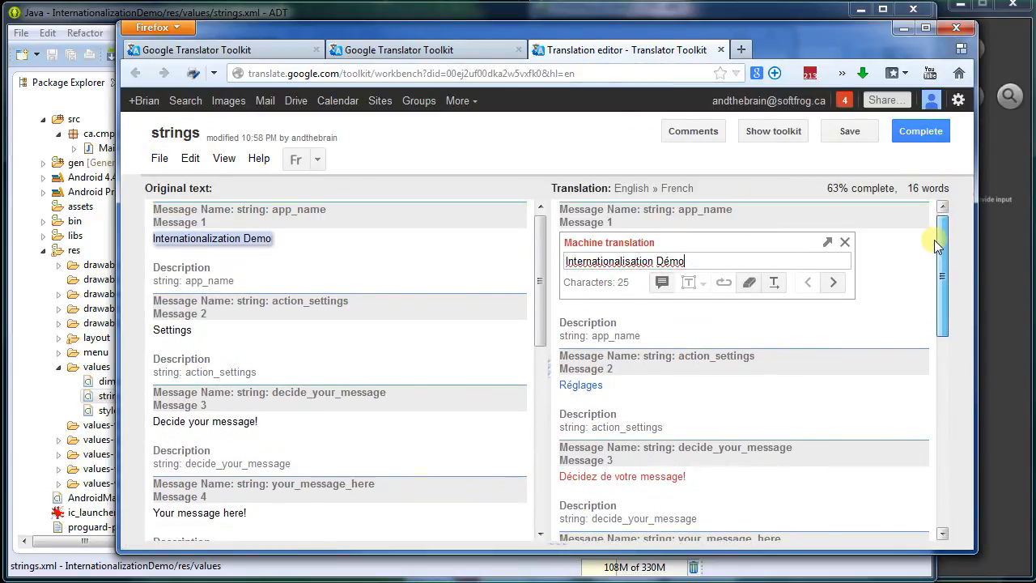
{"action": "scroll", "scroll_direction": "down", "scroll_amount": 3}
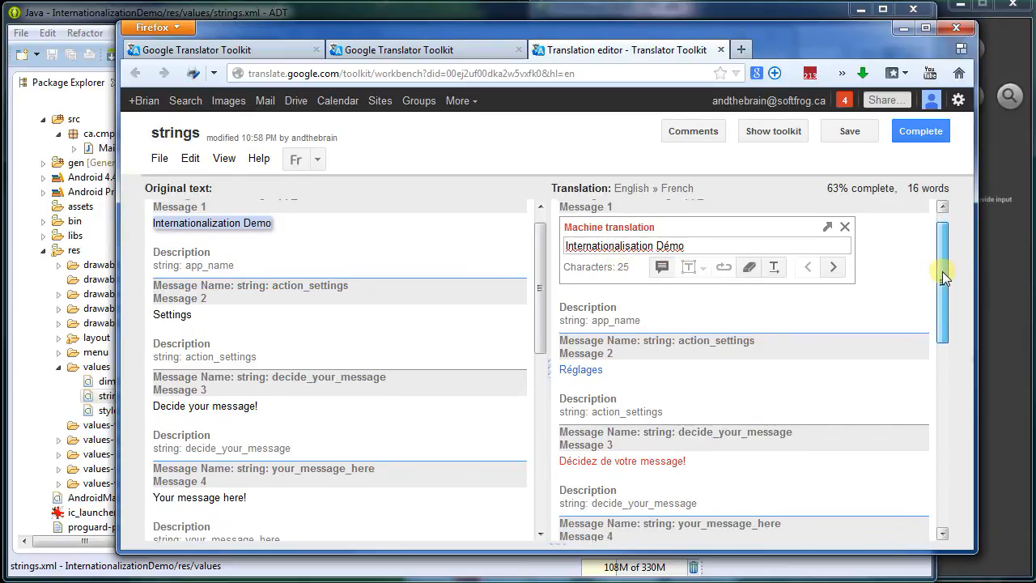
{"action": "scroll", "scroll_direction": "down", "scroll_amount": 3}
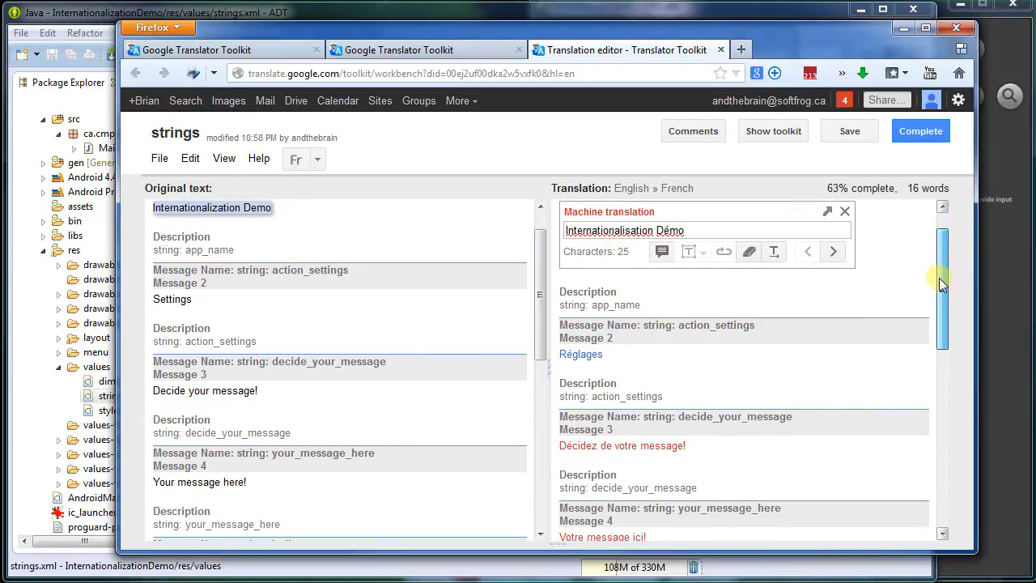
{"action": "scroll", "scroll_direction": "down", "scroll_amount": 3}
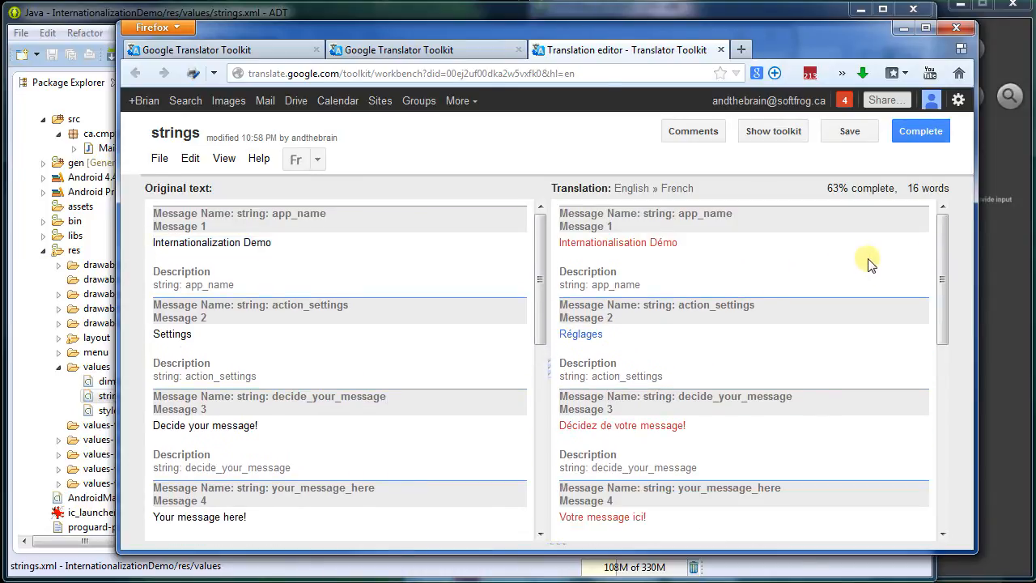
{"action": "scroll", "scroll_direction": "down", "scroll_amount": 3}
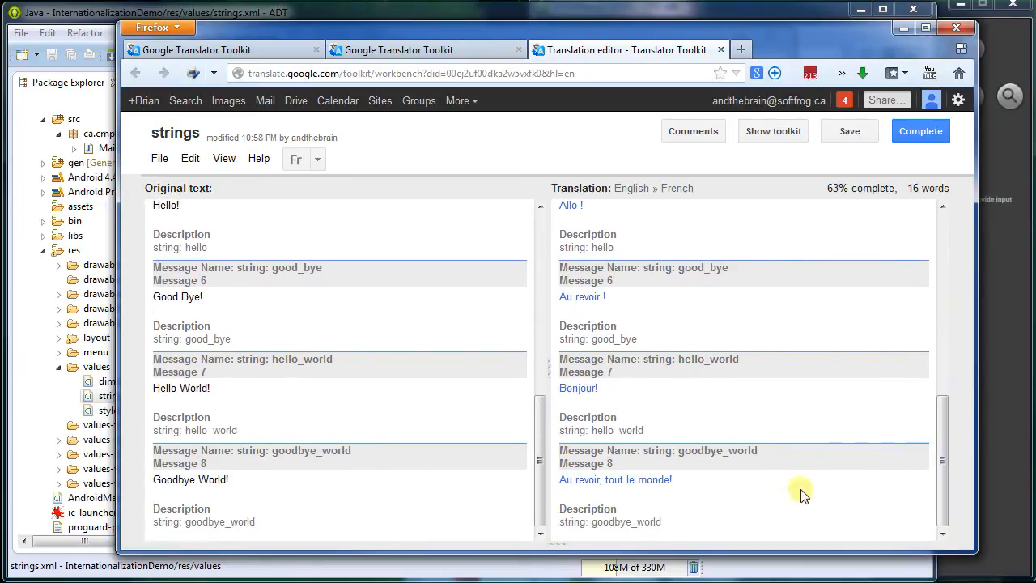
{"action": "mouse_move", "coordinate": [777, 476]}
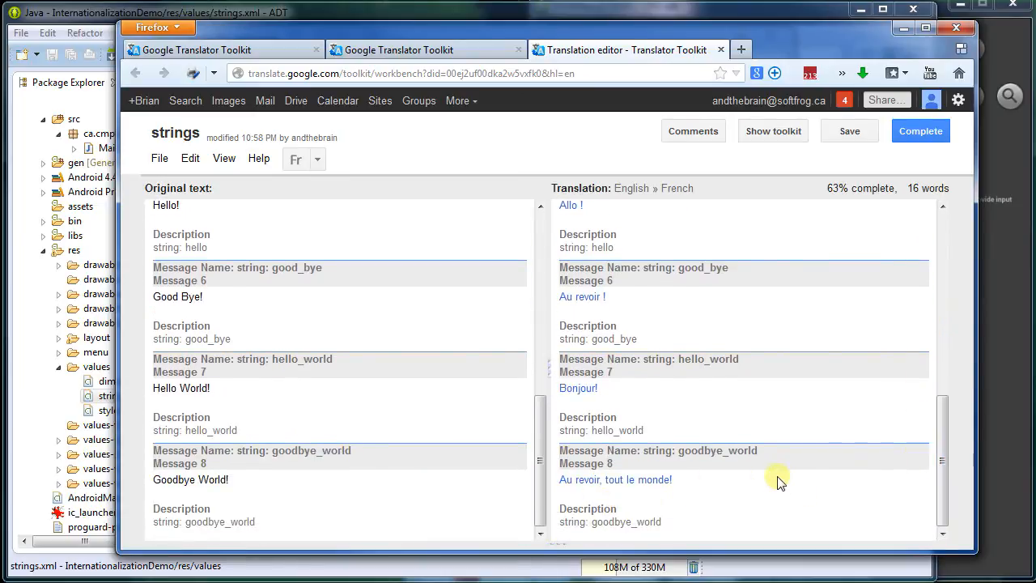
{"action": "mouse_move", "coordinate": [829, 484]}
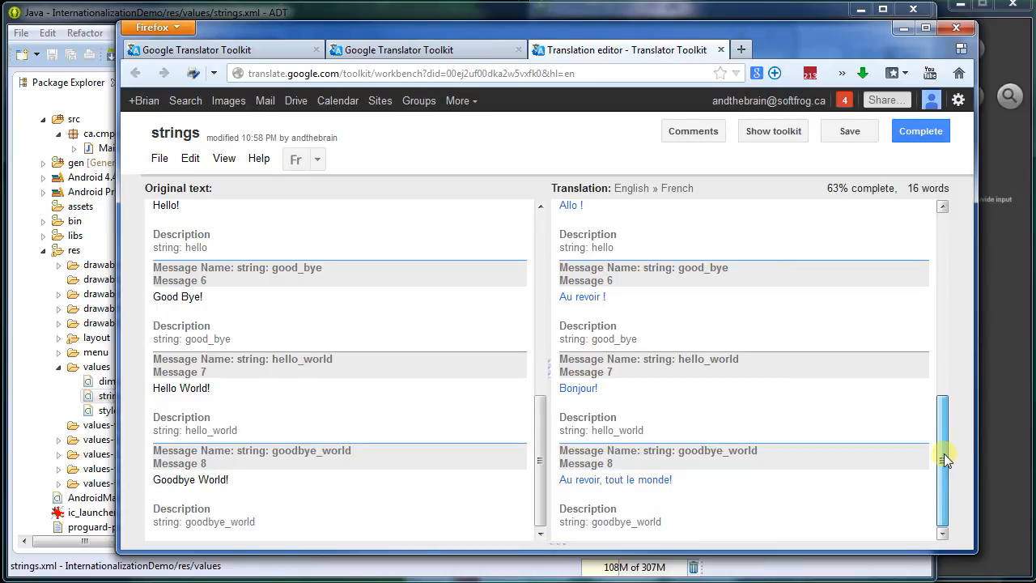
Inspect message 7's French translation and close its edit box
{"action": "left_click", "coordinate": [577, 388]}
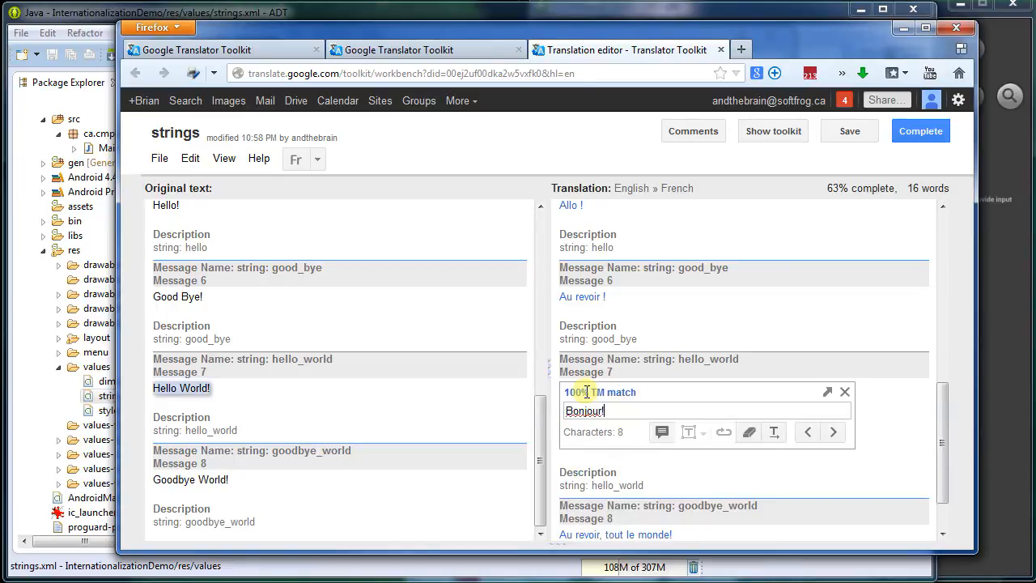
{"action": "left_click", "coordinate": [845, 392]}
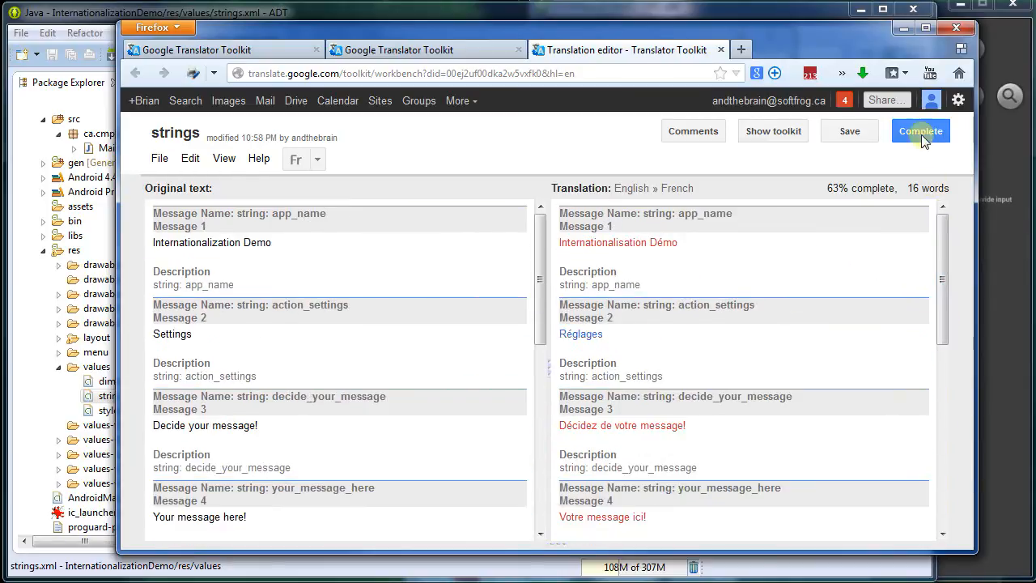
Mark the French strings translation as 100% complete in Translator Toolkit
{"action": "left_click", "coordinate": [920, 129]}
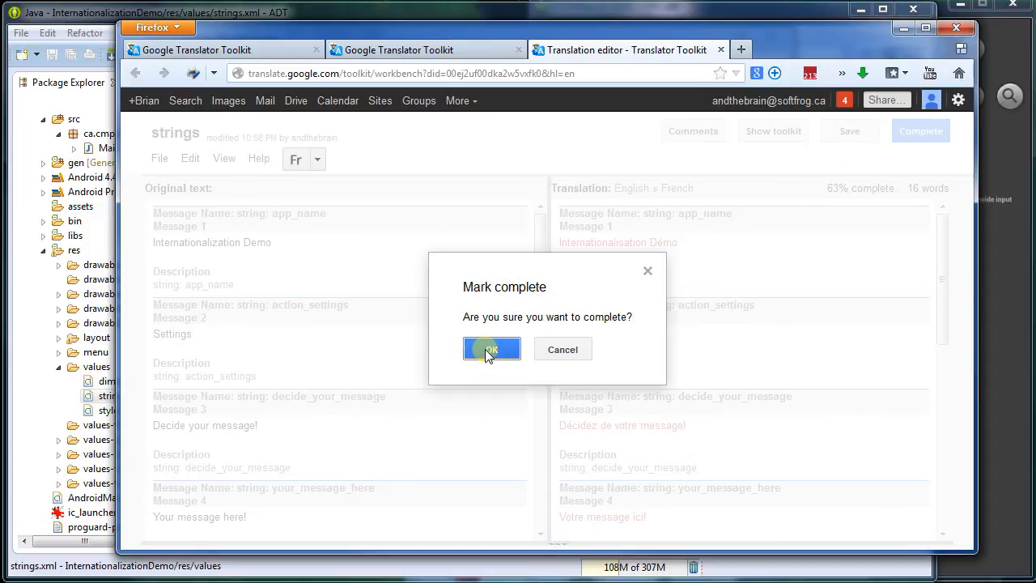
{"action": "left_click", "coordinate": [492, 350]}
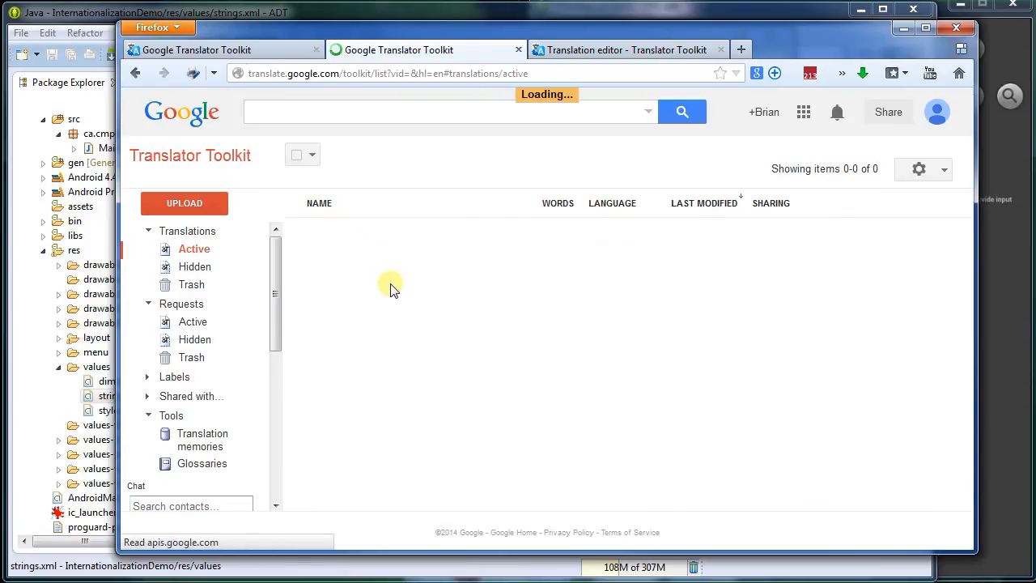
Select the strings entry in the translation list and download the translated French file
{"action": "left_click", "coordinate": [195, 249]}
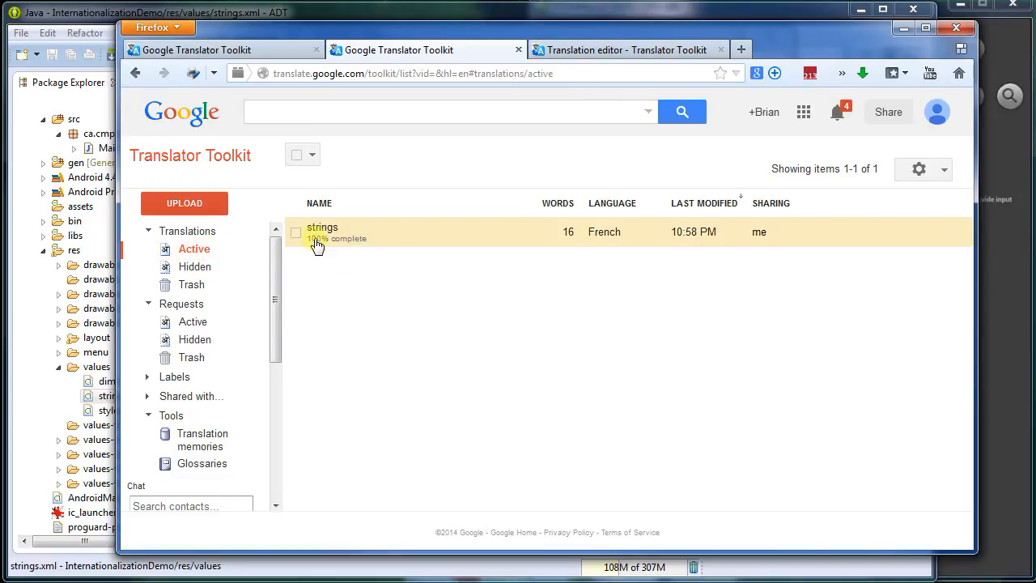
{"action": "left_click", "coordinate": [294, 233]}
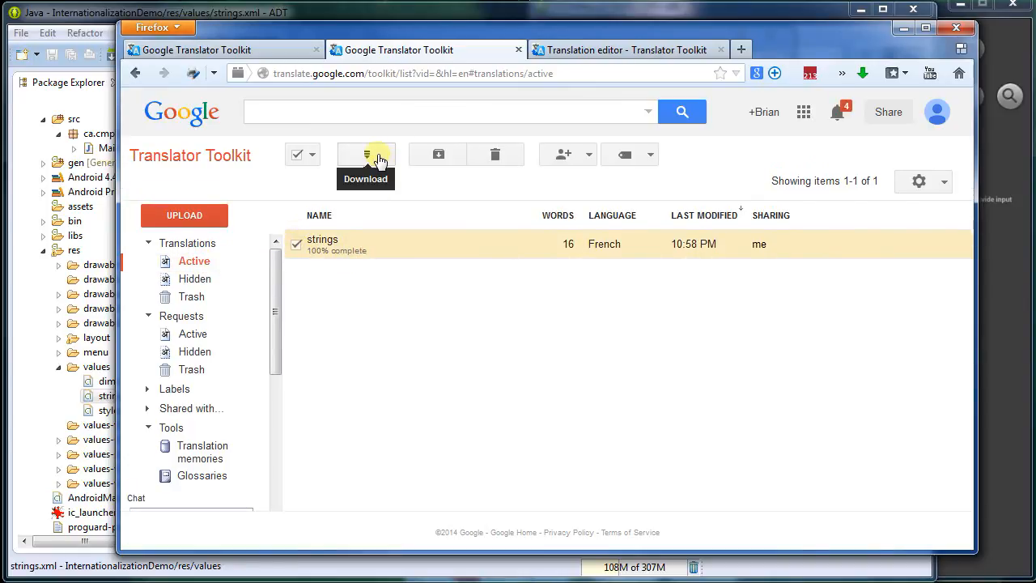
{"action": "left_click", "coordinate": [365, 156]}
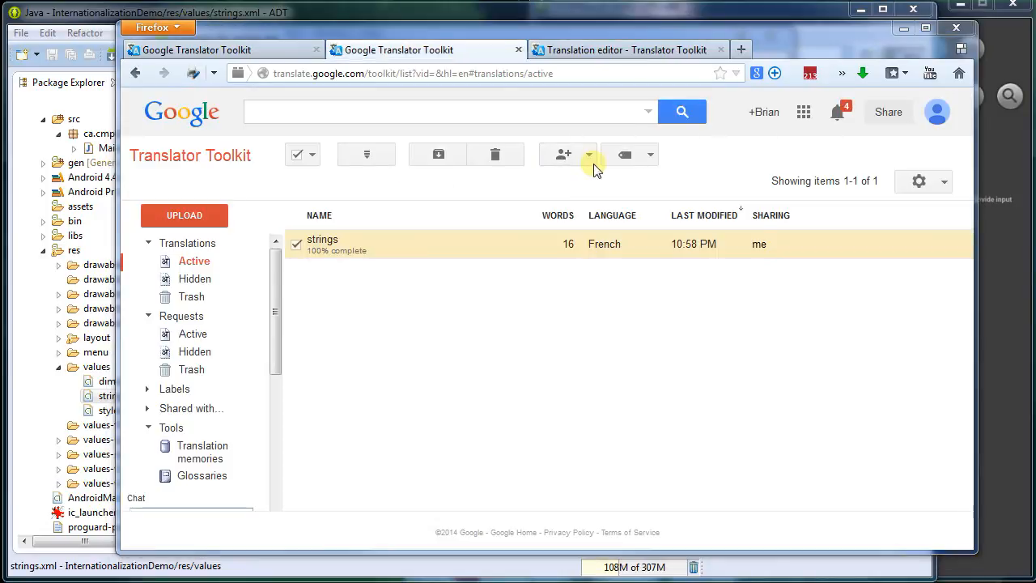
{"action": "left_click", "coordinate": [437, 156]}
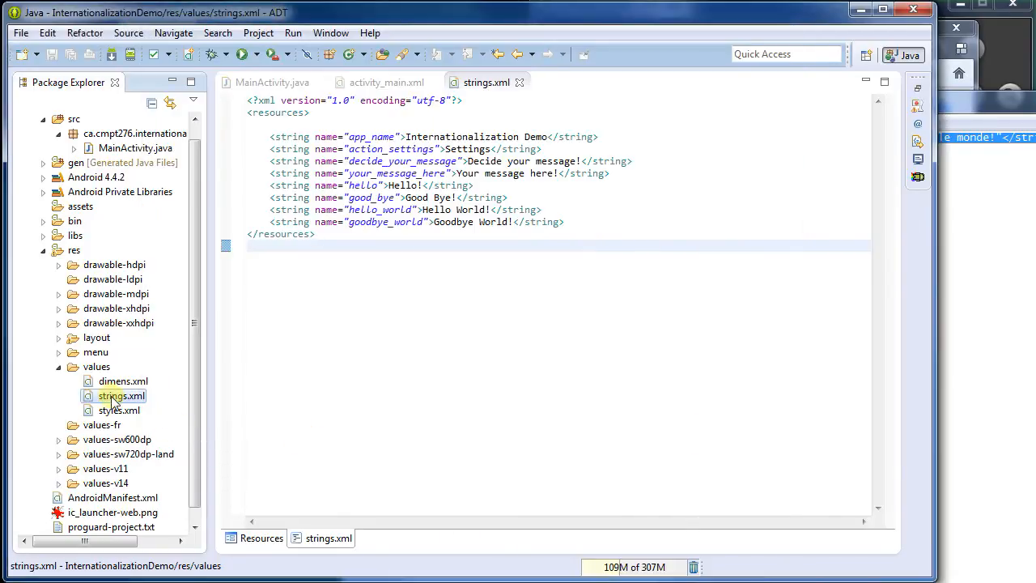
Copy strings.xml into res/values-fr and view its XML source with the French translations
{"action": "right_click", "coordinate": [121, 395]}
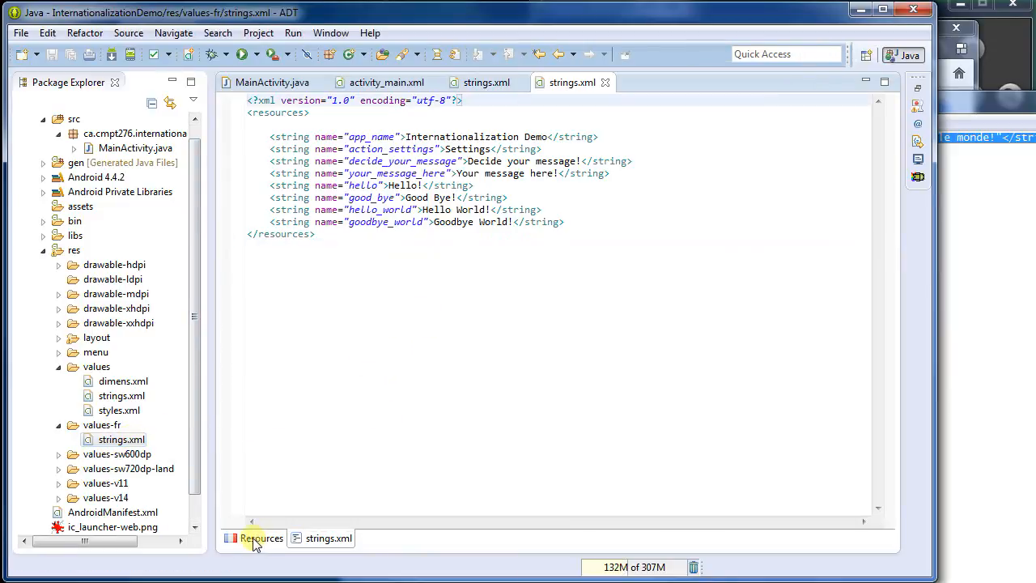
{"action": "left_click", "coordinate": [485, 81]}
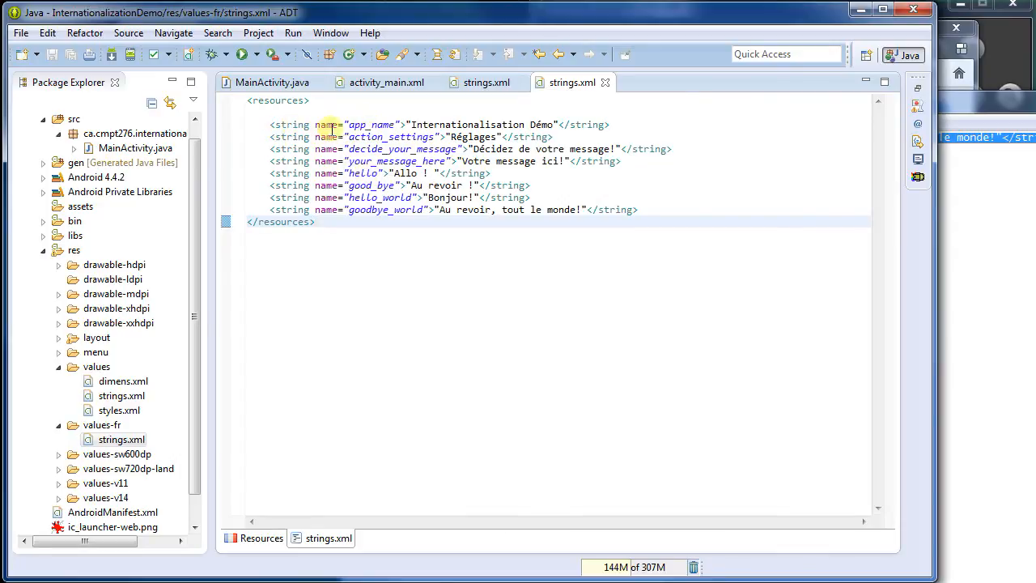
{"action": "double_click", "coordinate": [327, 123]}
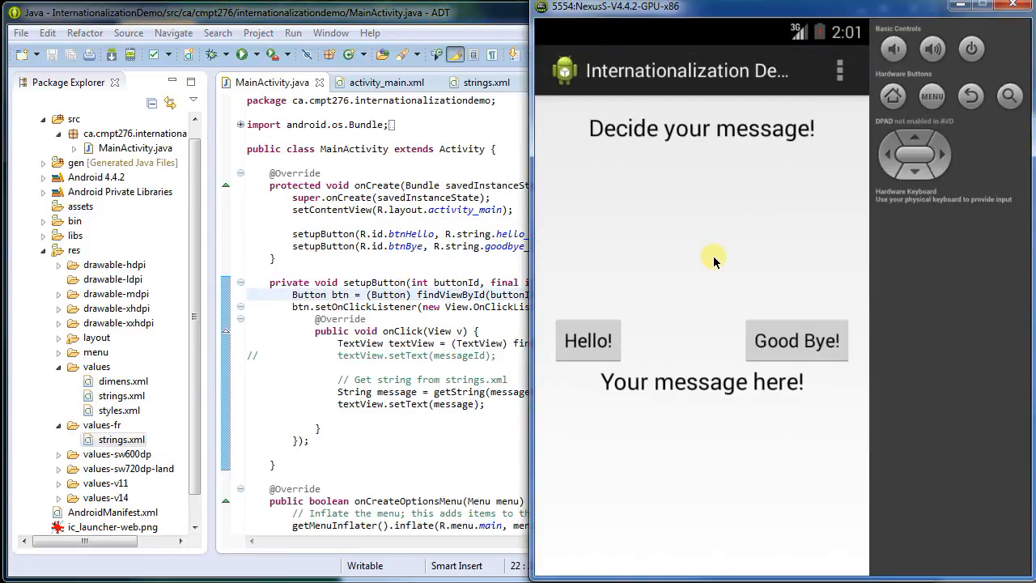
{"action": "mouse_move", "coordinate": [634, 316]}
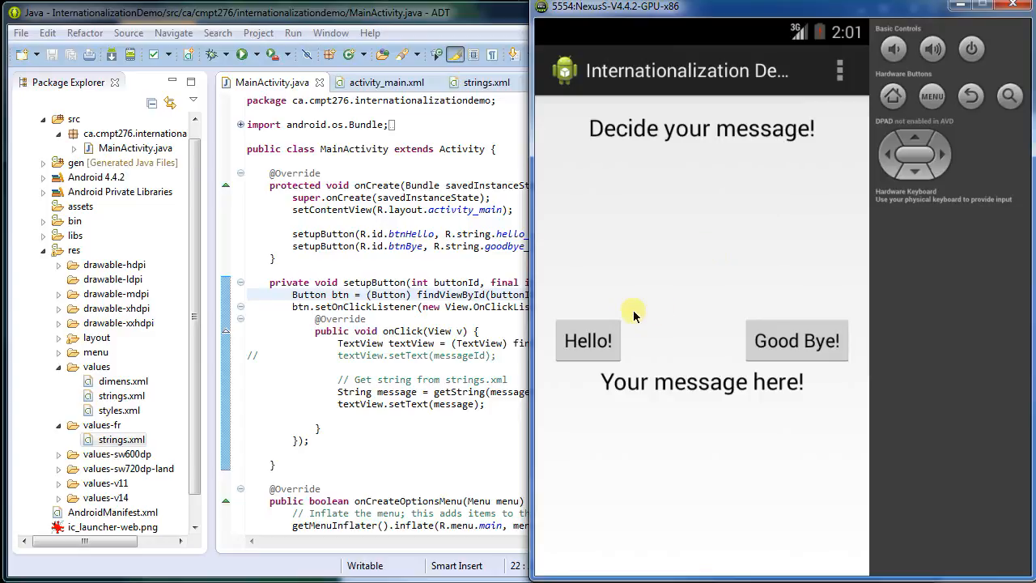
Show the English "Hello World!" message via the Hello! button in the demo app
{"action": "left_click", "coordinate": [588, 340]}
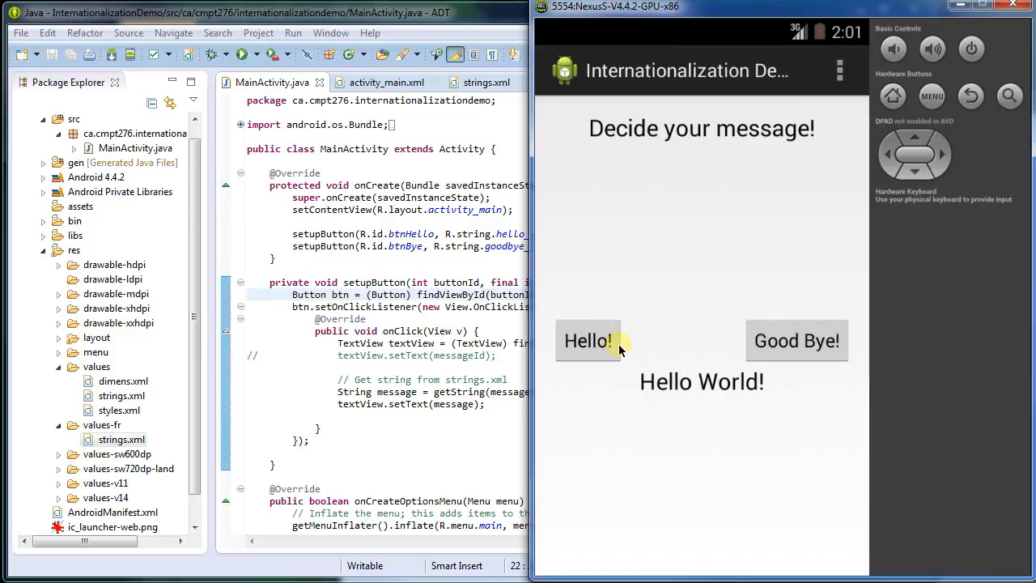
{"action": "mouse_move", "coordinate": [963, 98]}
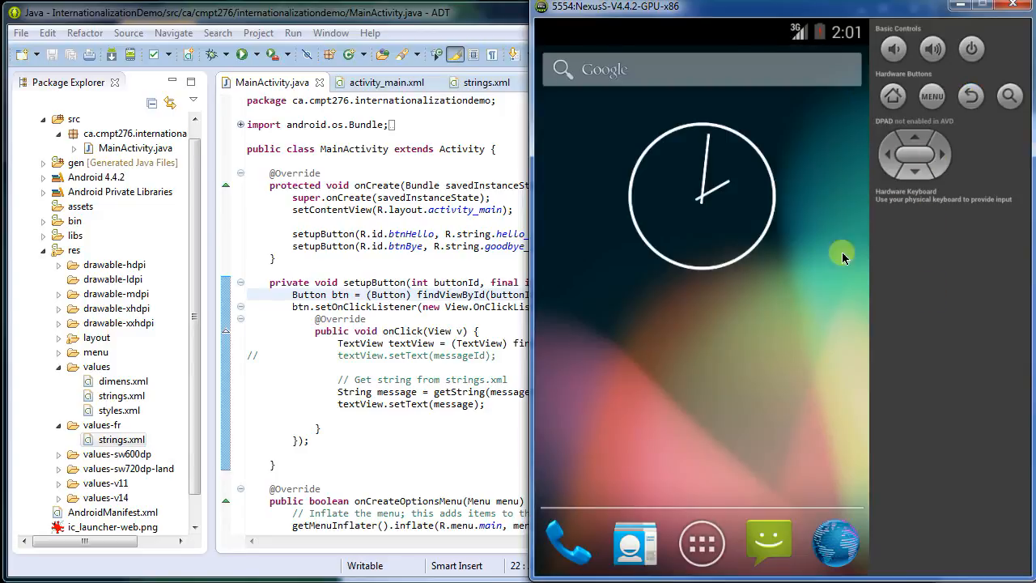
In Custom Locale, select fr_CA - French (Canada) and apply it to the device
{"action": "left_click", "coordinate": [701, 543]}
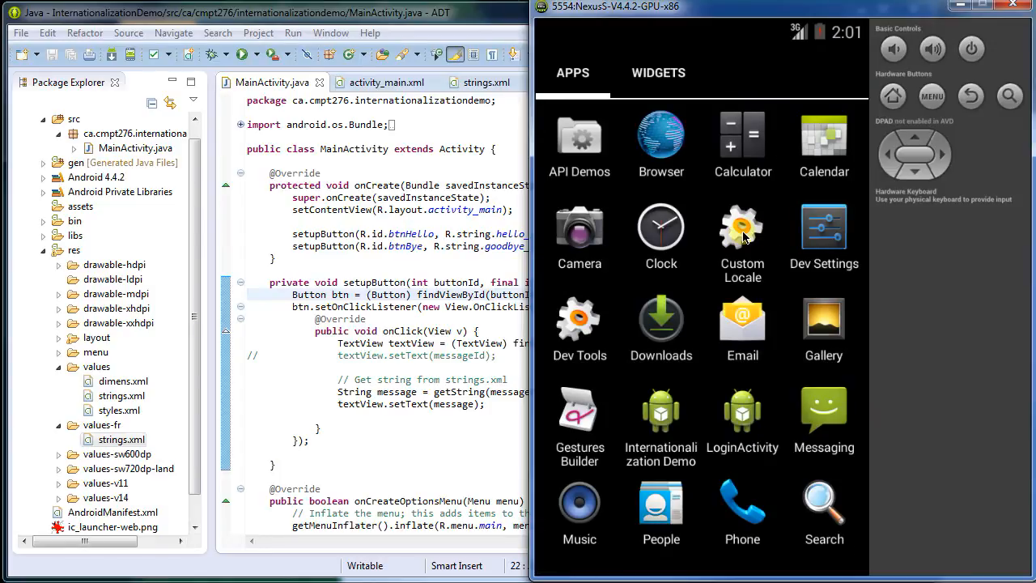
{"action": "left_click", "coordinate": [742, 227]}
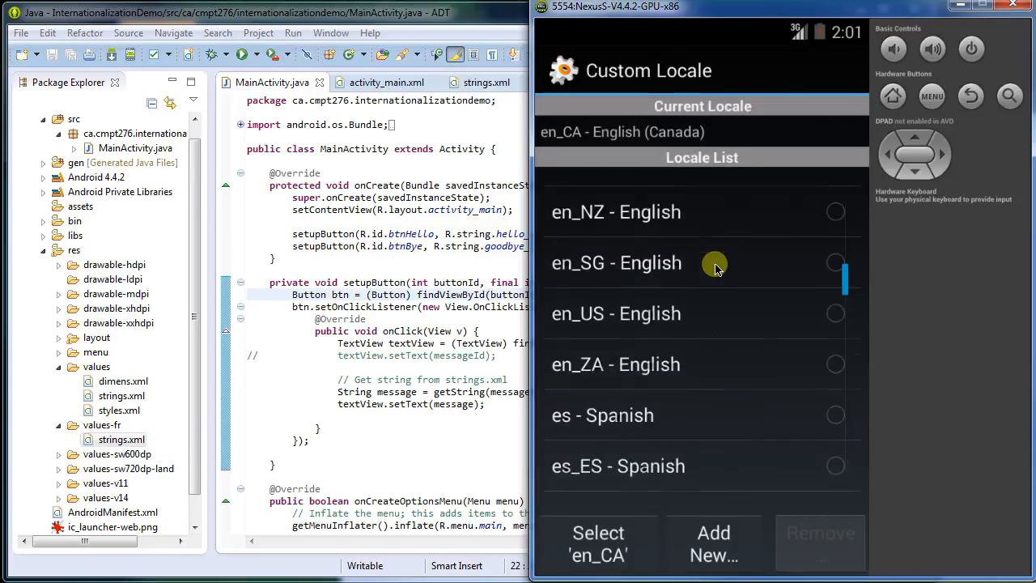
{"action": "scroll", "scroll_direction": "down", "scroll_amount": 3}
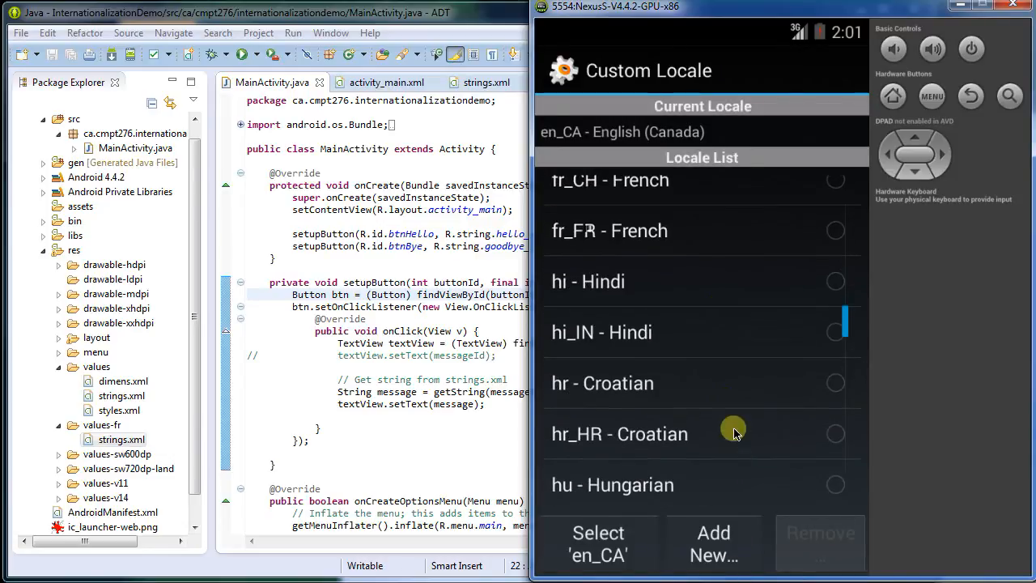
{"action": "scroll", "scroll_direction": "down", "scroll_amount": 3}
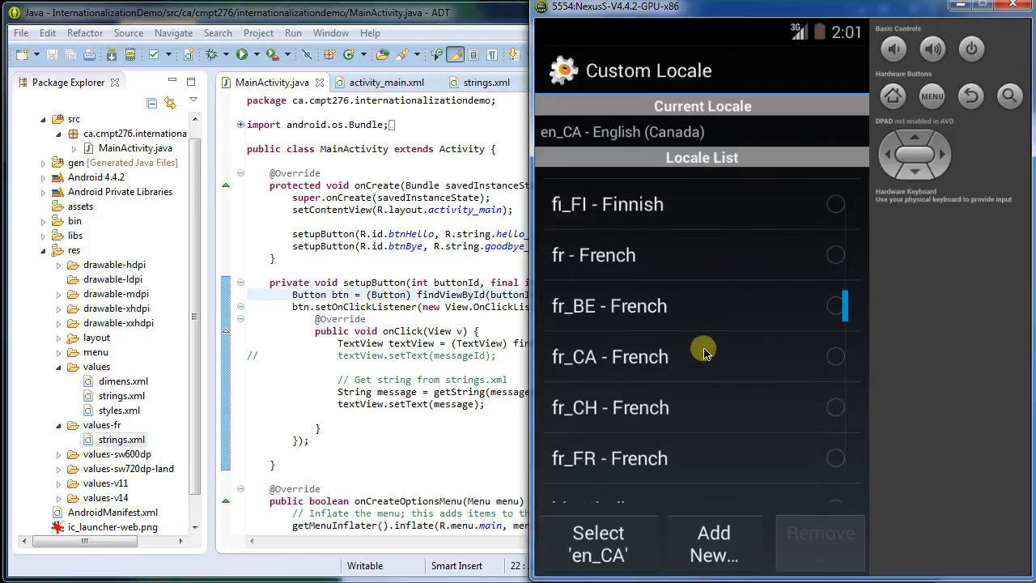
{"action": "left_click", "coordinate": [835, 356]}
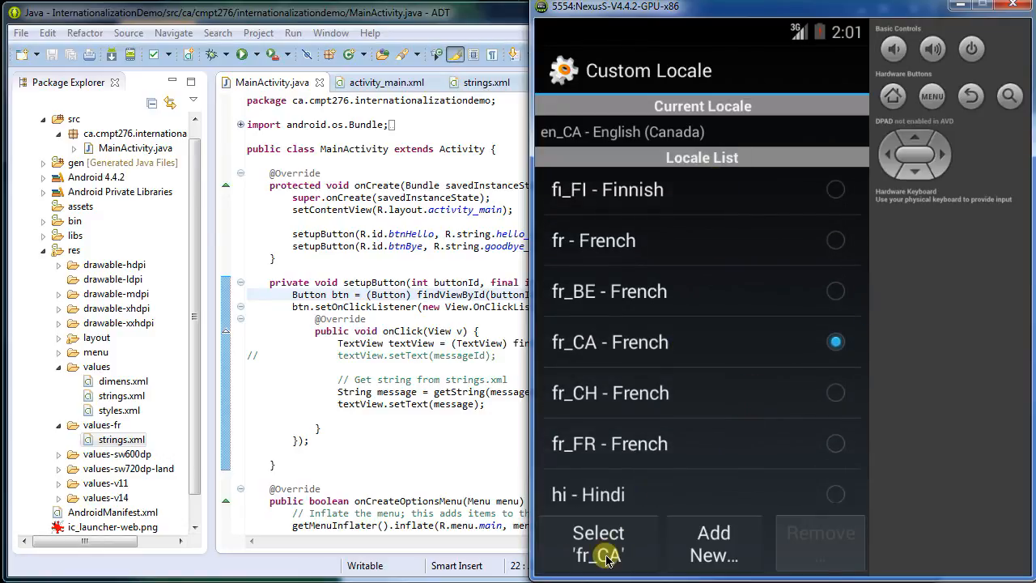
{"action": "left_click", "coordinate": [599, 543]}
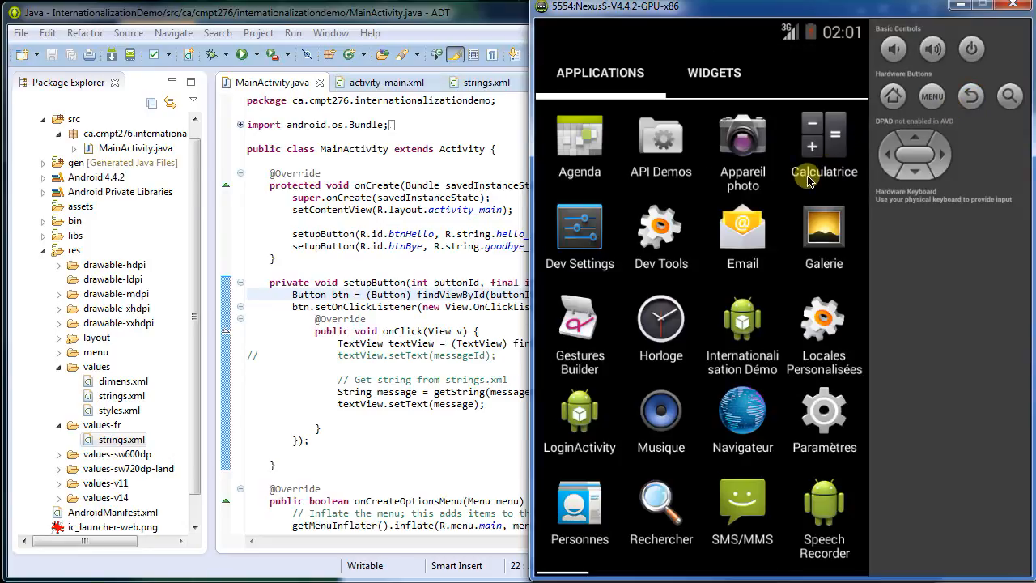
{"action": "mouse_move", "coordinate": [648, 235]}
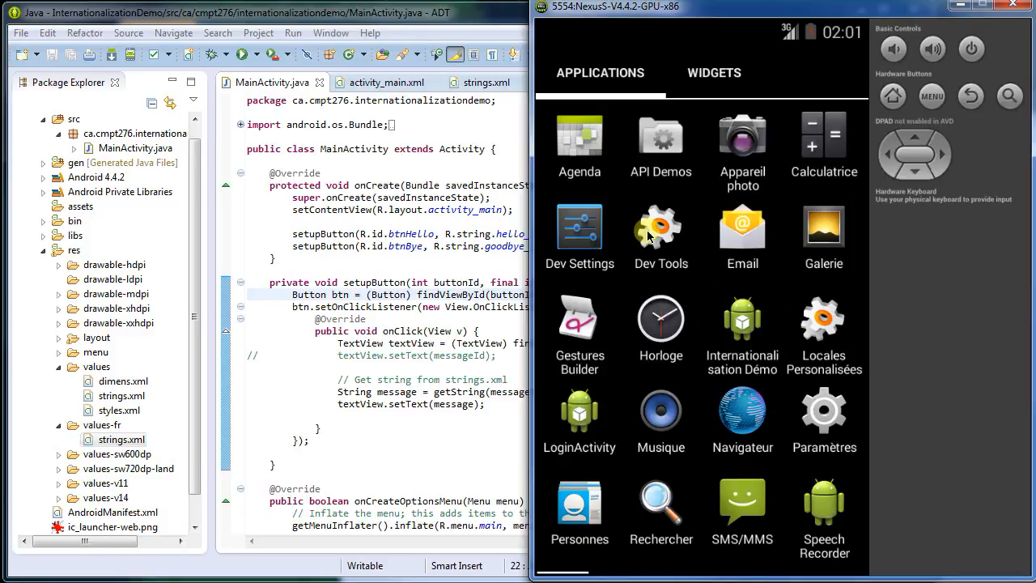
{"action": "mouse_move", "coordinate": [738, 385]}
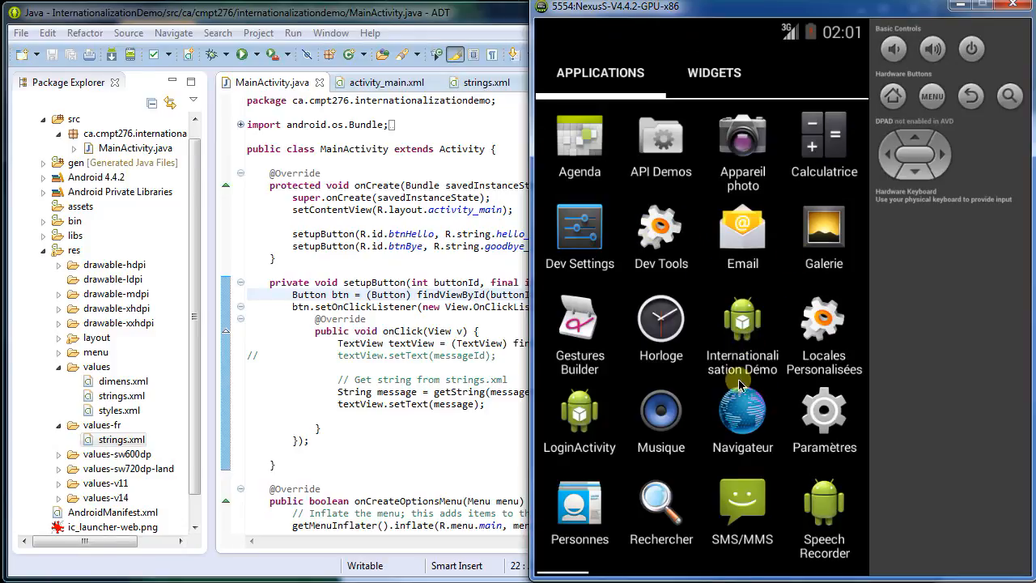
{"action": "mouse_move", "coordinate": [689, 494]}
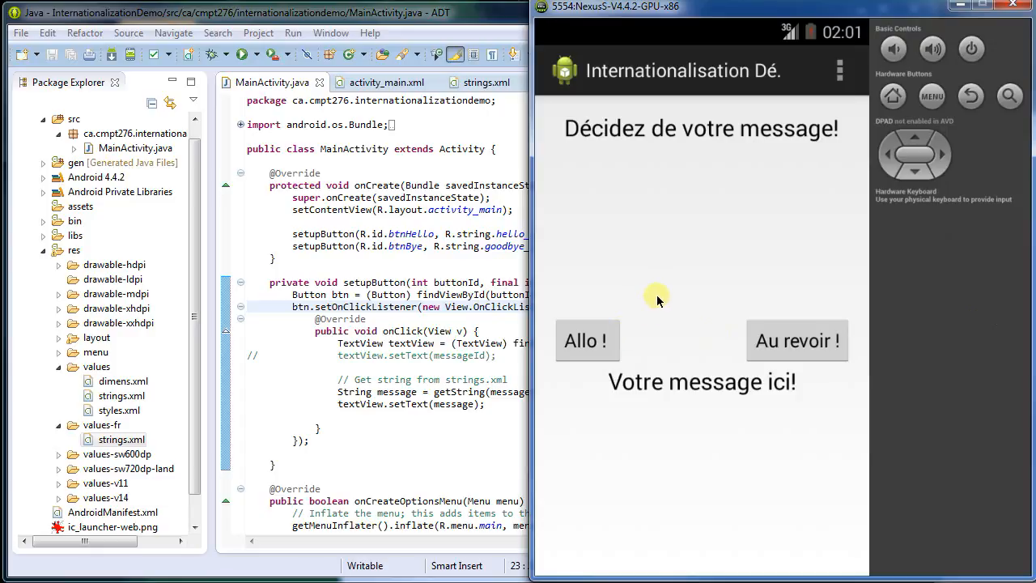
{"action": "mouse_move", "coordinate": [666, 121]}
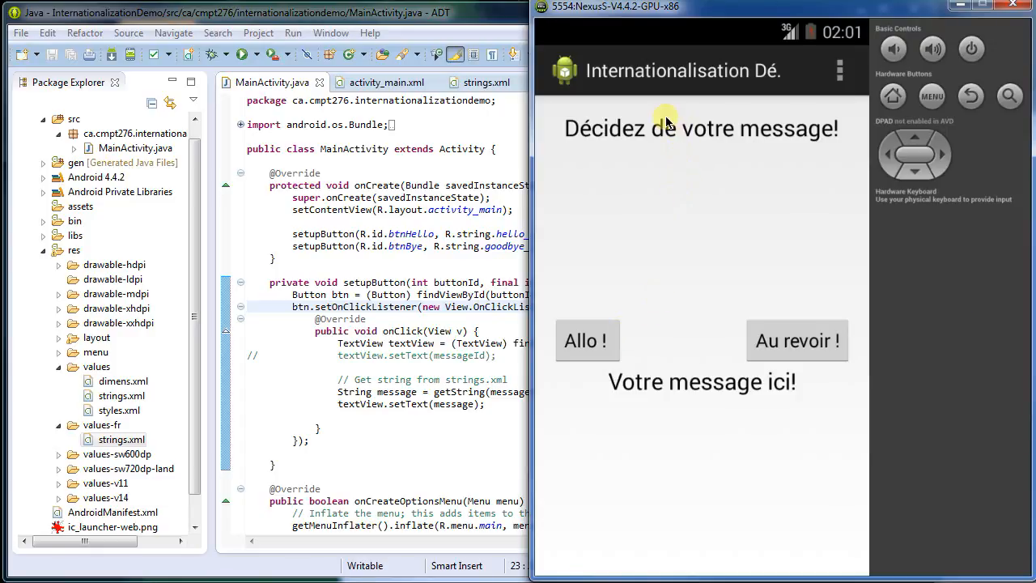
{"action": "mouse_move", "coordinate": [678, 122]}
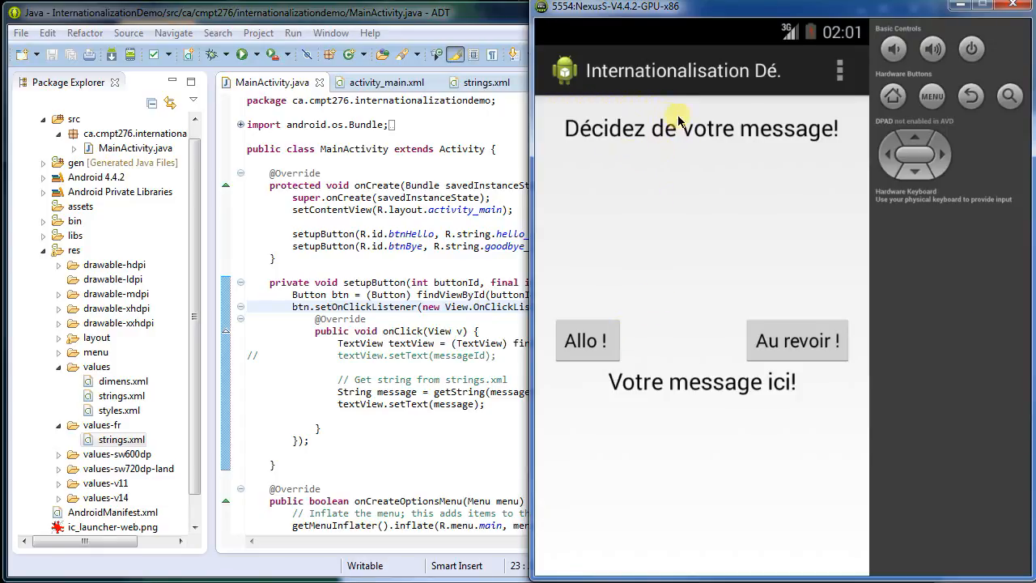
Show "Bonjour!" via Allo ! and "Au revoir, tout le monde!" via Au revoir ! in the French app
{"action": "left_click", "coordinate": [796, 340]}
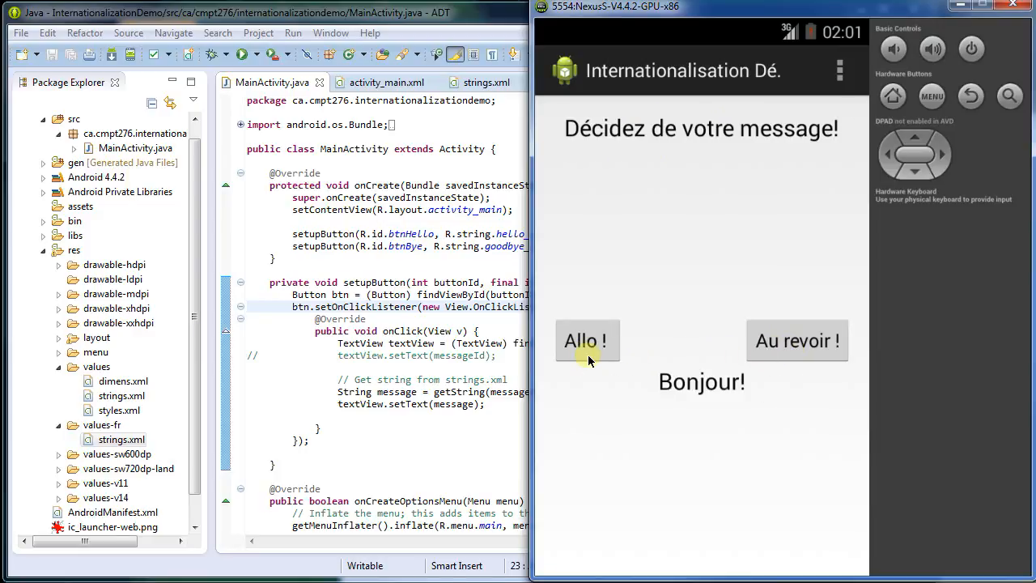
{"action": "left_click", "coordinate": [796, 339]}
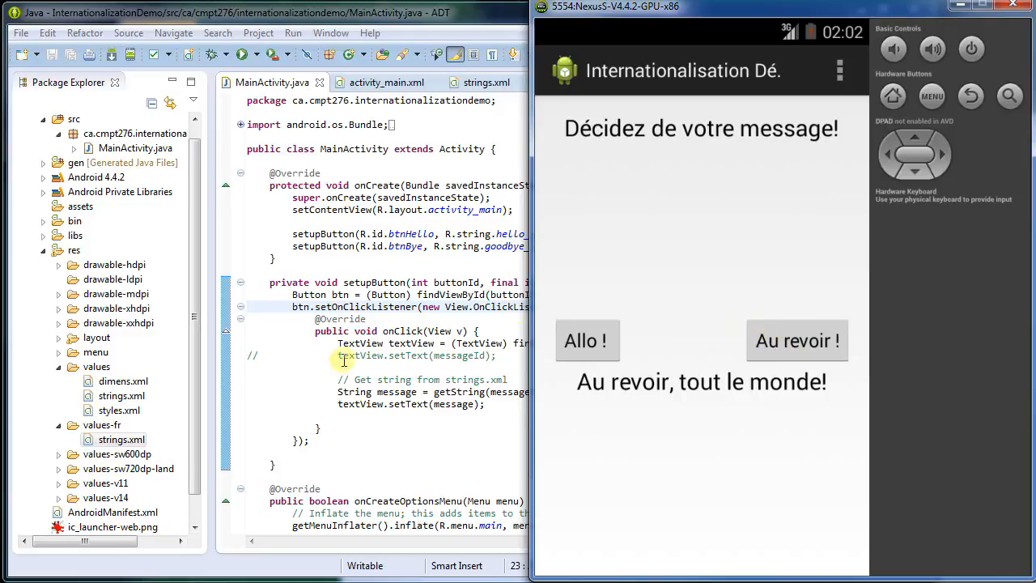
{"action": "left_click", "coordinate": [121, 439]}
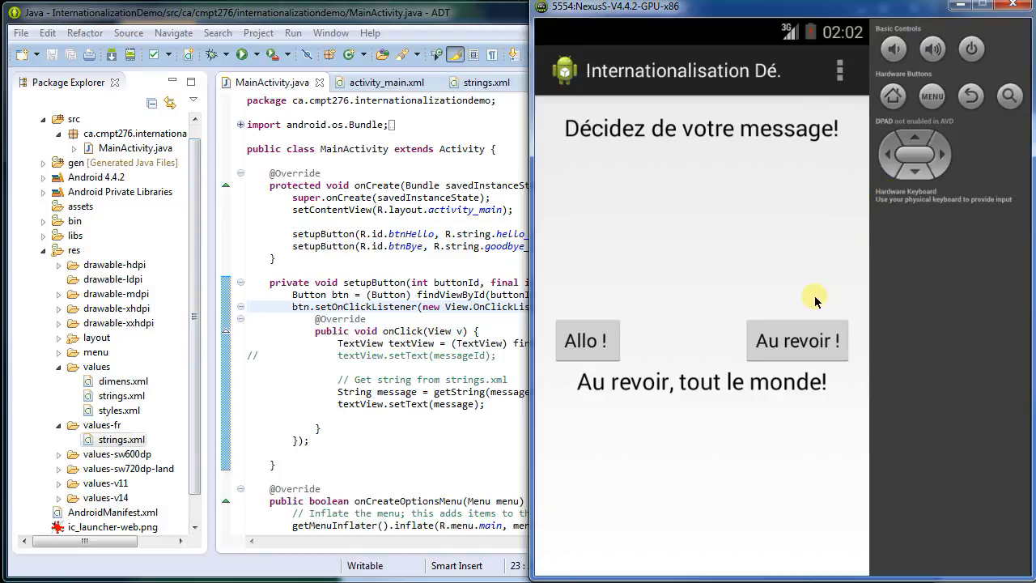
{"action": "mouse_move", "coordinate": [819, 284]}
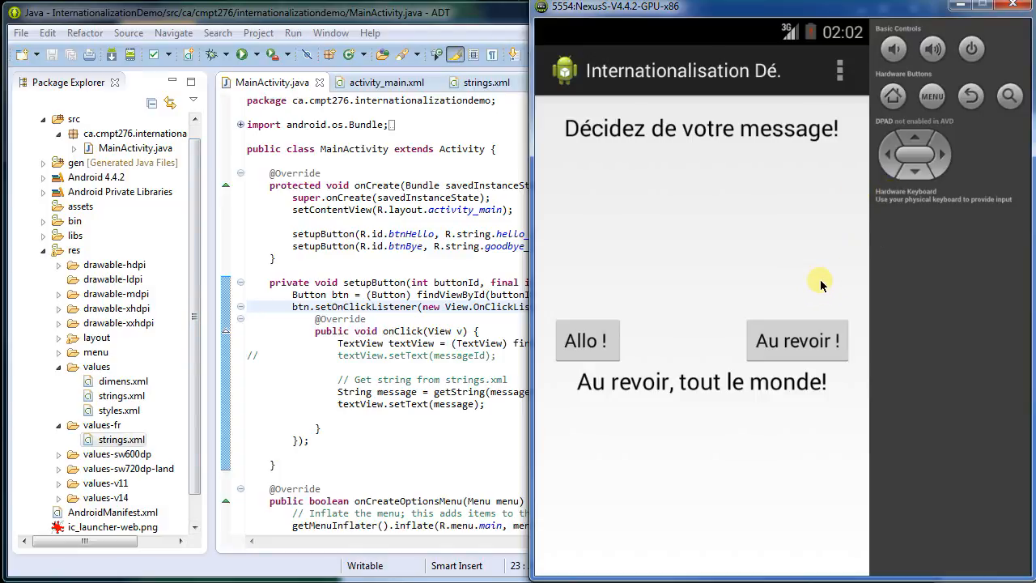
{"action": "mouse_move", "coordinate": [670, 314]}
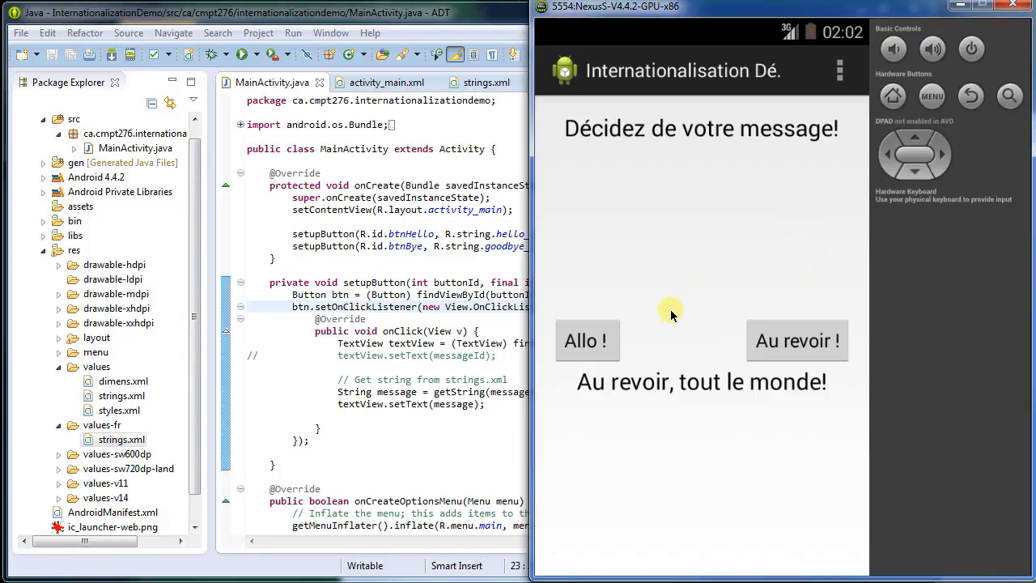
{"action": "mouse_move", "coordinate": [710, 268]}
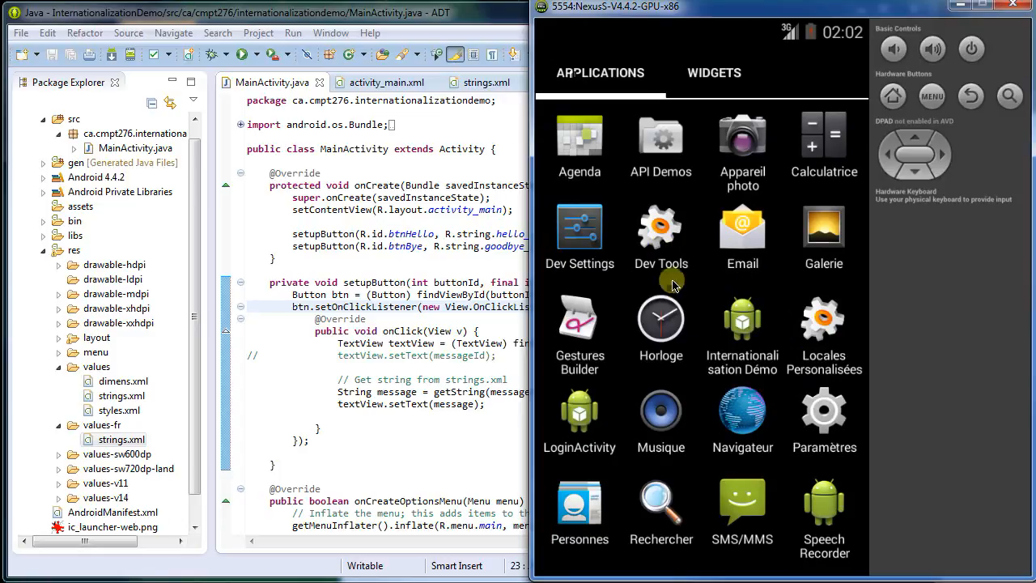
In Locales Personnalisées, select en_CA - anglais, apply it, and return to the app list
{"action": "left_click", "coordinate": [822, 315]}
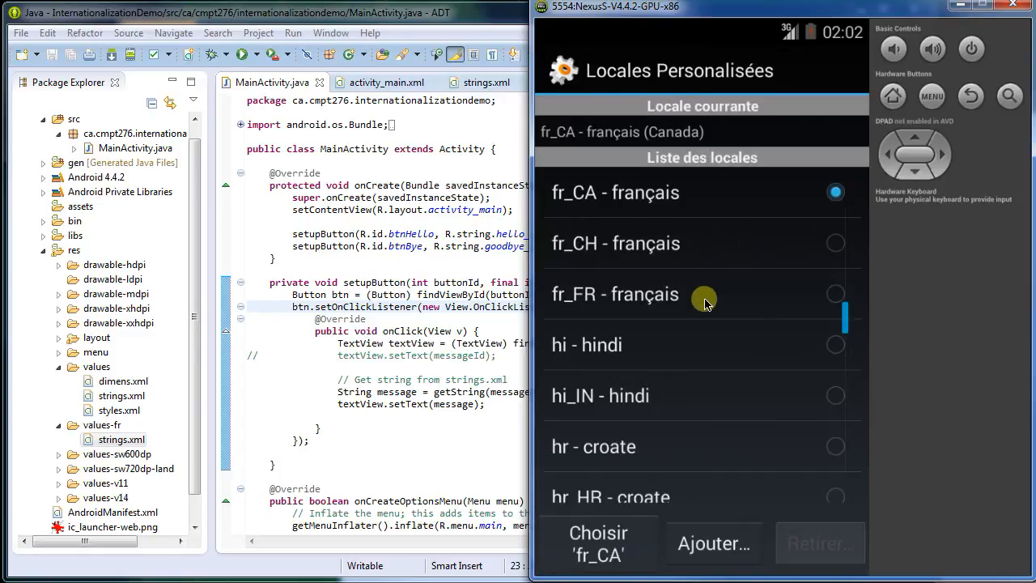
{"action": "scroll", "scroll_direction": "down", "scroll_amount": 3}
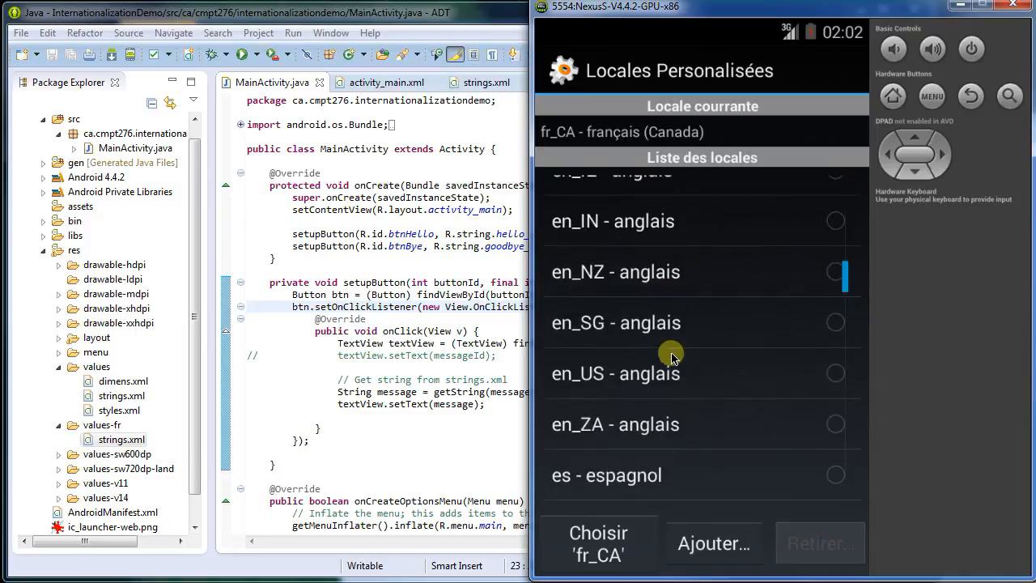
{"action": "scroll", "scroll_direction": "down", "scroll_amount": 3}
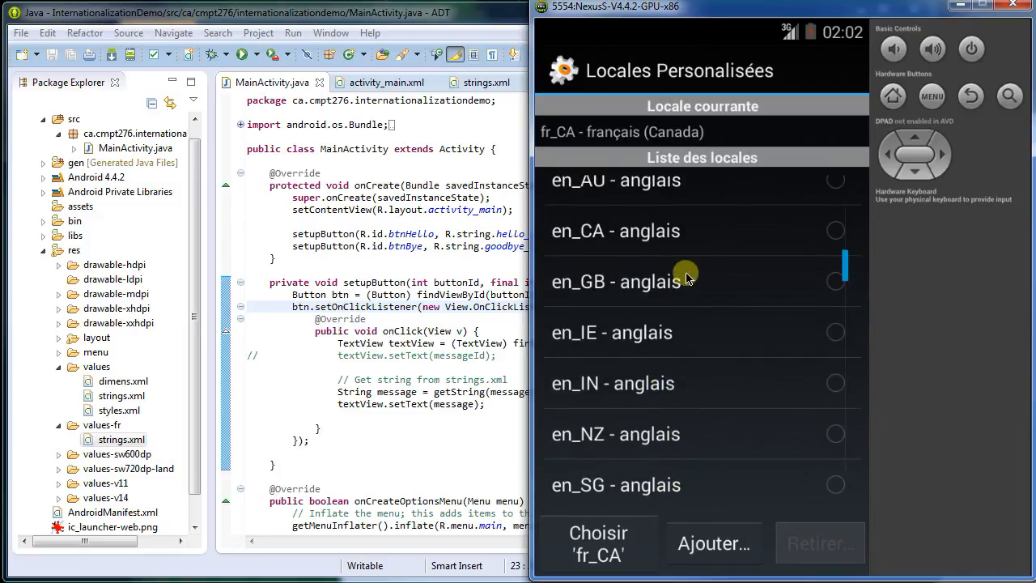
{"action": "left_click", "coordinate": [835, 229]}
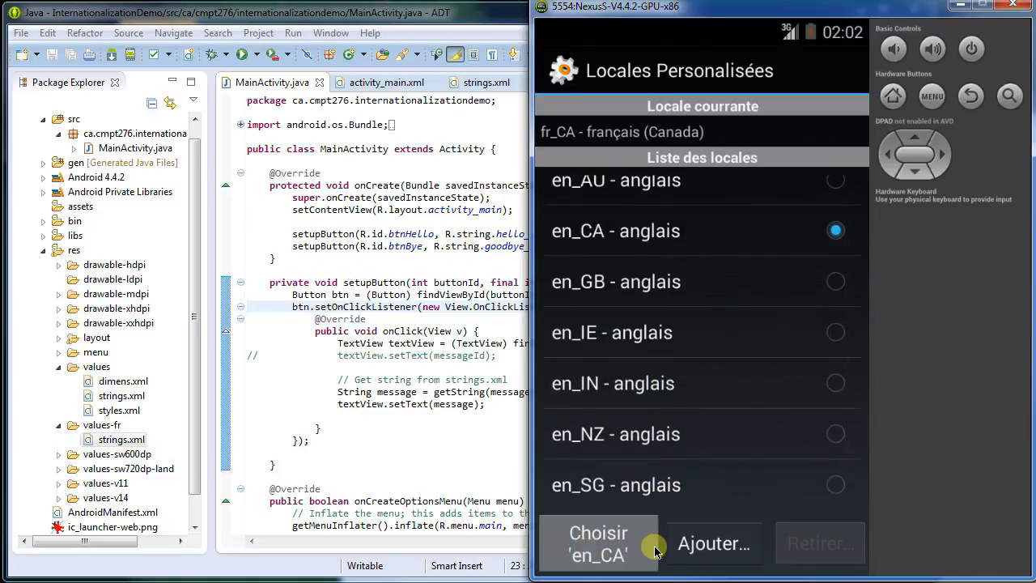
{"action": "left_click", "coordinate": [598, 544]}
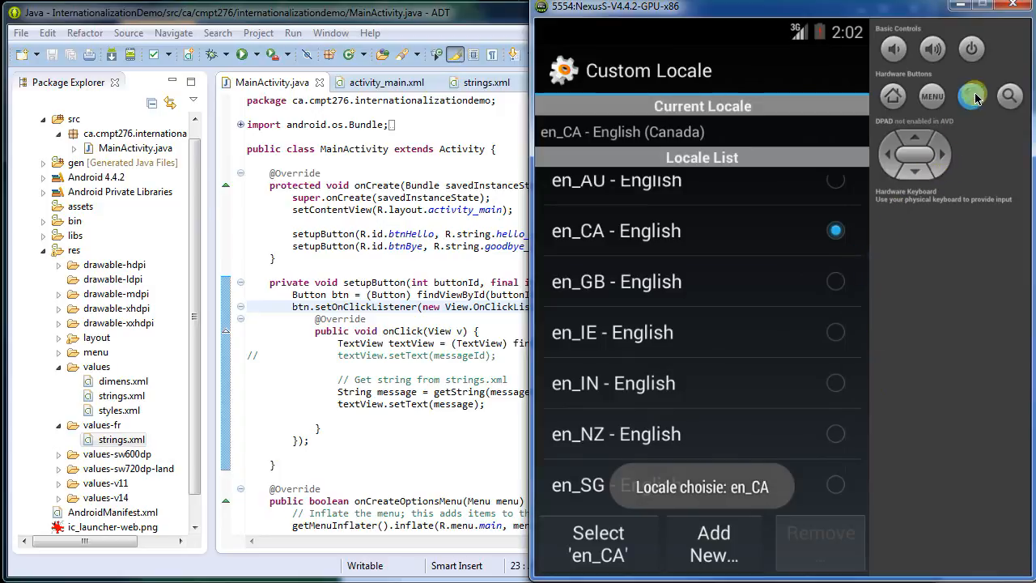
{"action": "left_click", "coordinate": [893, 97]}
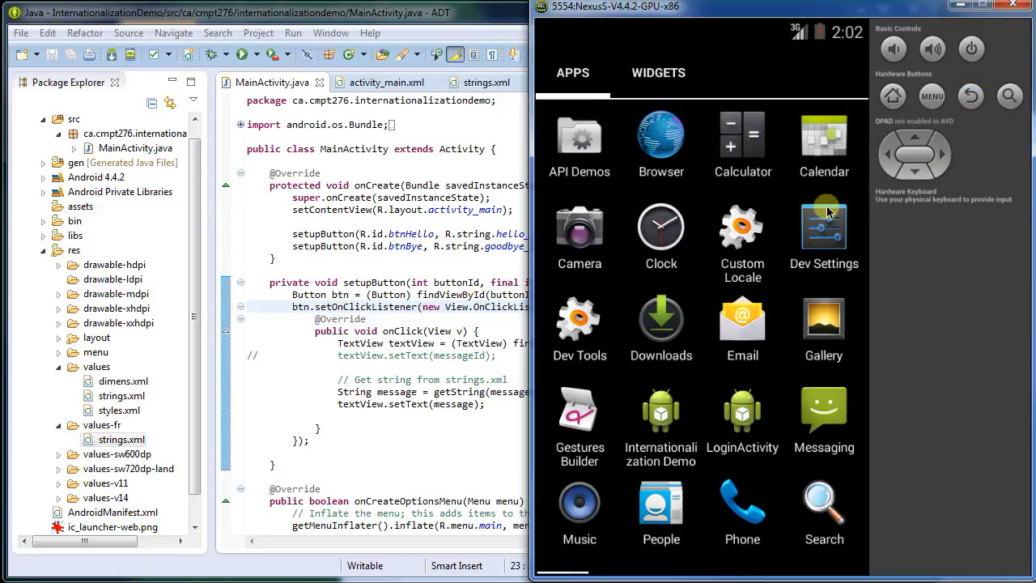